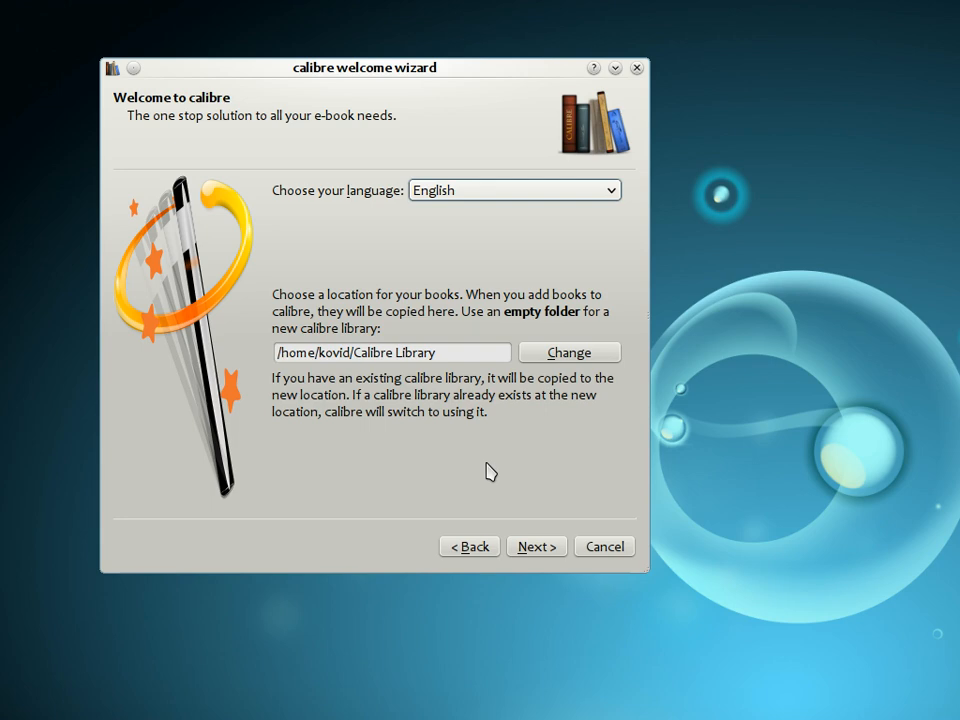
pyautogui.moveTo(340, 440)
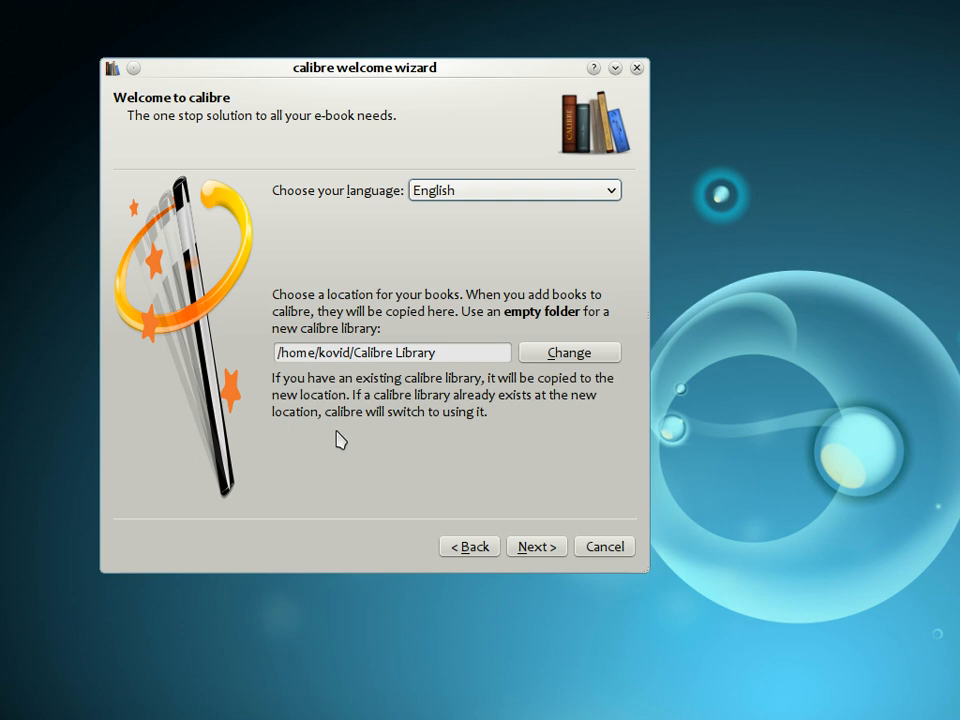
pyautogui.moveTo(293, 62)
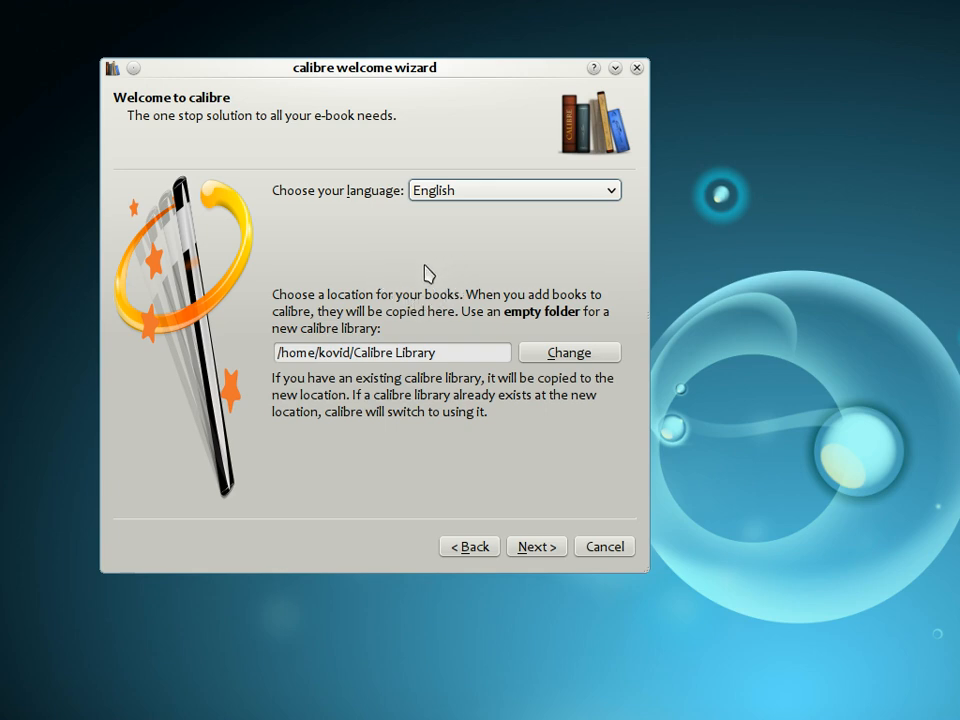
pyautogui.moveTo(330, 327)
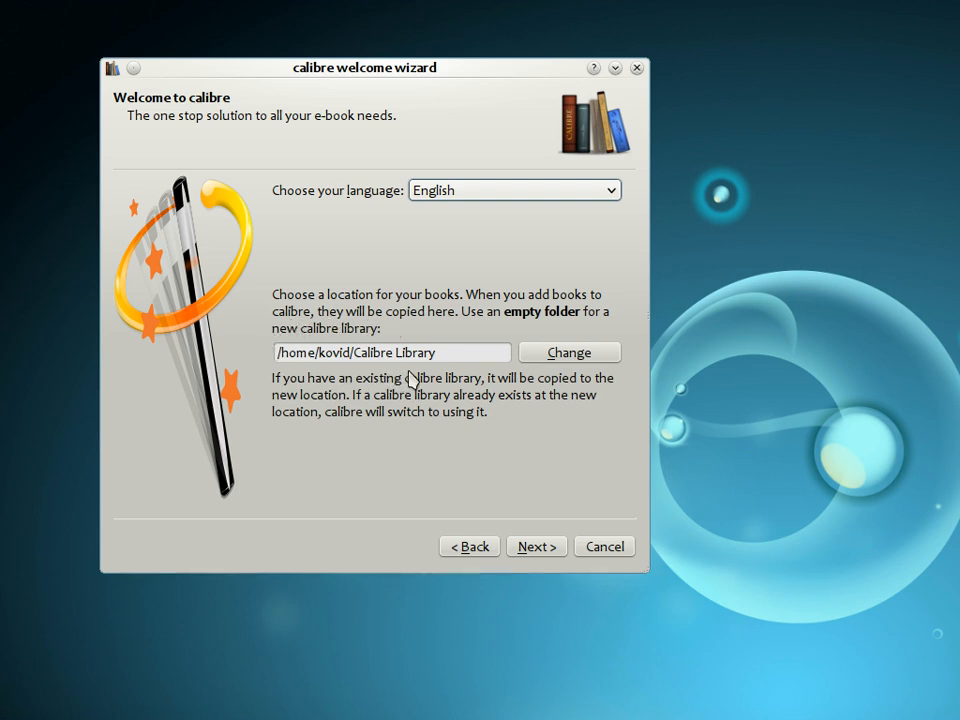
# - Advance from the wizard's welcome page to the e-book device selection page
pyautogui.click(392, 352)
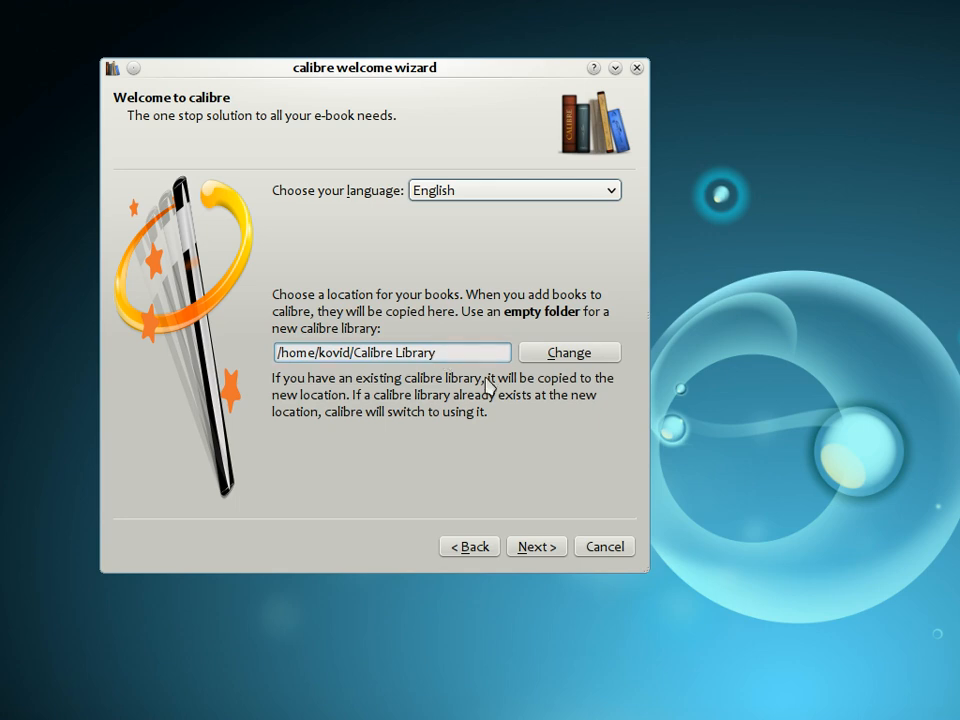
pyautogui.moveTo(528, 456)
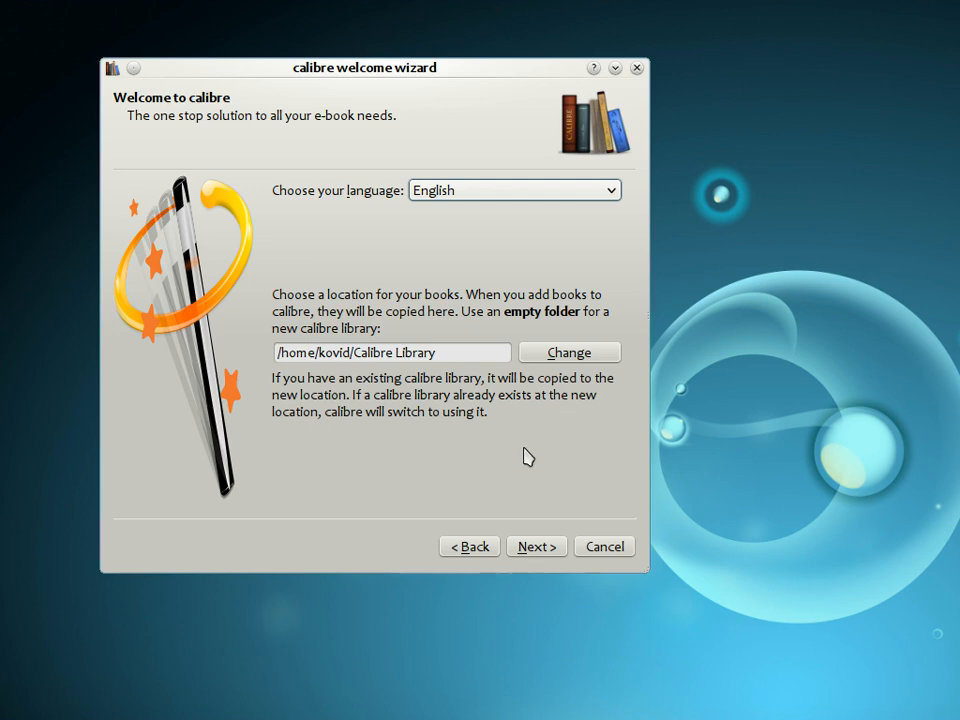
pyautogui.click(536, 546)
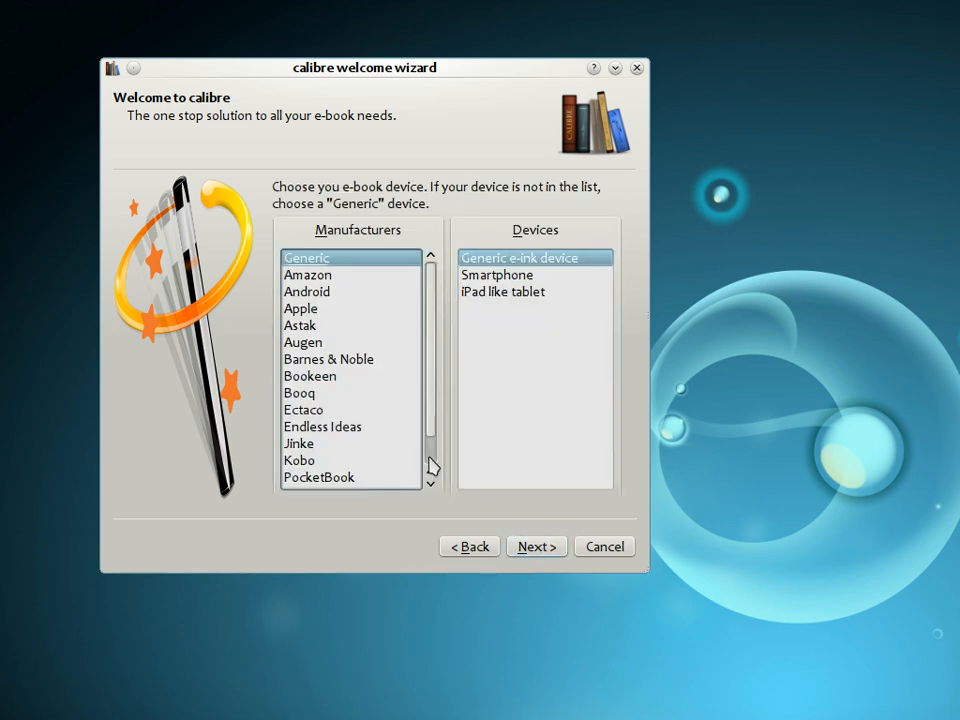
pyautogui.moveTo(437, 458)
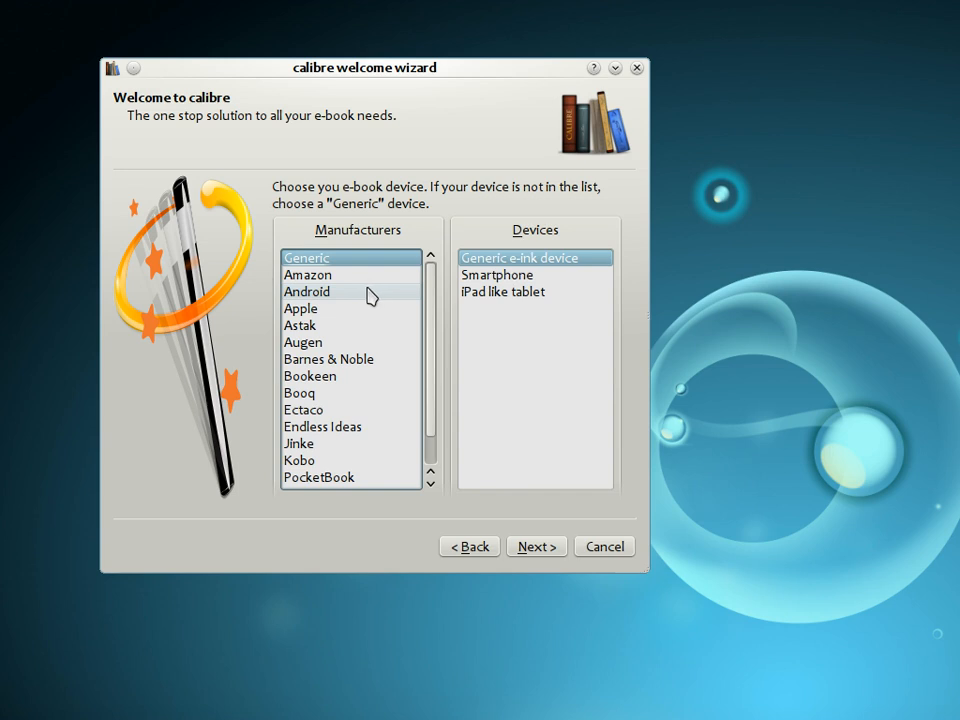
# - Browse Android, Barnes & Noble and SONY devices, keep Generic e-ink device, and continue to the final page
pyautogui.click(307, 291)
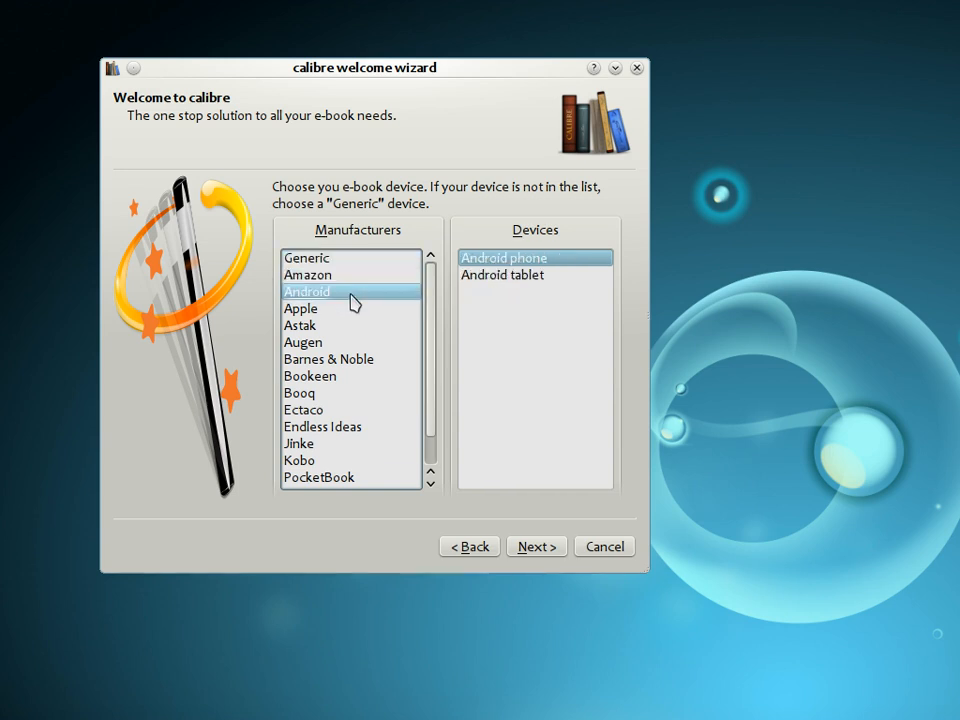
pyautogui.moveTo(345, 313)
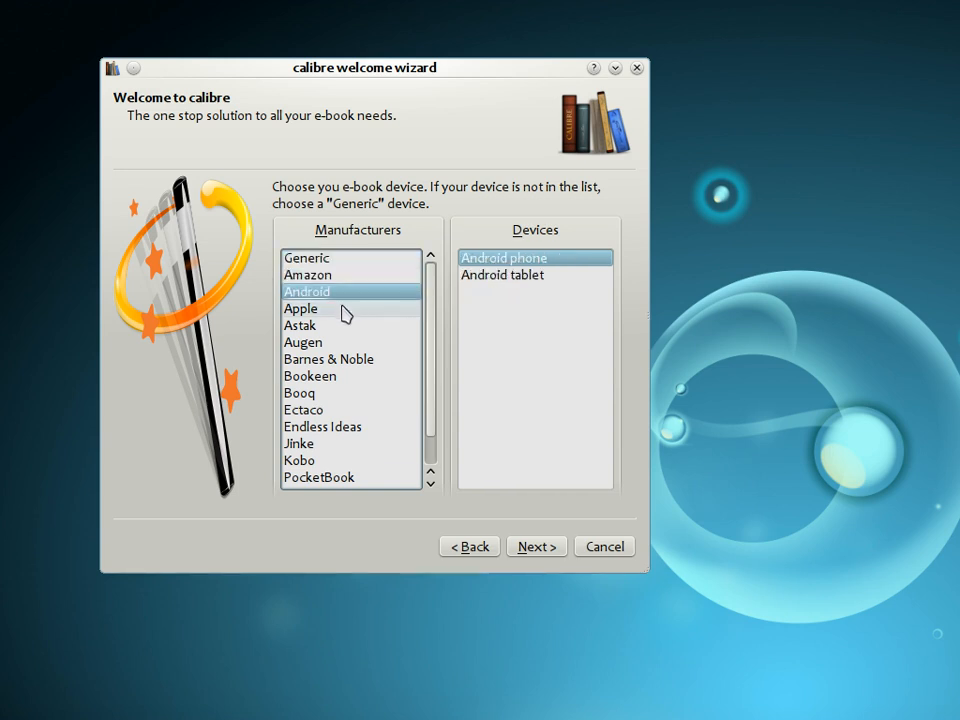
pyautogui.click(301, 308)
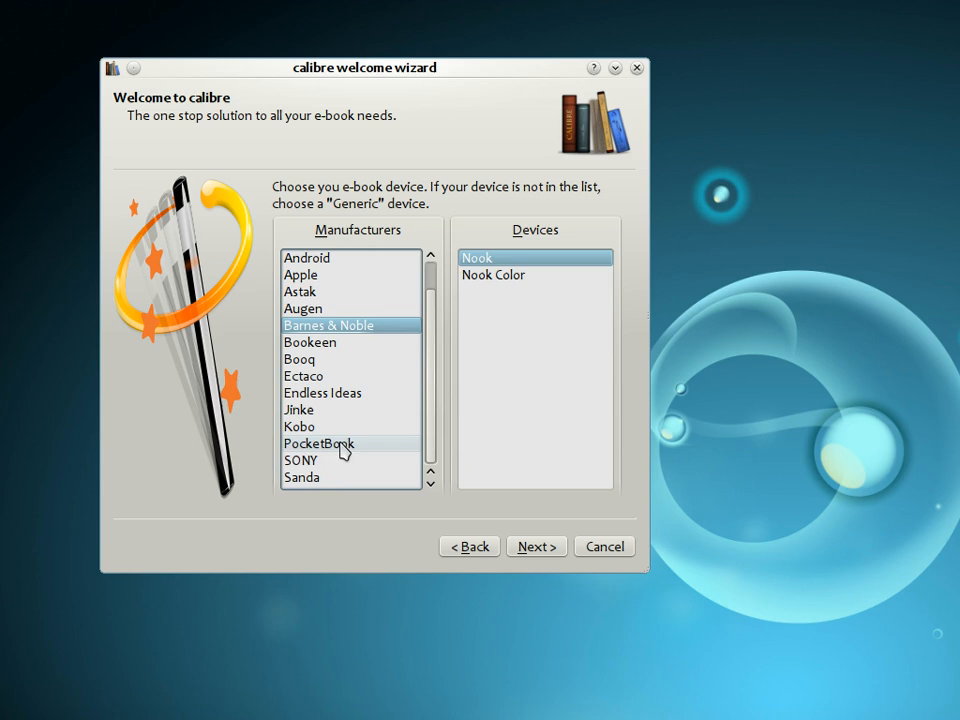
pyautogui.click(301, 460)
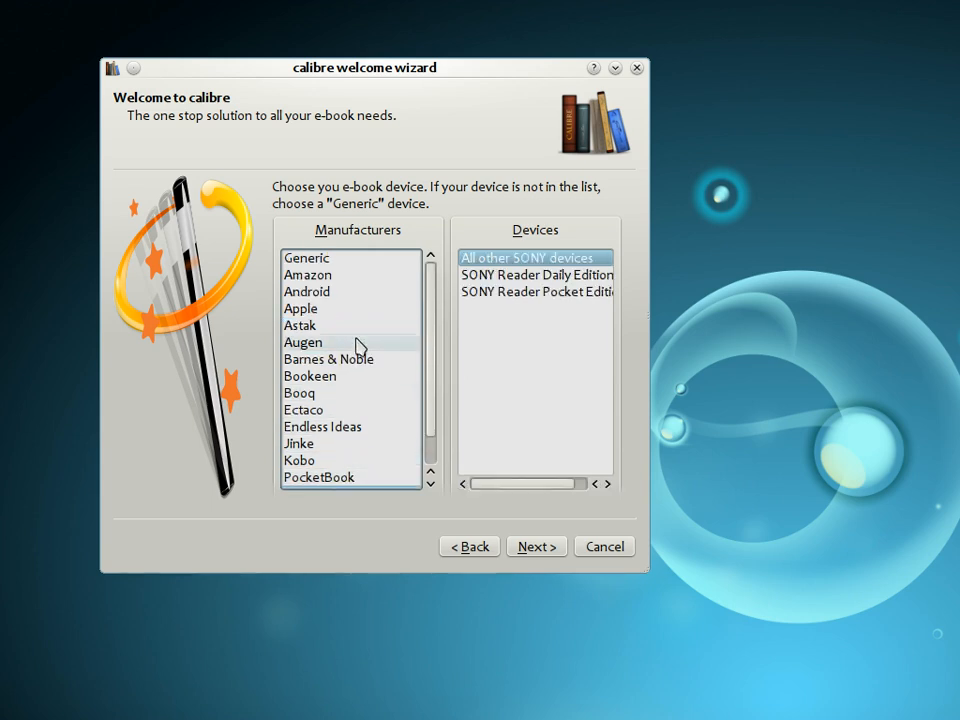
pyautogui.click(306, 258)
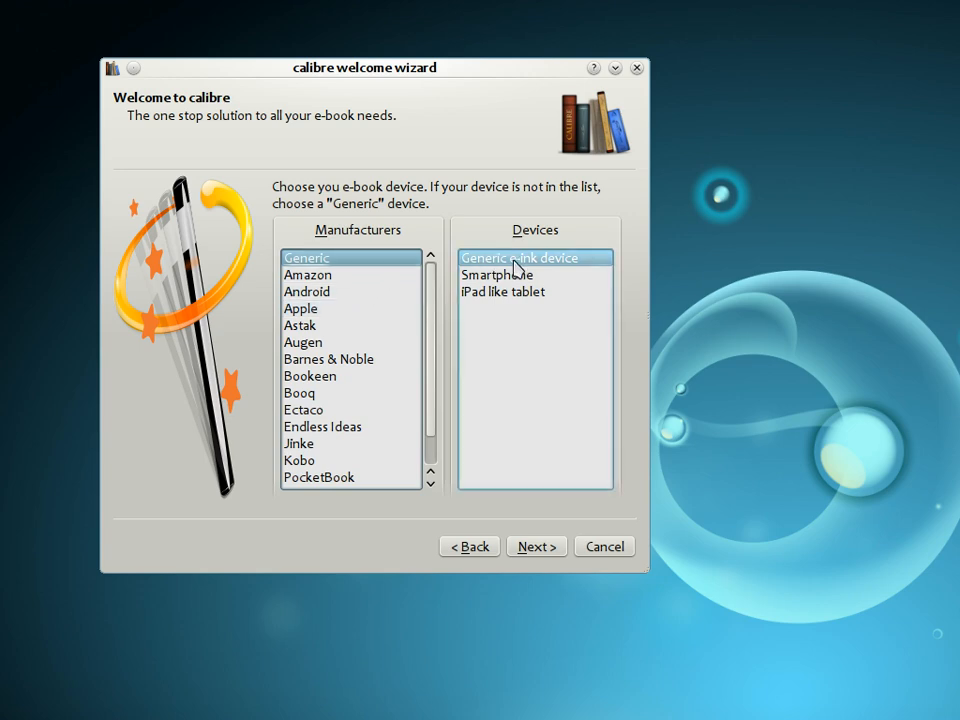
pyautogui.moveTo(548, 281)
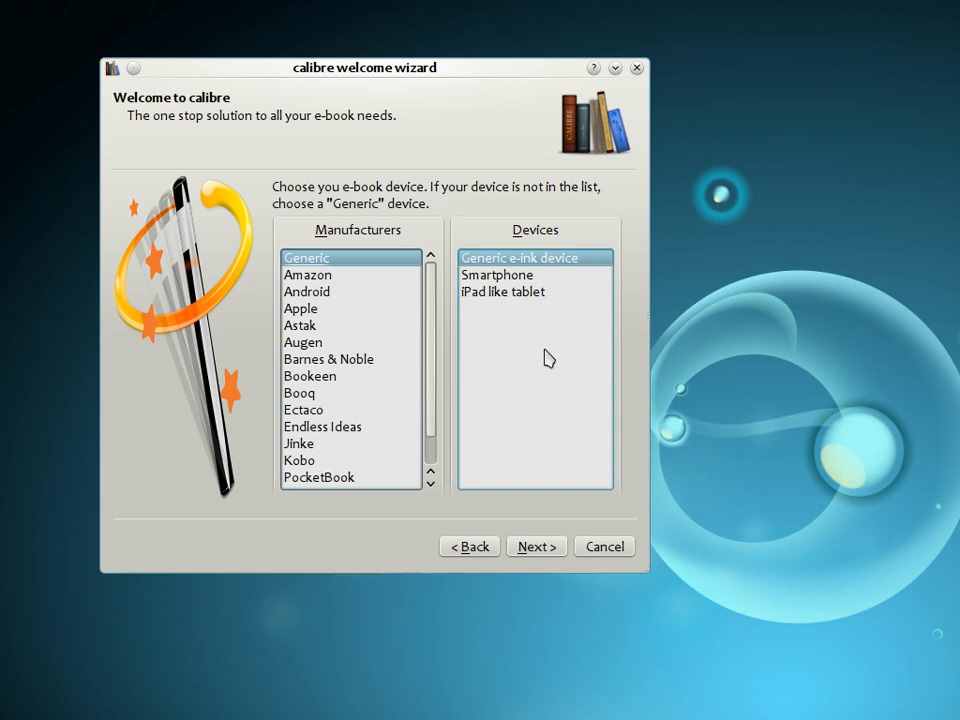
pyautogui.click(536, 546)
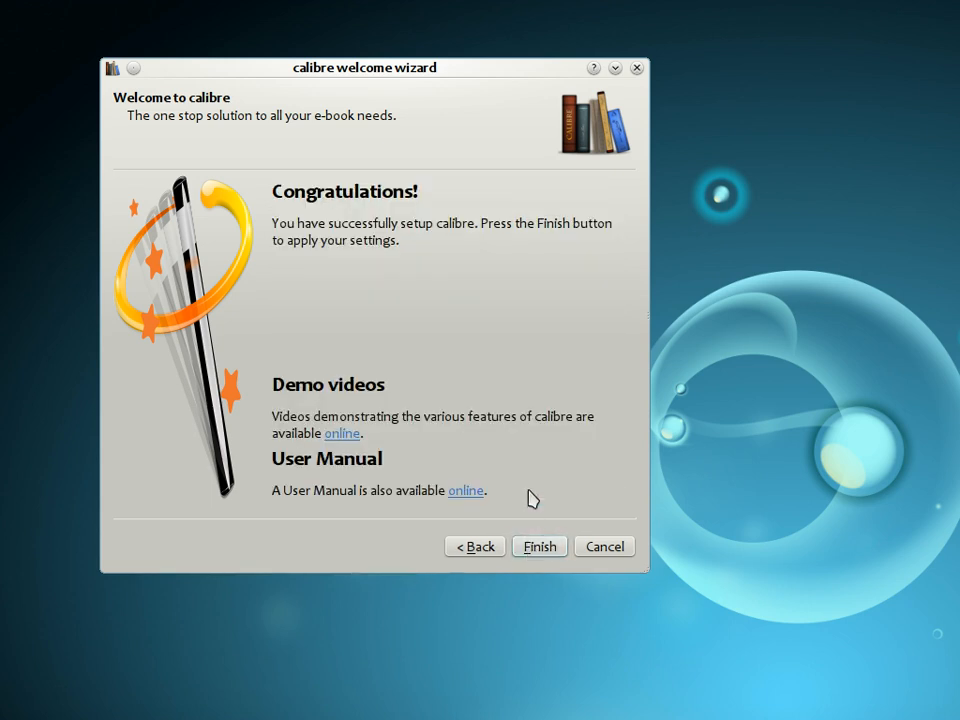
pyautogui.moveTo(483, 390)
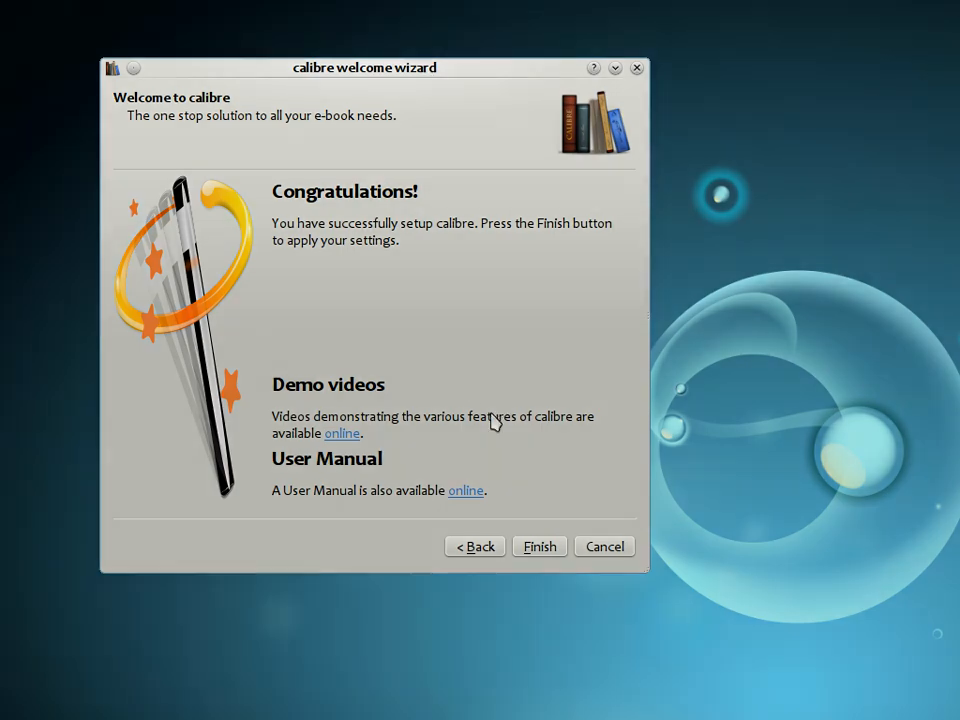
# - Finish the welcome wizard so calibre opens the demo library with its 85 books
pyautogui.click(539, 546)
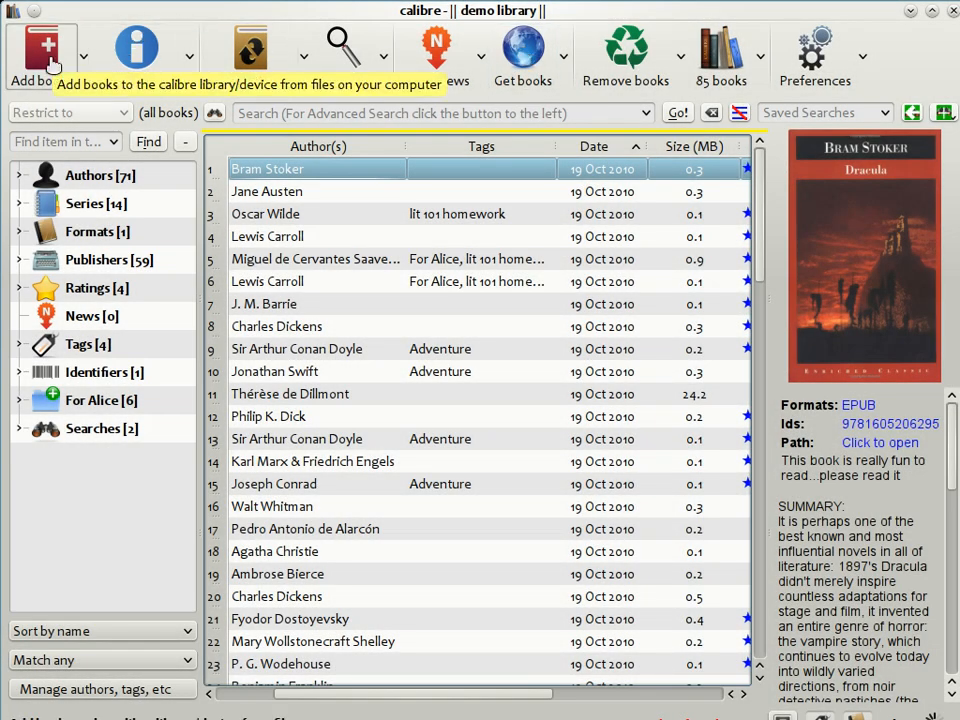
pyautogui.moveTo(136, 47)
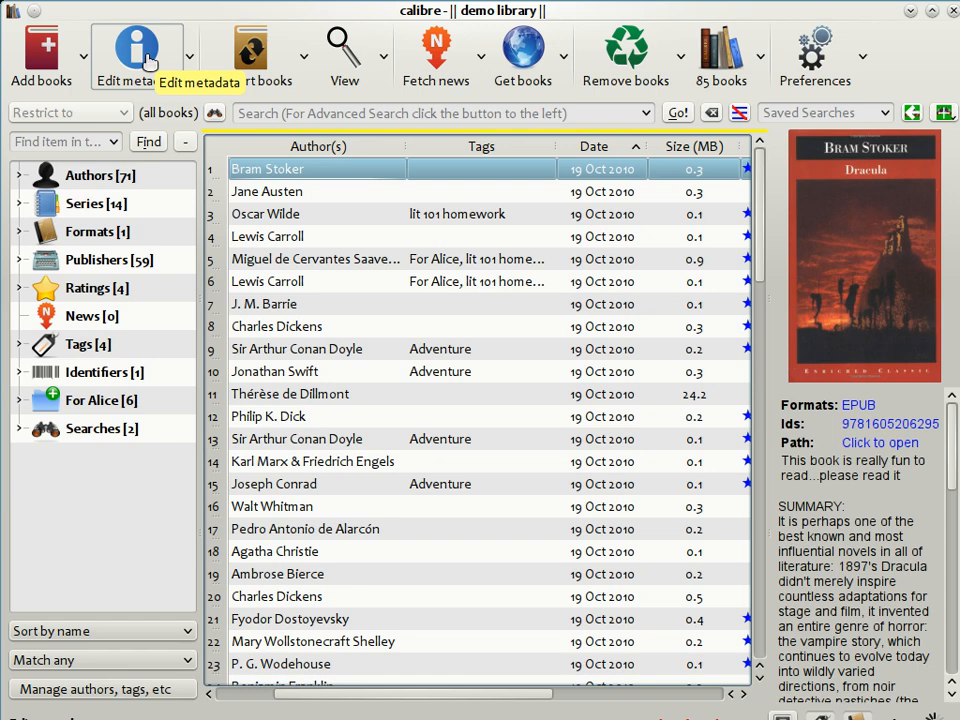
pyautogui.moveTo(250, 50)
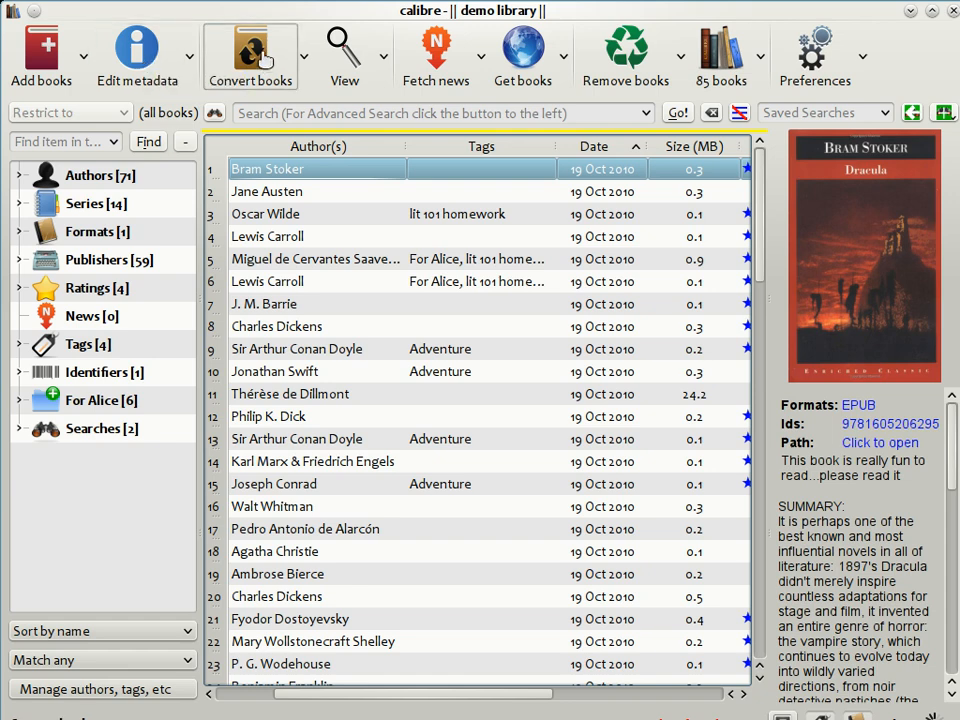
pyautogui.moveTo(250, 55)
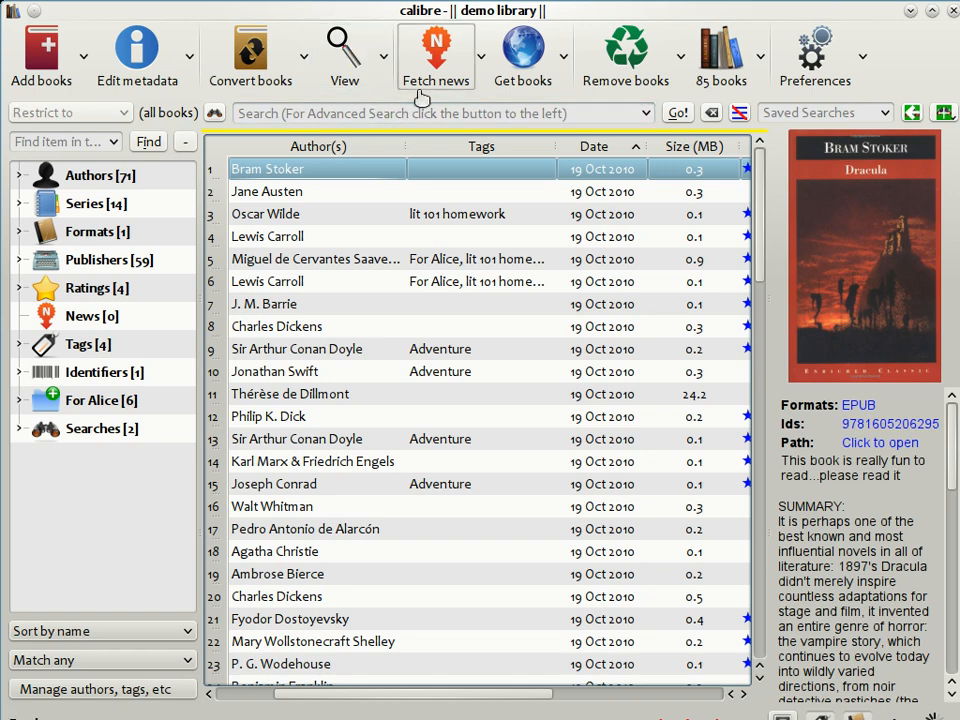
pyautogui.moveTo(436, 55)
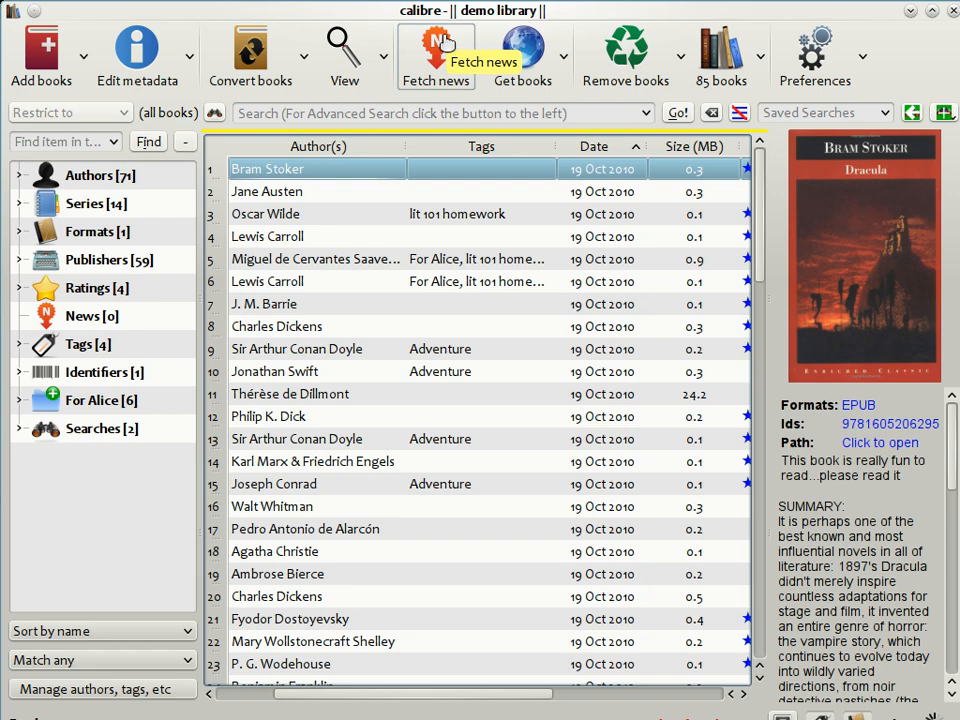
pyautogui.moveTo(463, 146)
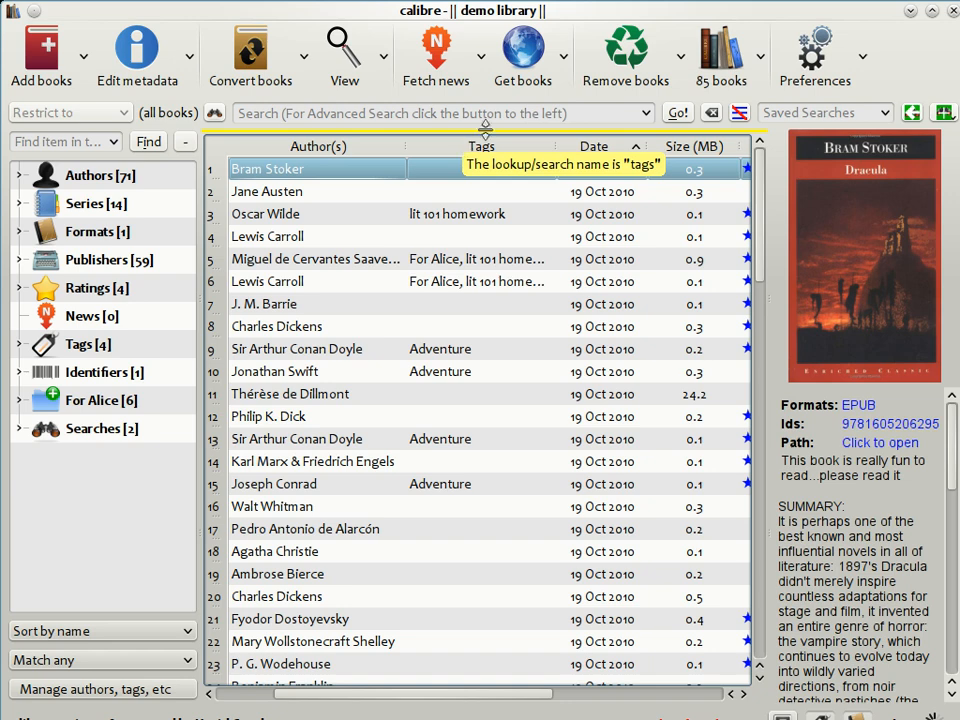
pyautogui.moveTo(522, 52)
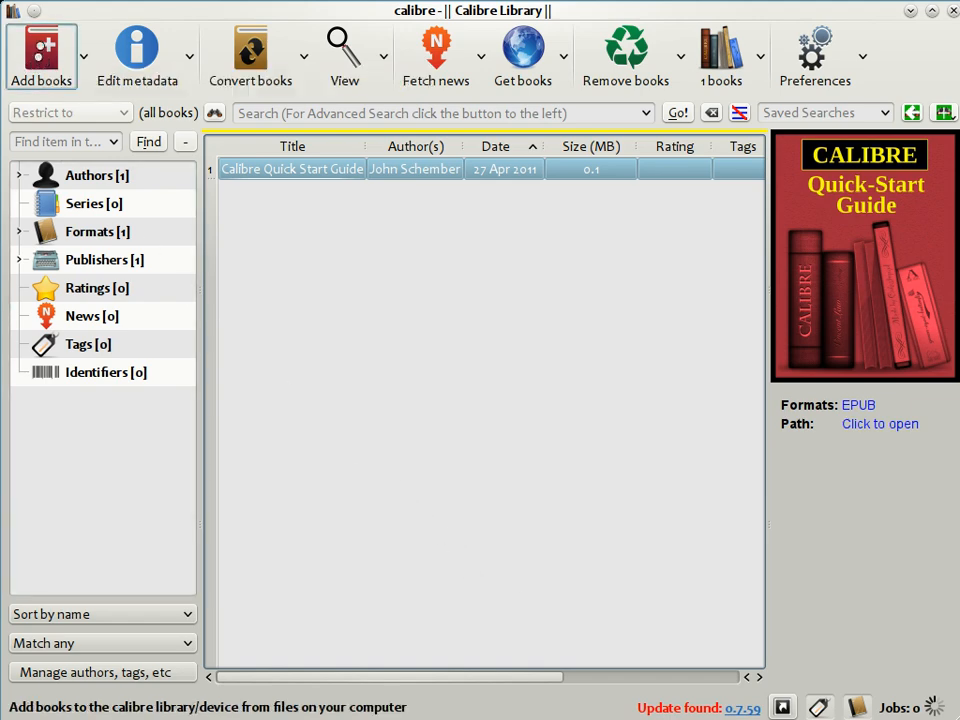
# - Add the Pride and Prejudice EPUB to the library and show its details
pyautogui.click(41, 55)
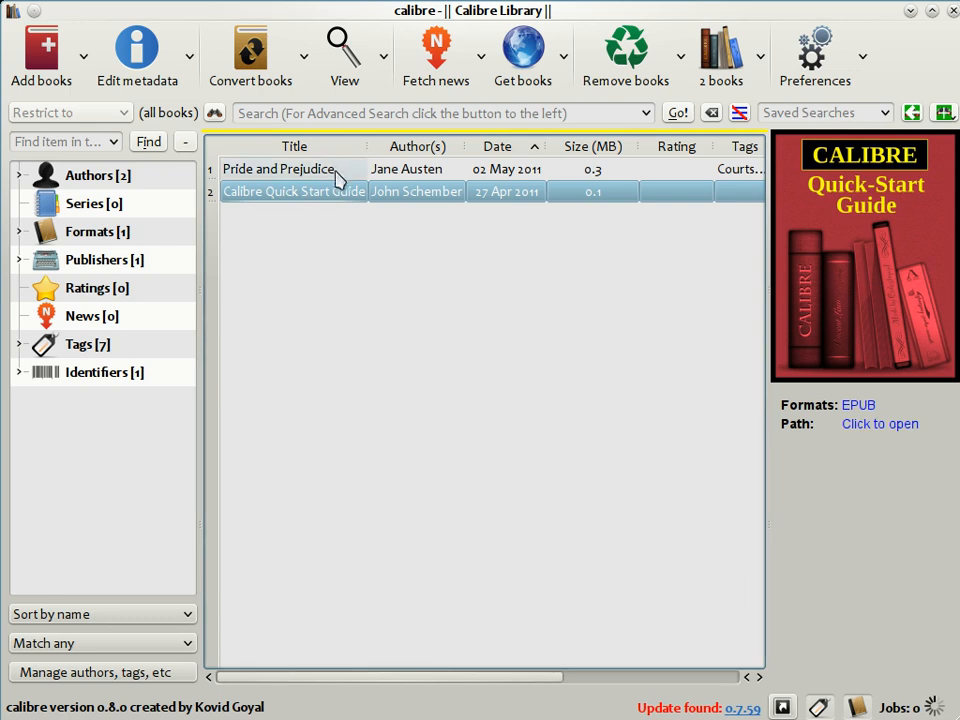
pyautogui.click(280, 168)
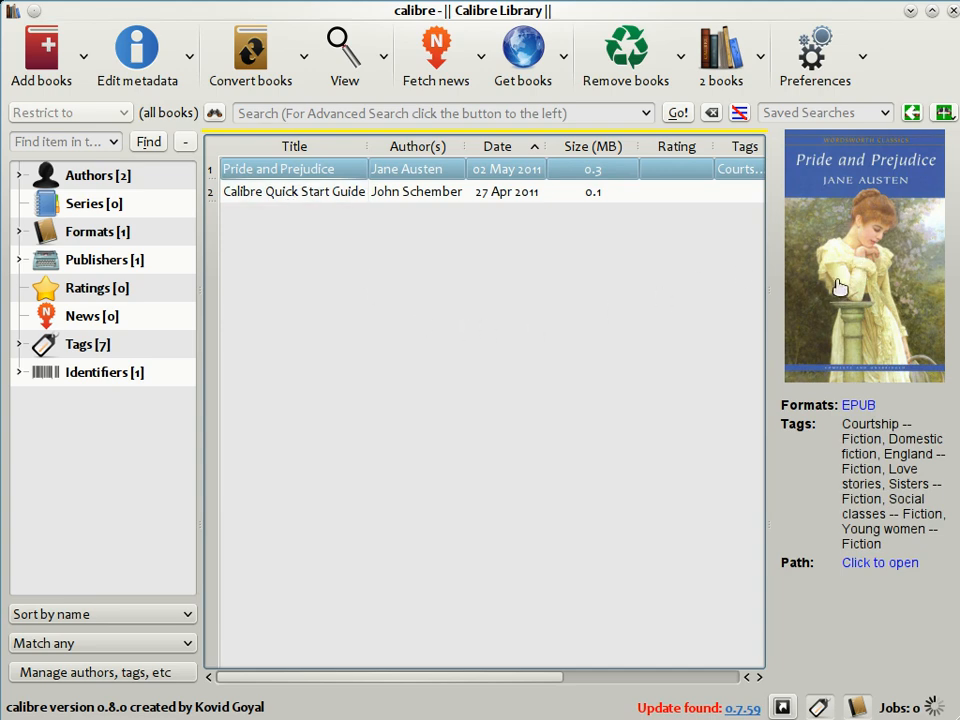
pyautogui.moveTo(593, 364)
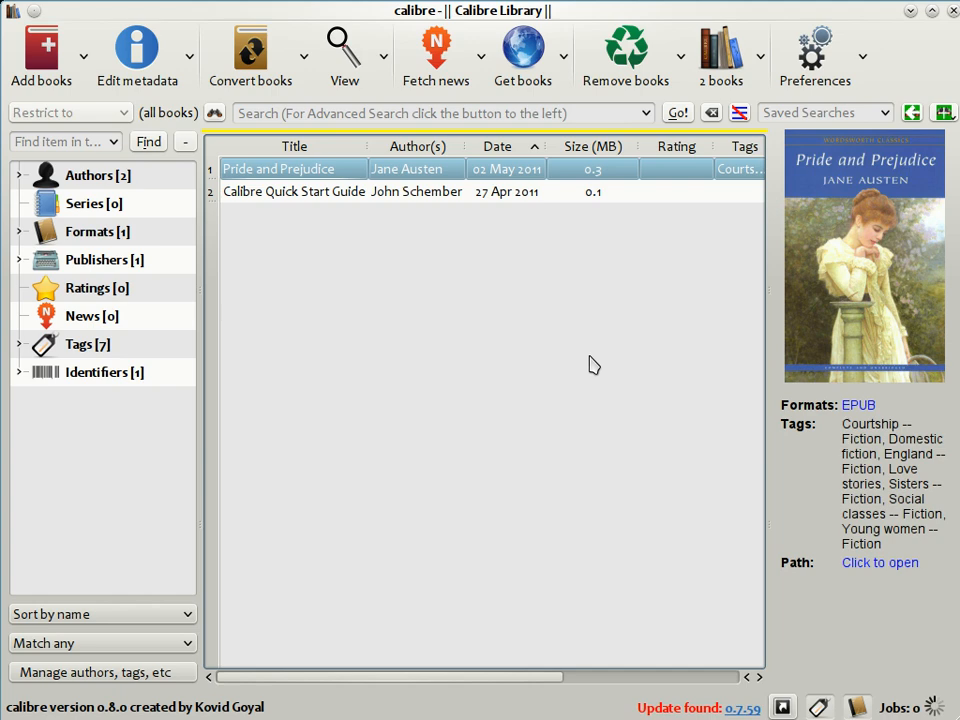
pyautogui.moveTo(585, 368)
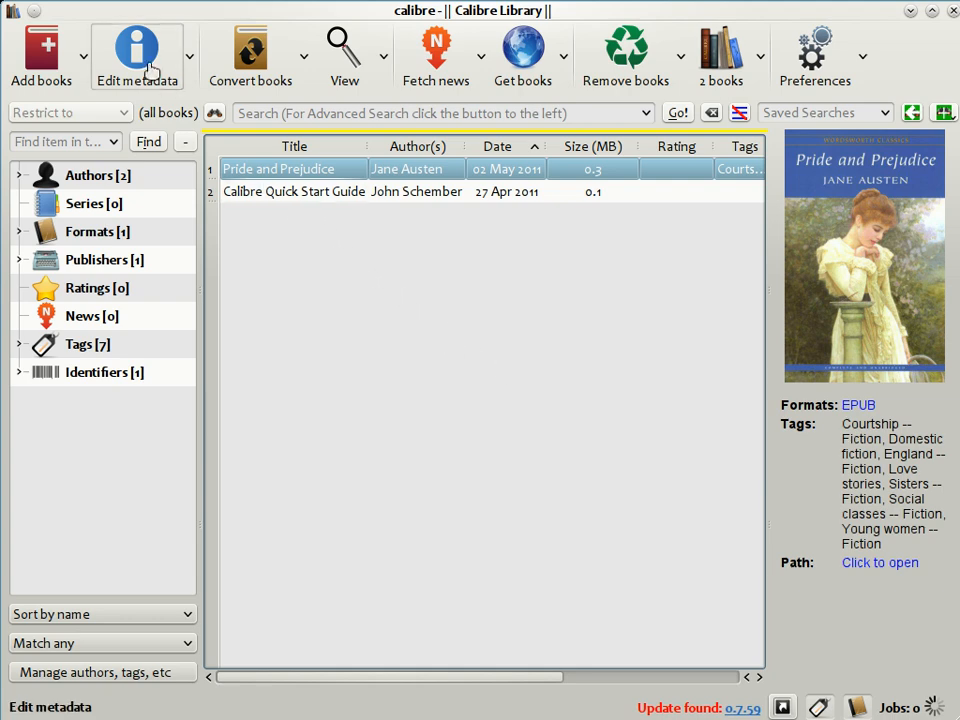
# - Rate Pride and Prejudice 4 stars, replace its tags with England, Classic, romance, and save
pyautogui.click(137, 55)
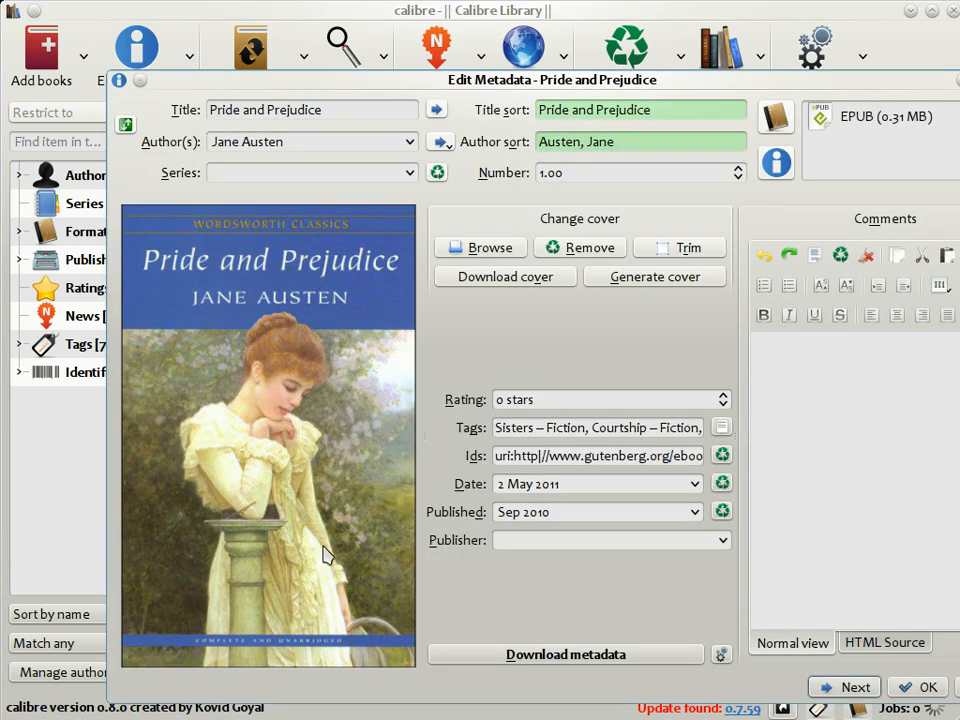
pyautogui.moveTo(512, 357)
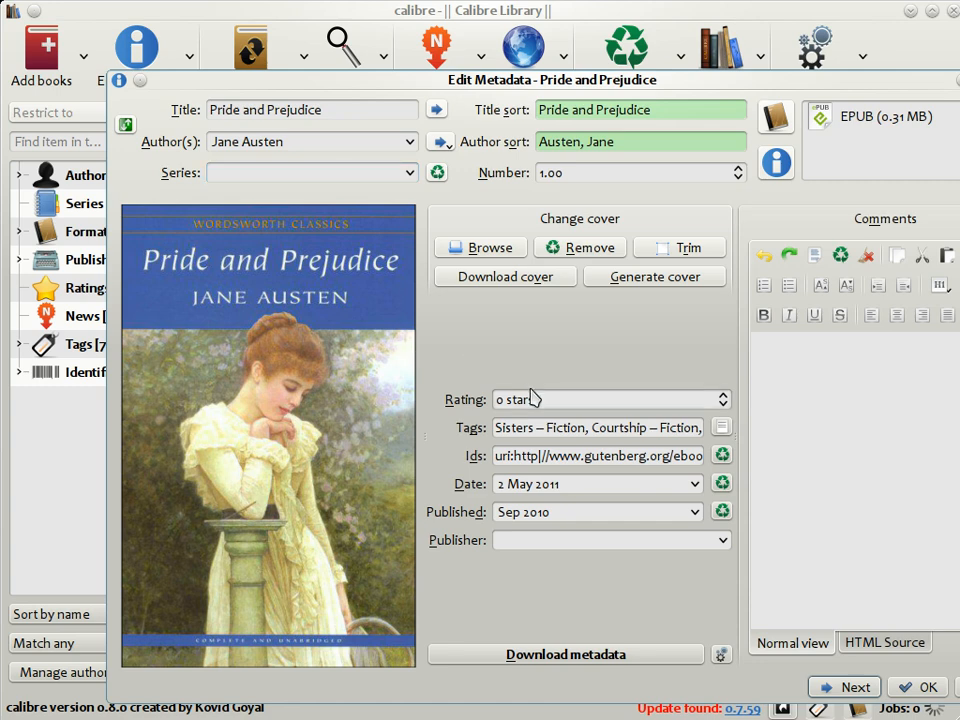
pyautogui.click(600, 399)
pyautogui.write('4')
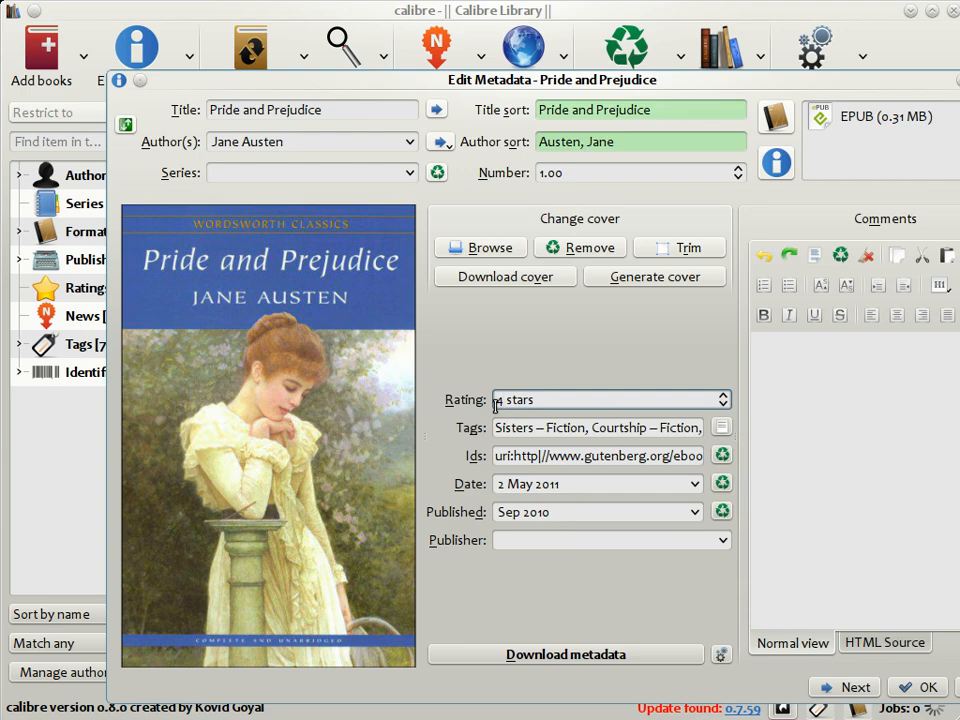
pyautogui.click(600, 427)
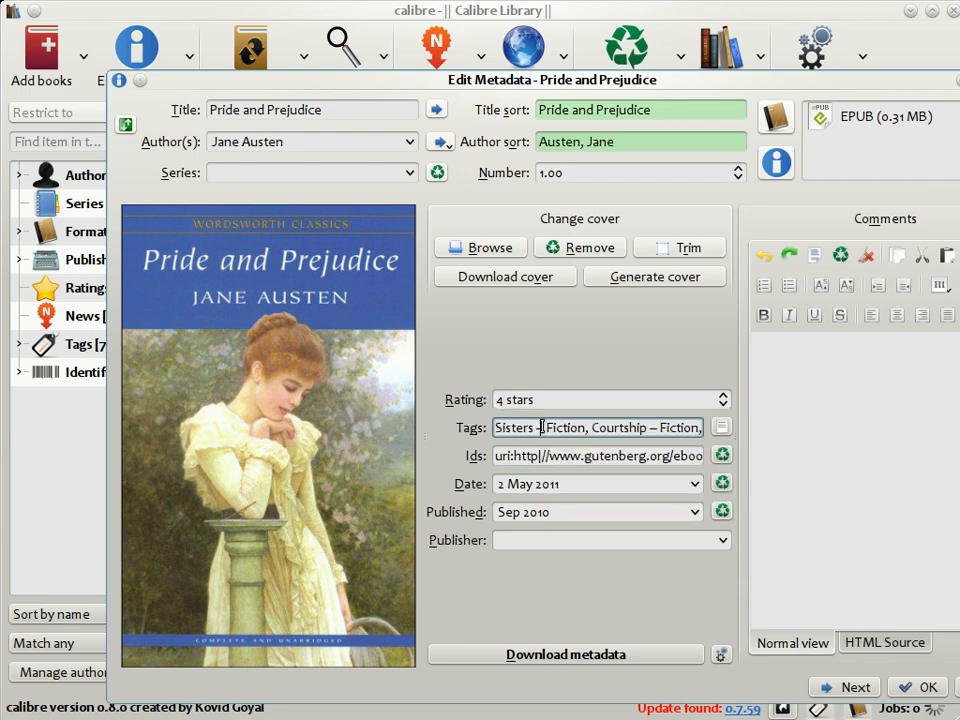
pyautogui.click(597, 427)
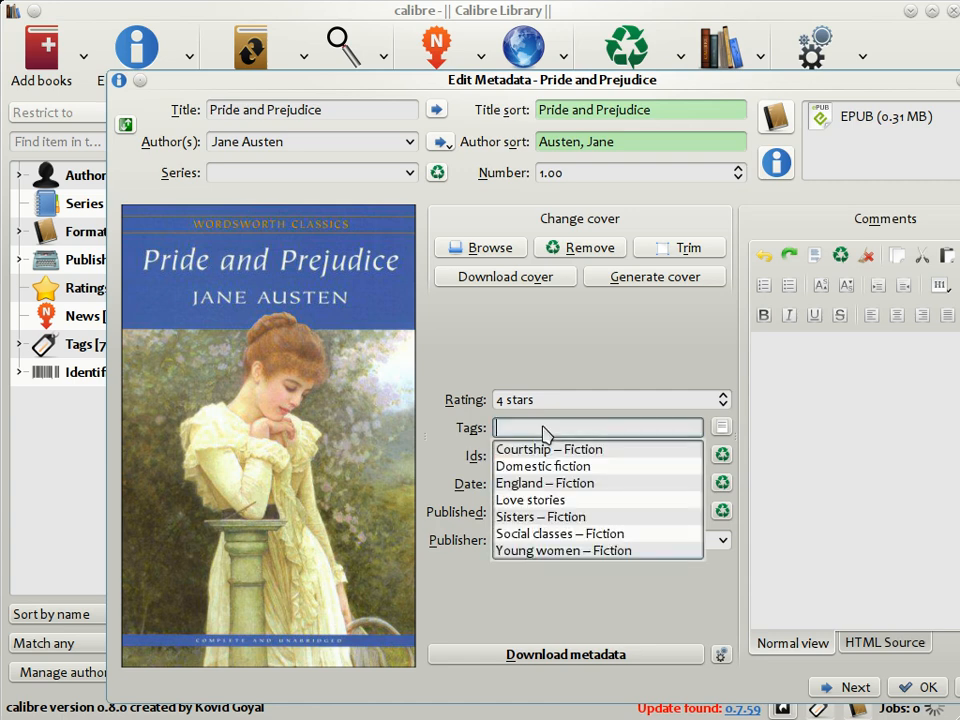
pyautogui.write('England, classic, r')
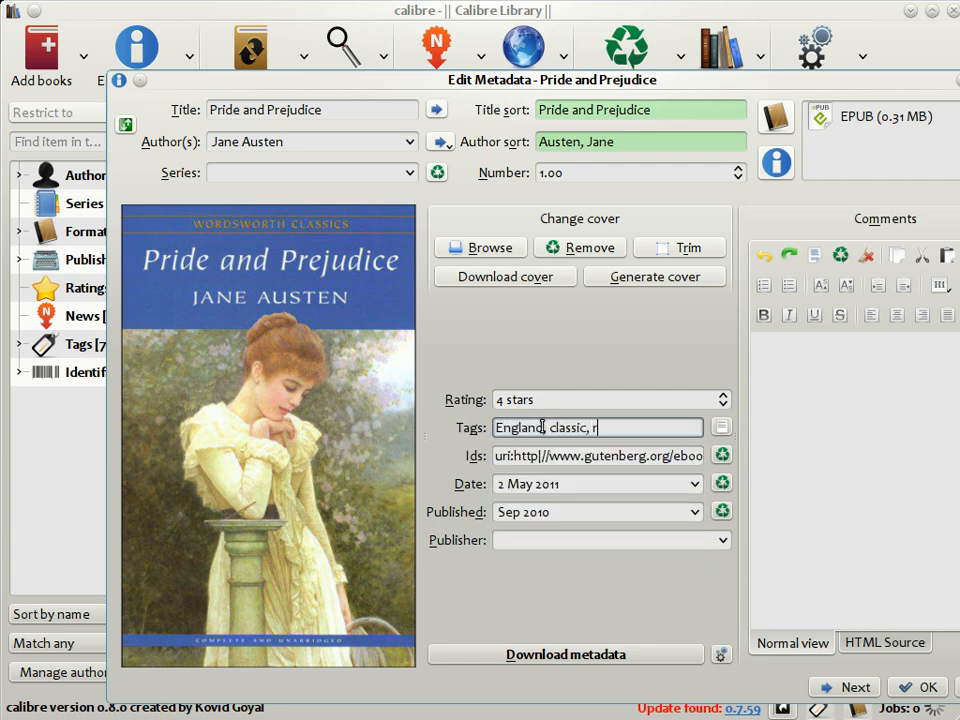
pyautogui.write('omance')
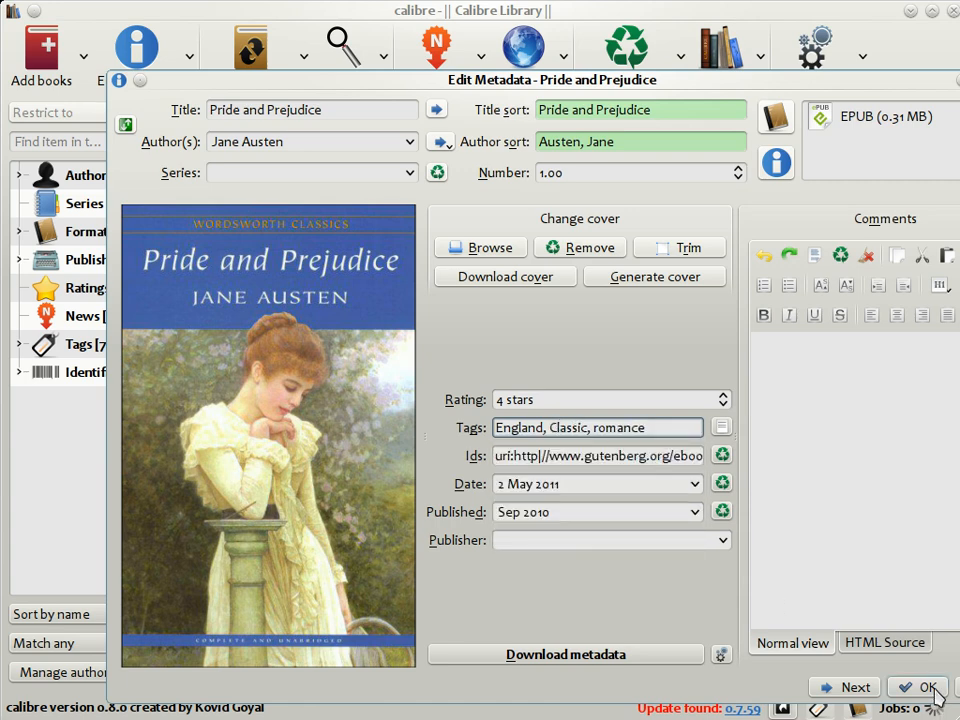
pyautogui.click(918, 687)
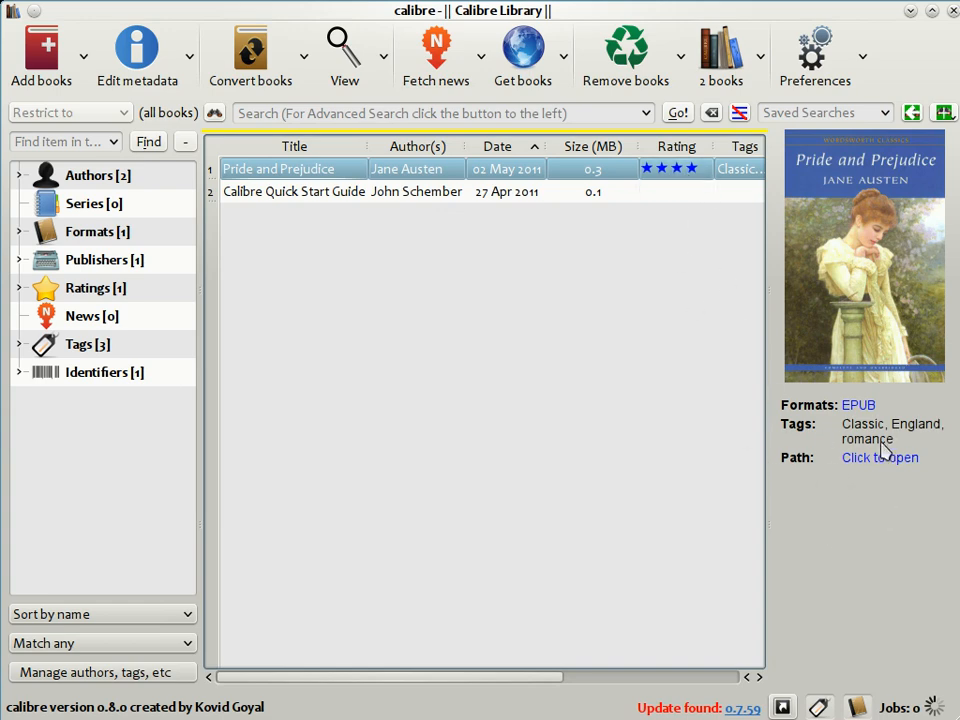
pyautogui.moveTo(700, 473)
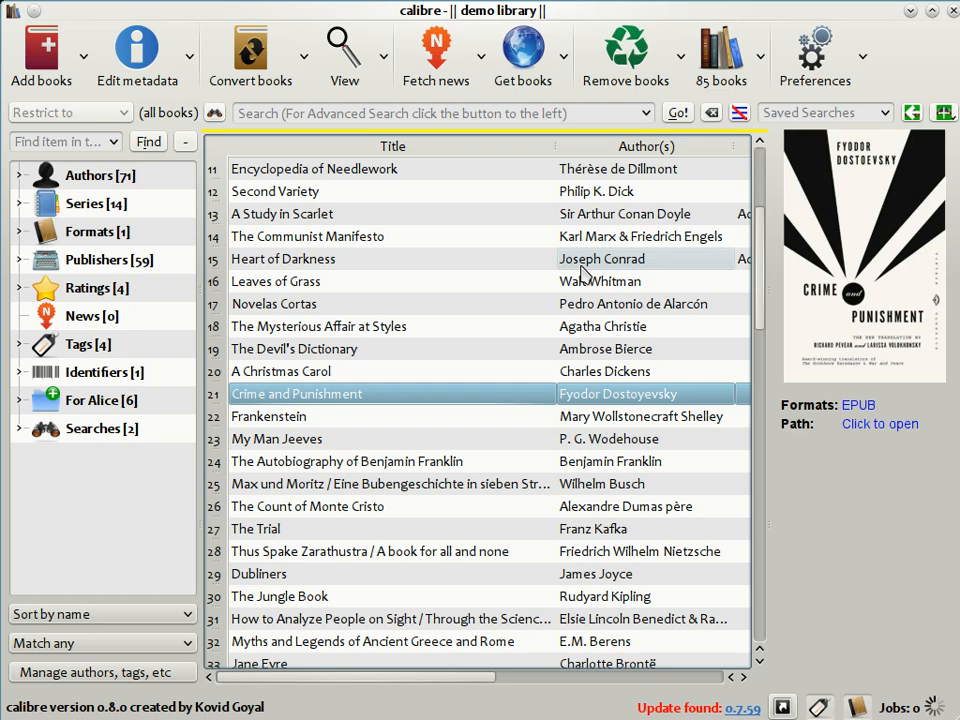
# - Select Crime and Punishment in the demo library and open its metadata editor
pyautogui.click(137, 50)
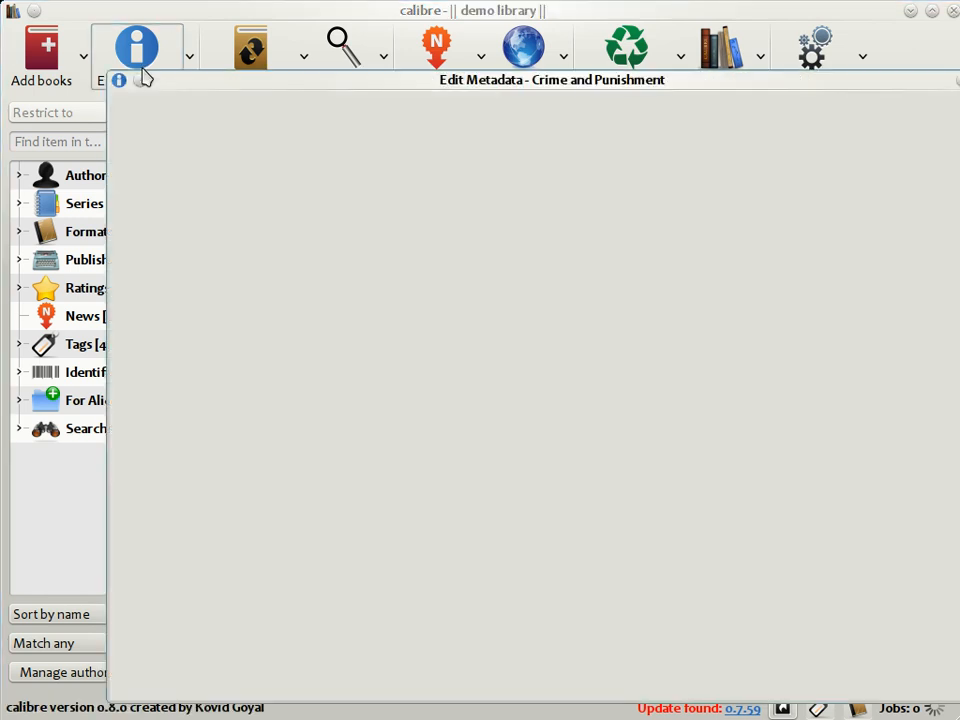
pyautogui.click(137, 45)
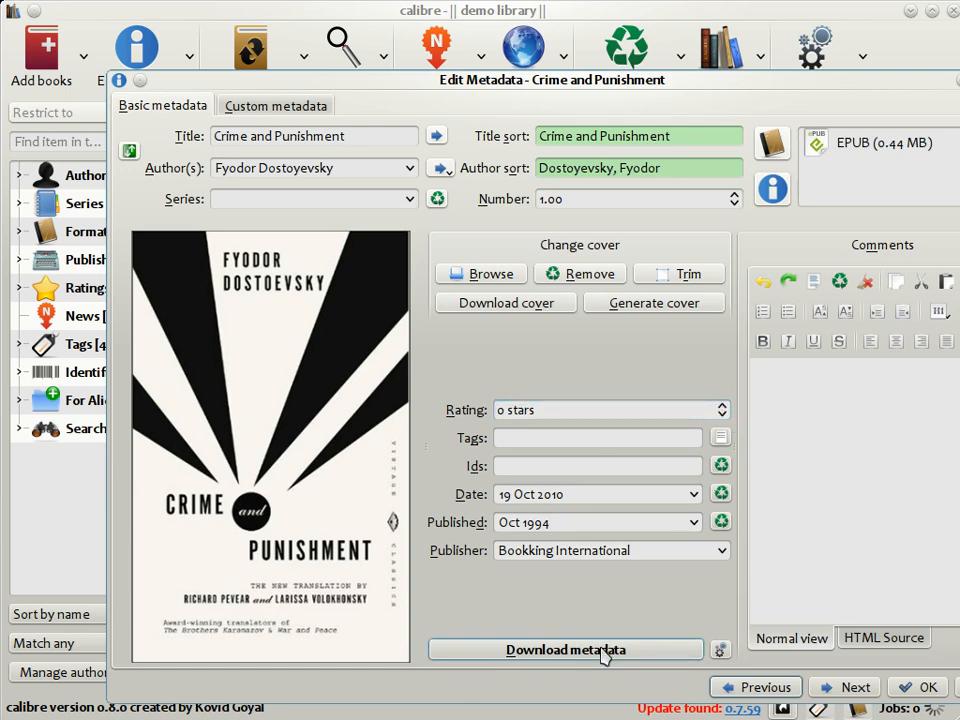
# - Download metadata for Crime and Punishment and choose the 1866 W.W. Norton result
pyautogui.click(565, 649)
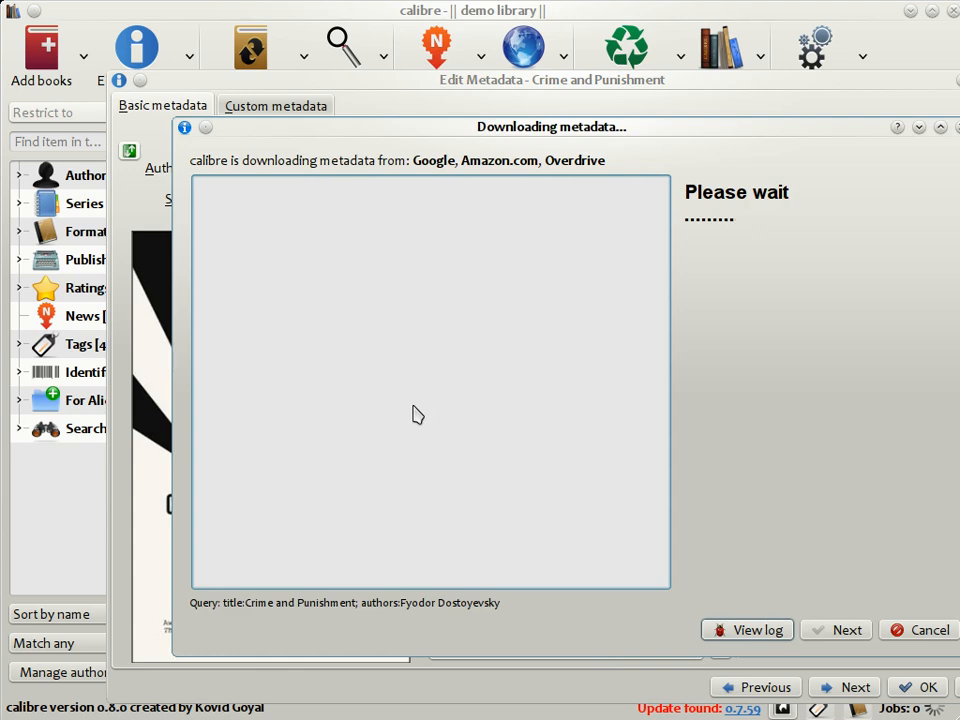
pyautogui.moveTo(400, 398)
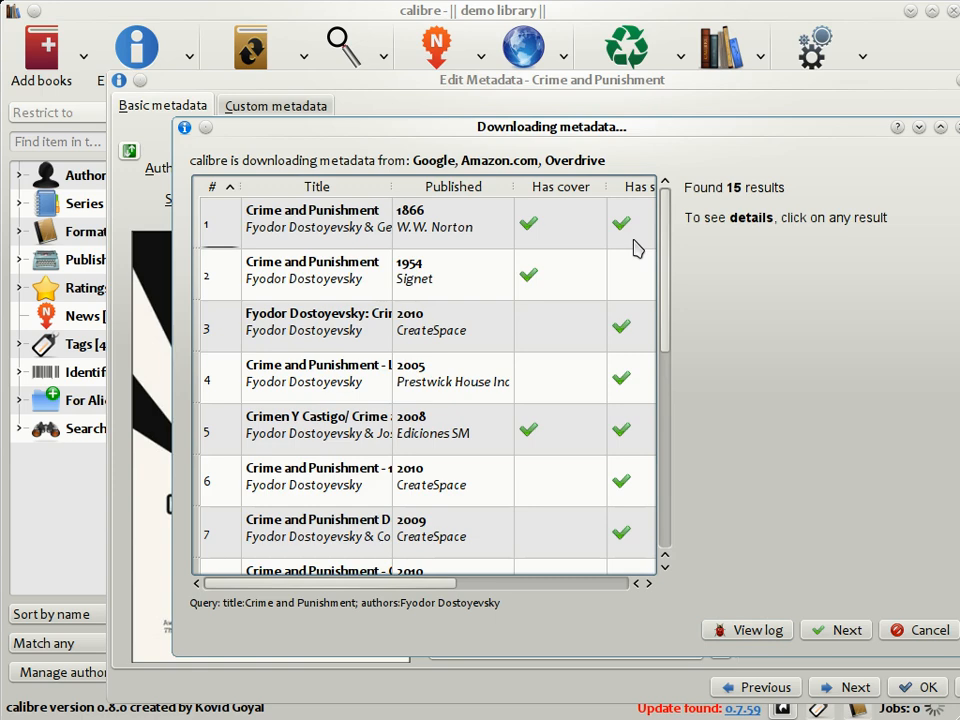
pyautogui.click(317, 218)
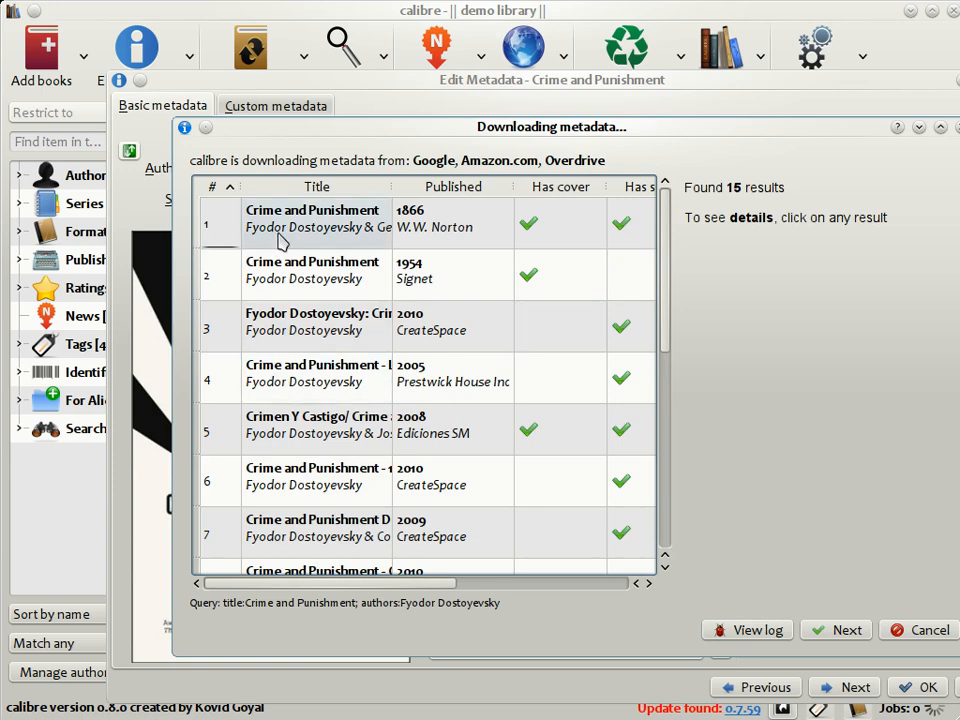
pyautogui.click(313, 218)
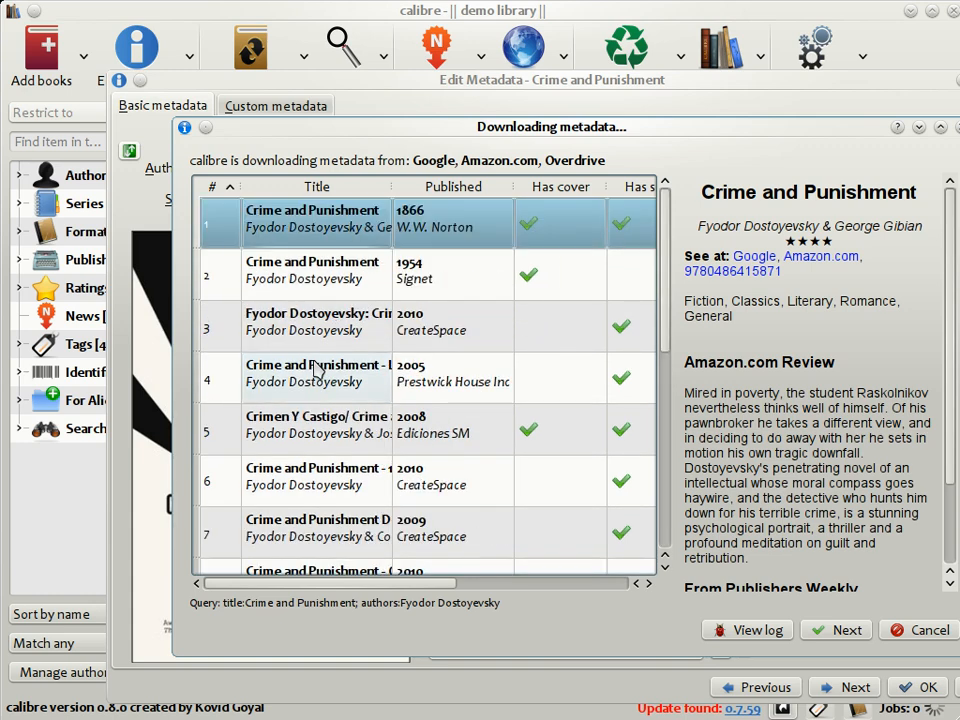
pyautogui.moveTo(296, 230)
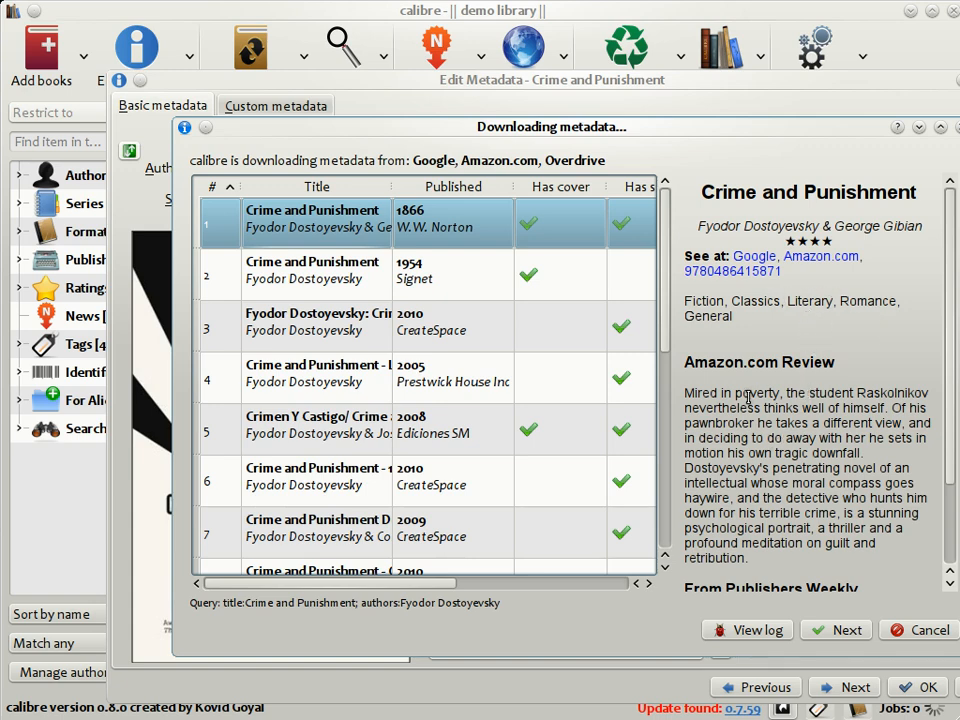
pyautogui.click(847, 630)
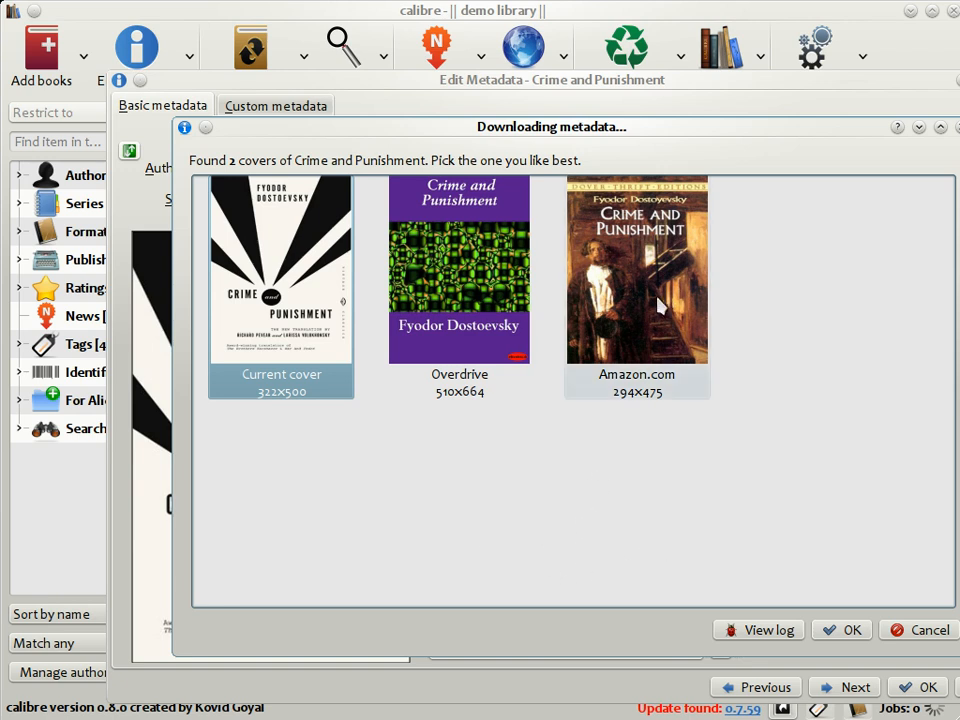
pyautogui.moveTo(295, 307)
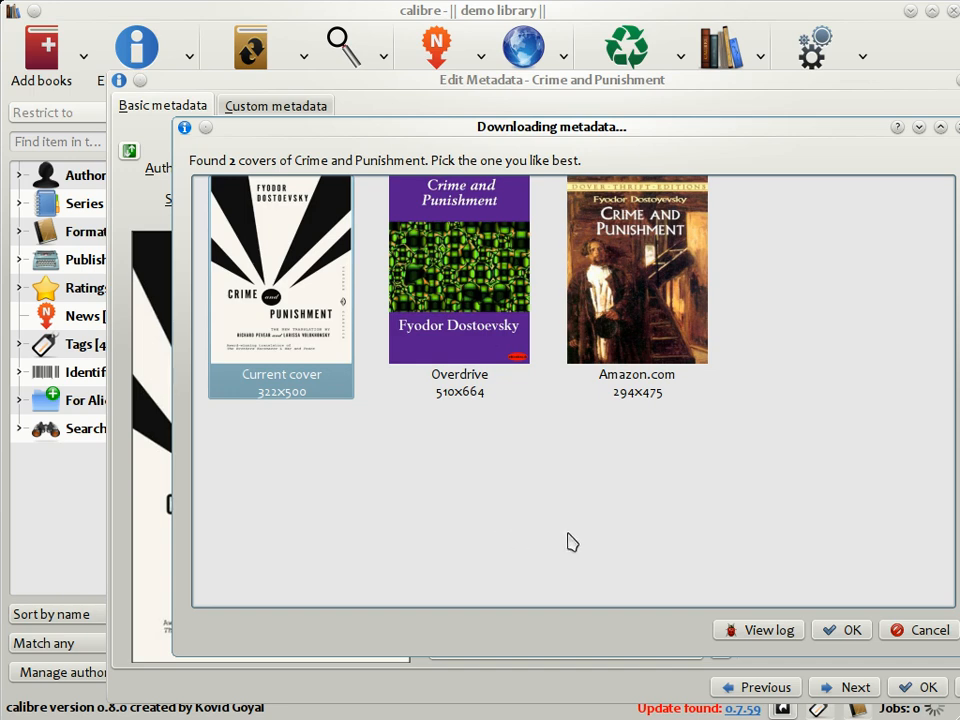
# - Apply the Amazon.com Dover Thrift cover and downloaded details to Crime and Punishment
pyautogui.click(637, 270)
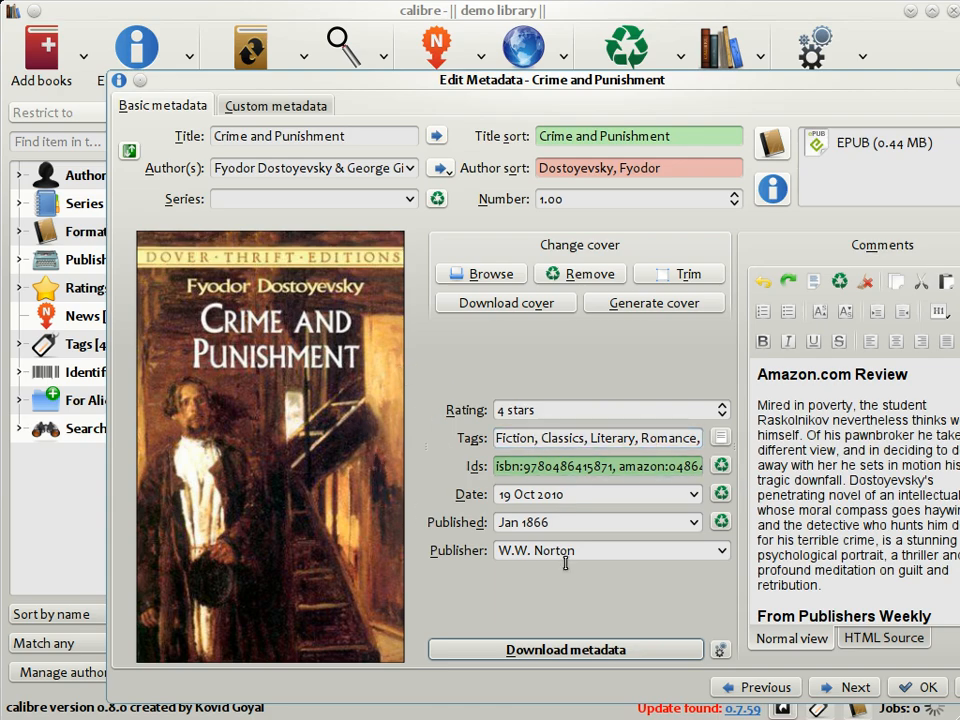
# - Save Crime and Punishment's details, then view The naked sun and Bouquets of the Black Widowers on the Kindle
pyautogui.click(916, 686)
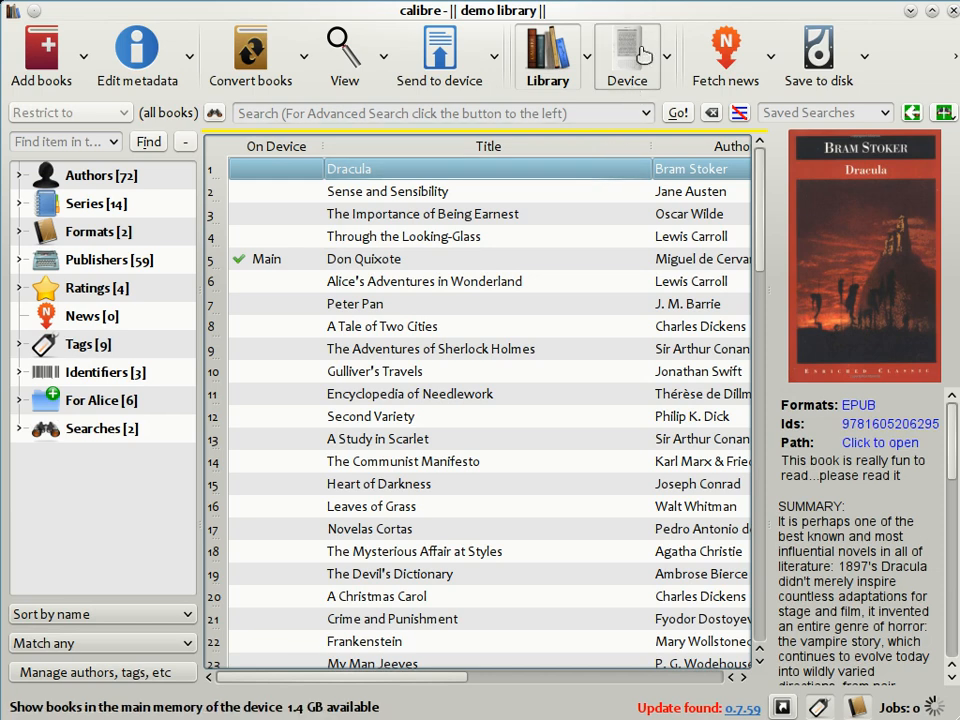
pyautogui.moveTo(627, 55)
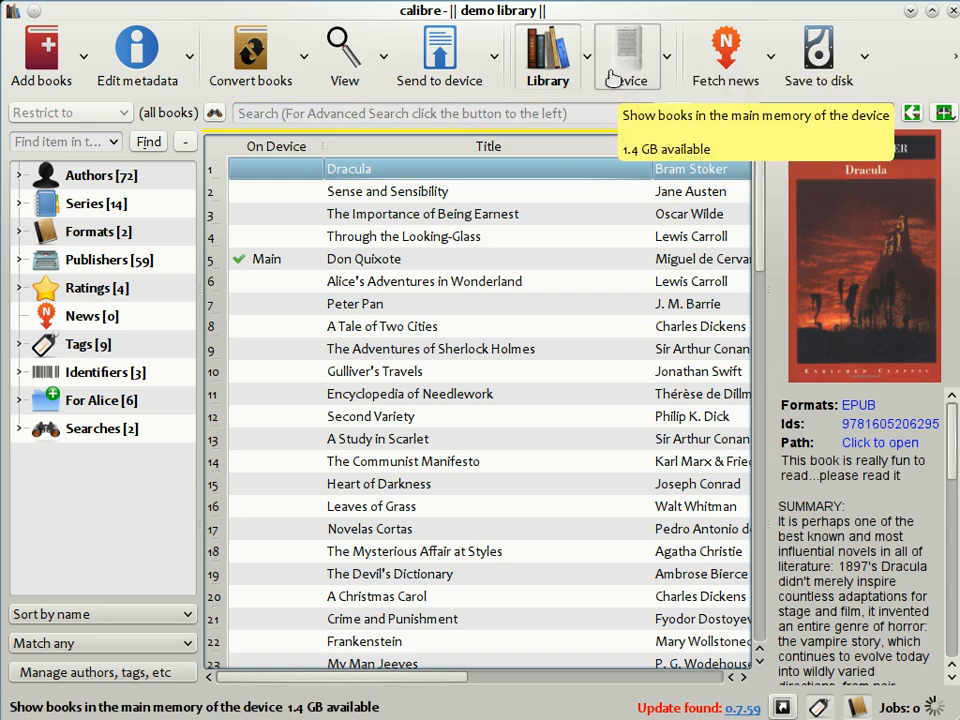
pyautogui.click(627, 55)
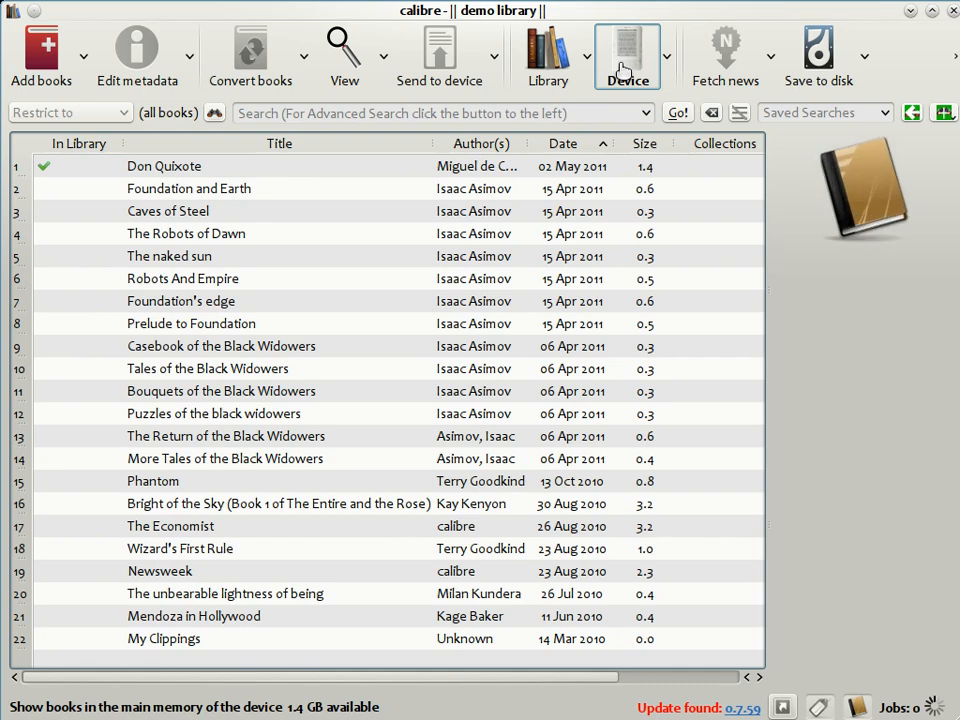
pyautogui.click(169, 256)
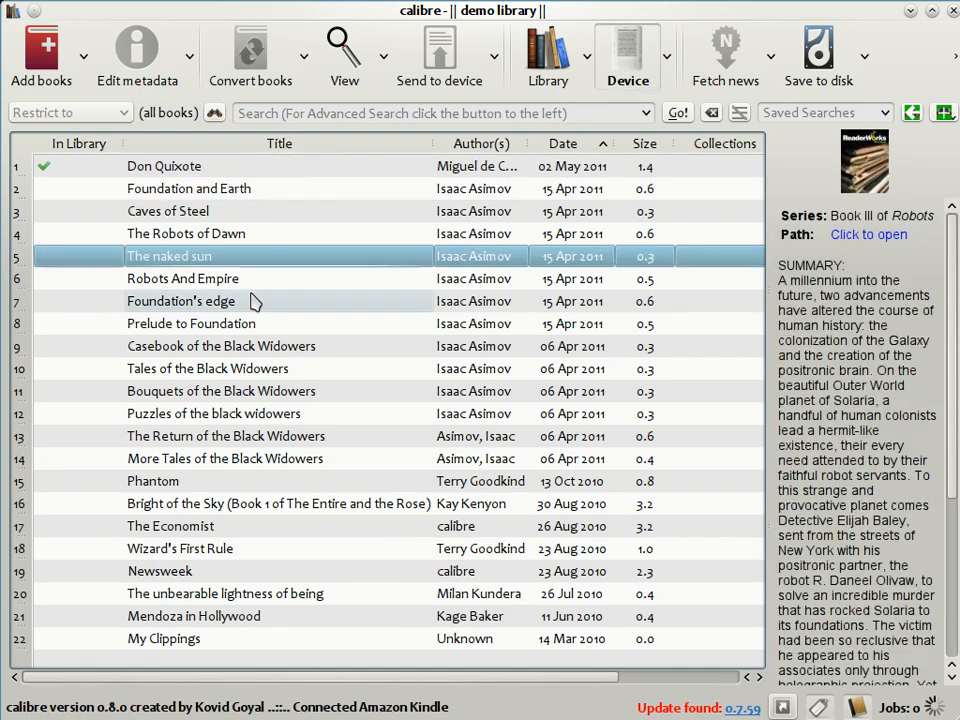
pyautogui.click(220, 391)
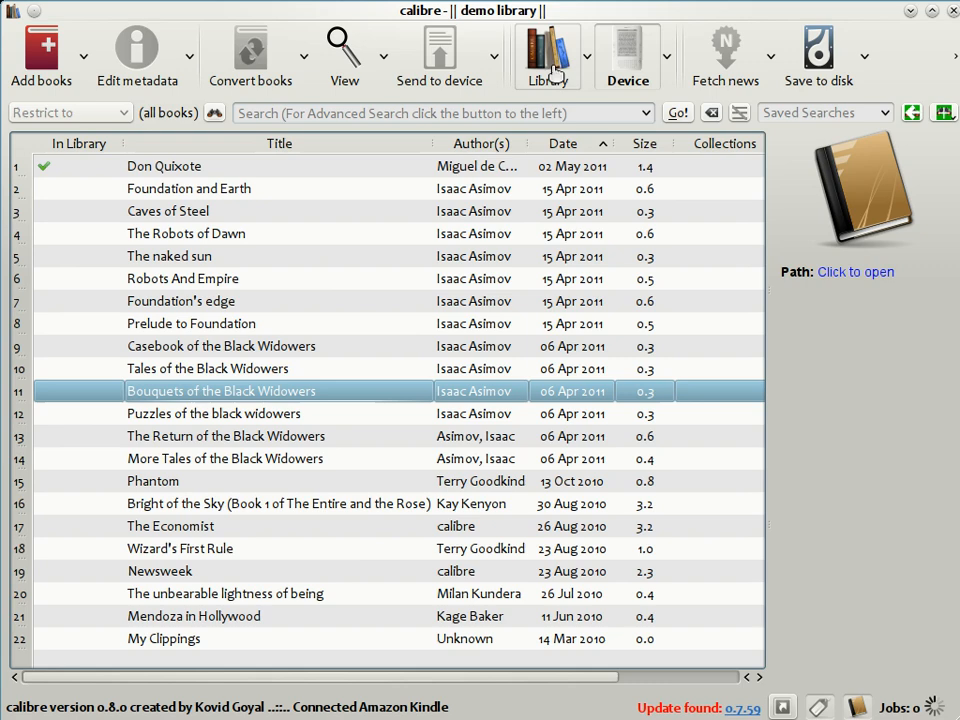
# - Send Sense and Sensibility from the library to the Kindle, agreeing to auto-convert it first
pyautogui.click(547, 55)
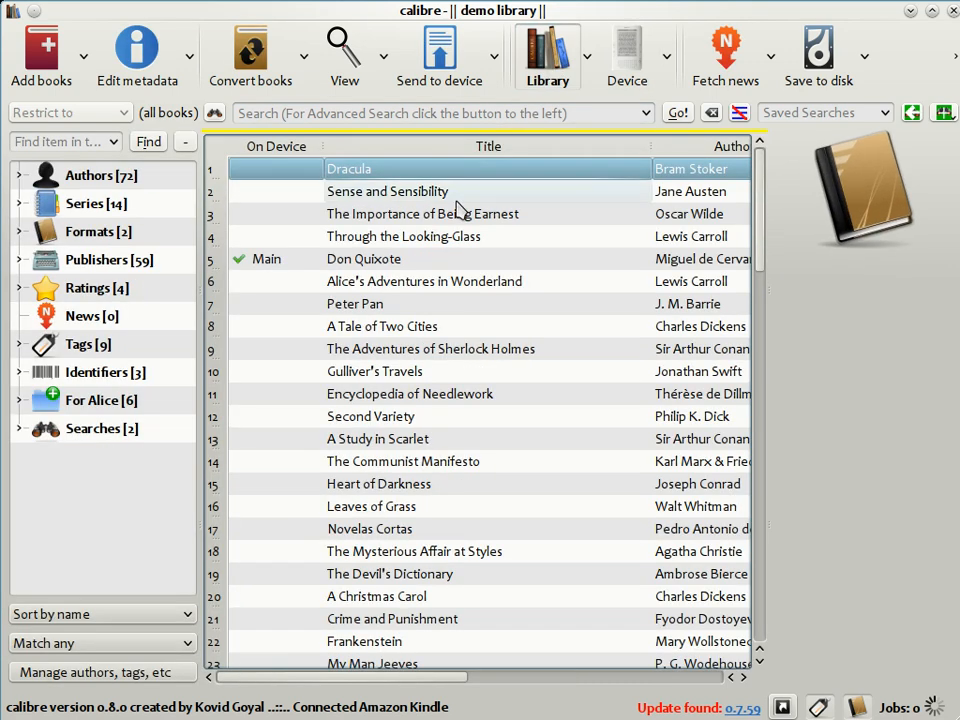
pyautogui.click(387, 191)
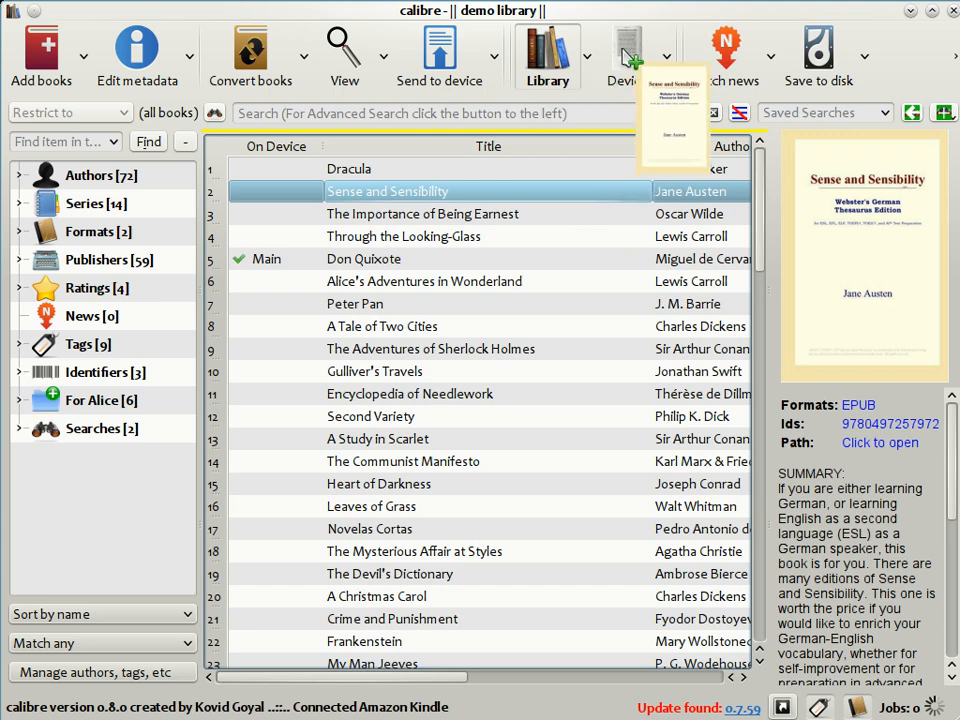
pyautogui.click(439, 50)
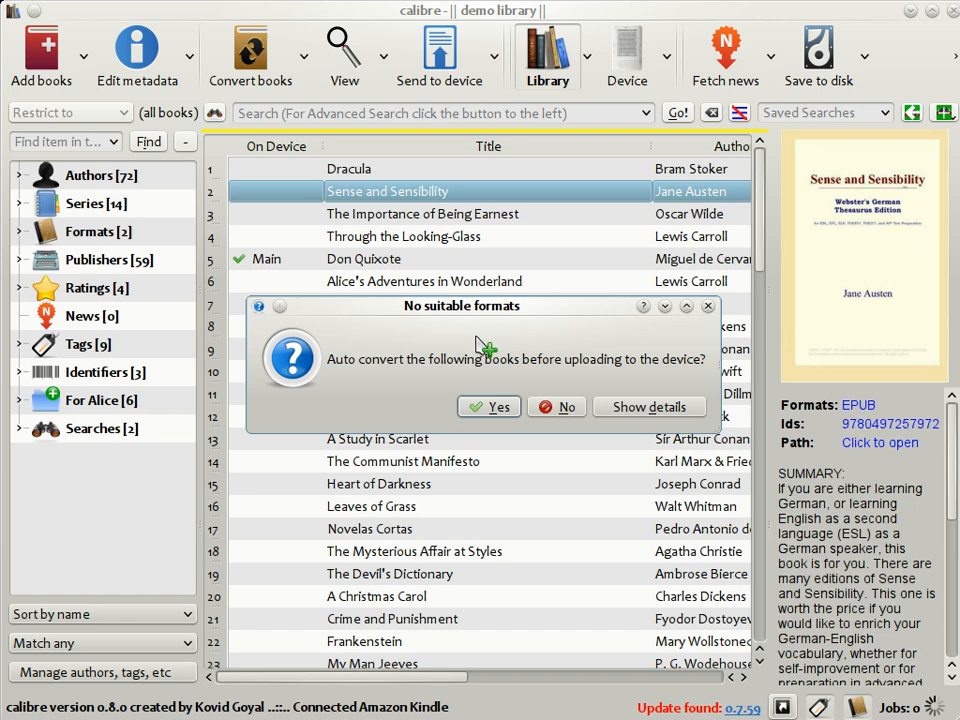
pyautogui.moveTo(515, 340)
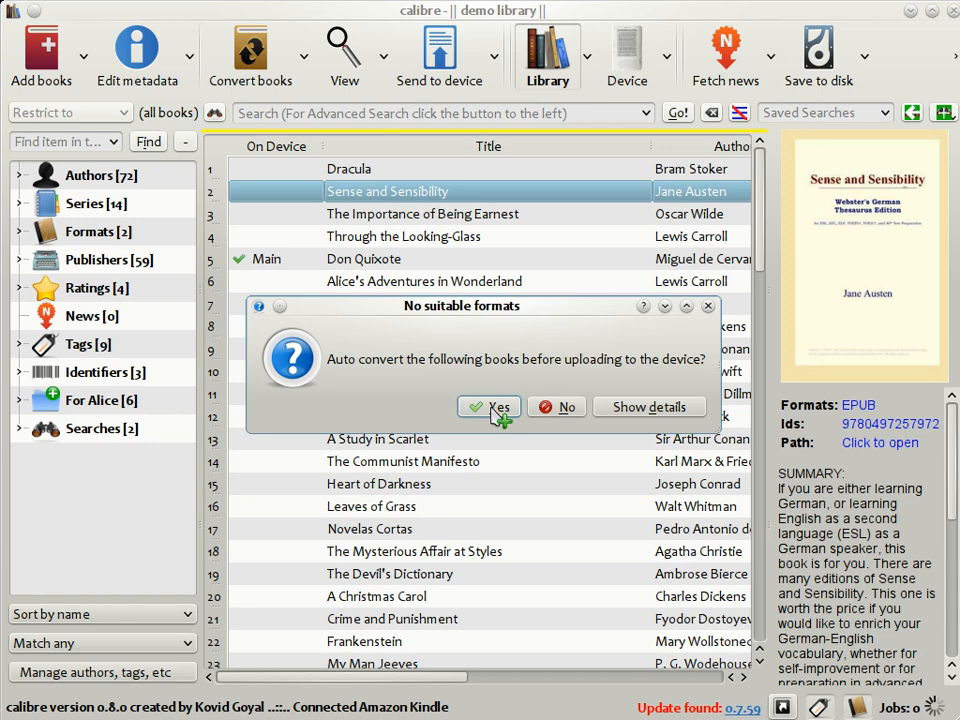
pyautogui.click(489, 406)
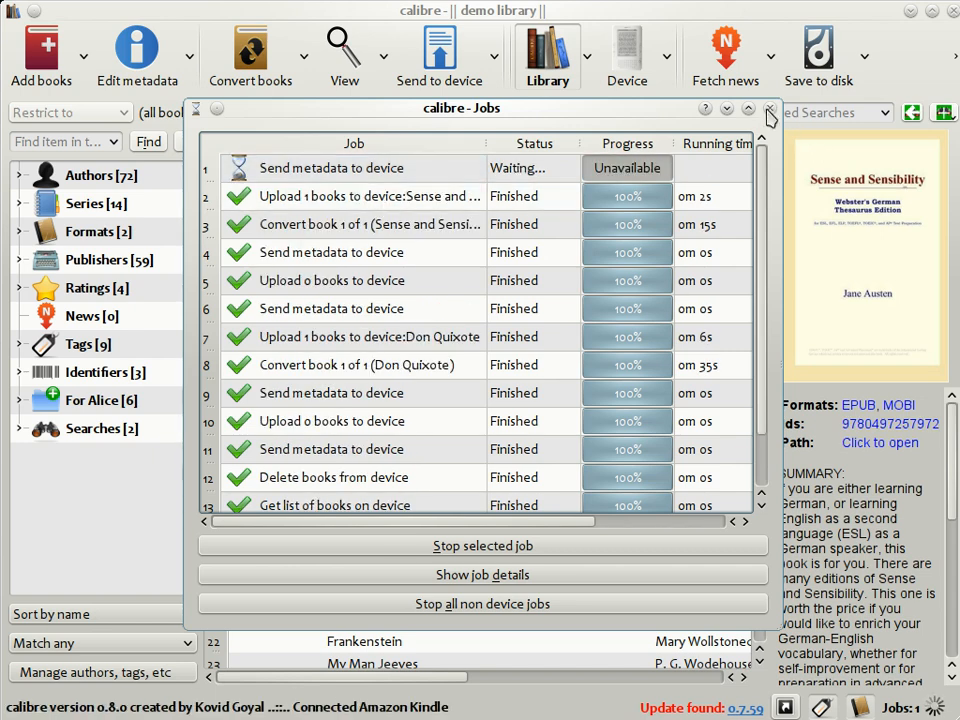
# - View the details of Dracula and Sense and Sensibility in the library list
pyautogui.click(770, 108)
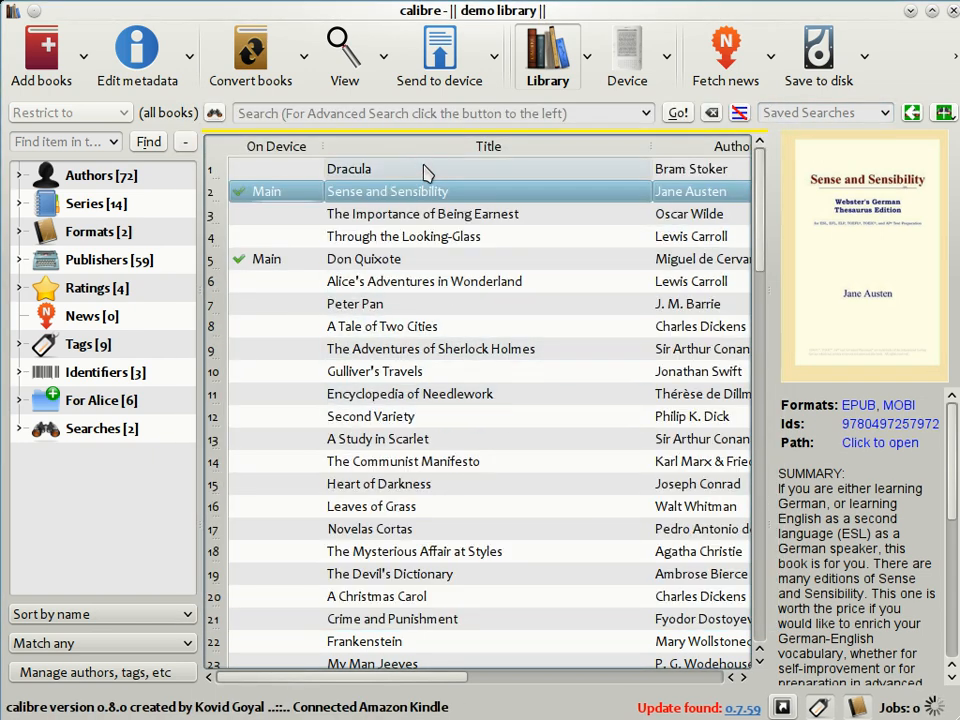
pyautogui.click(349, 168)
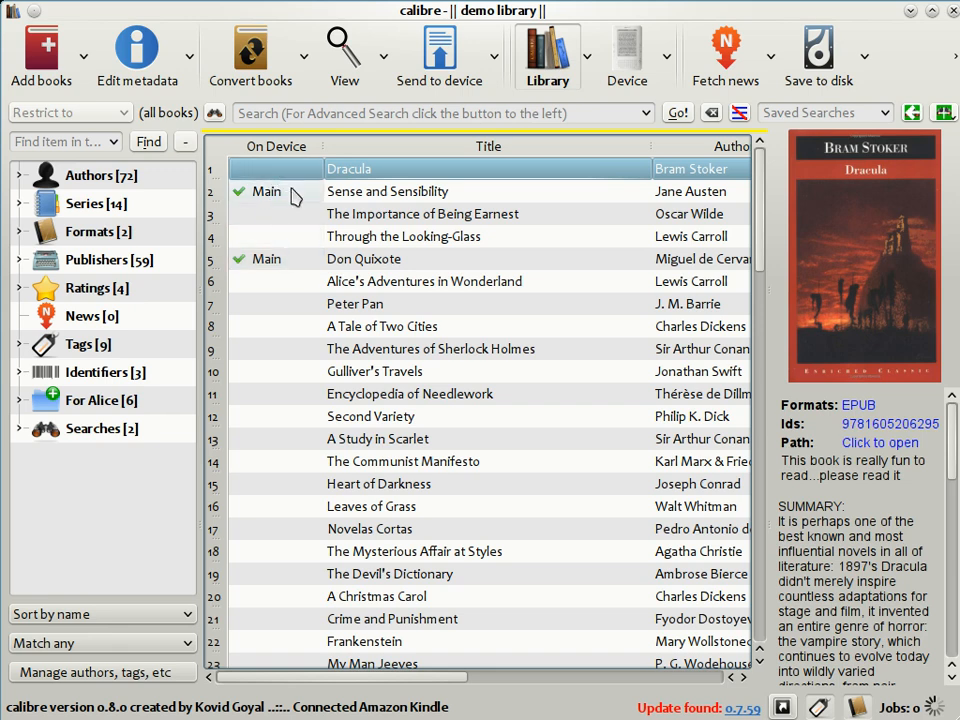
pyautogui.moveTo(303, 263)
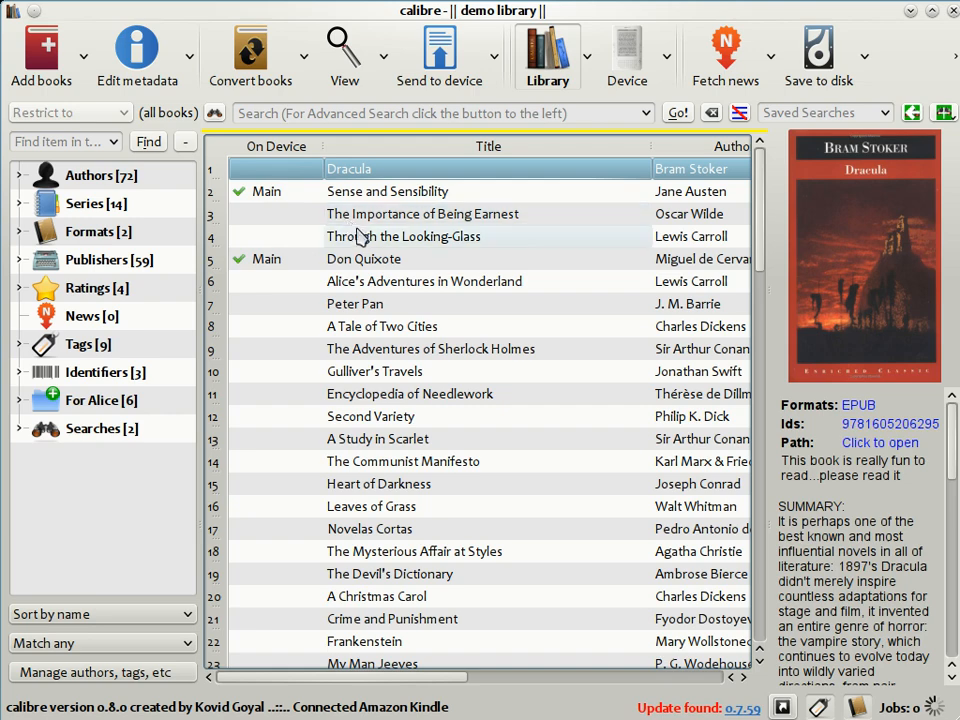
pyautogui.click(388, 191)
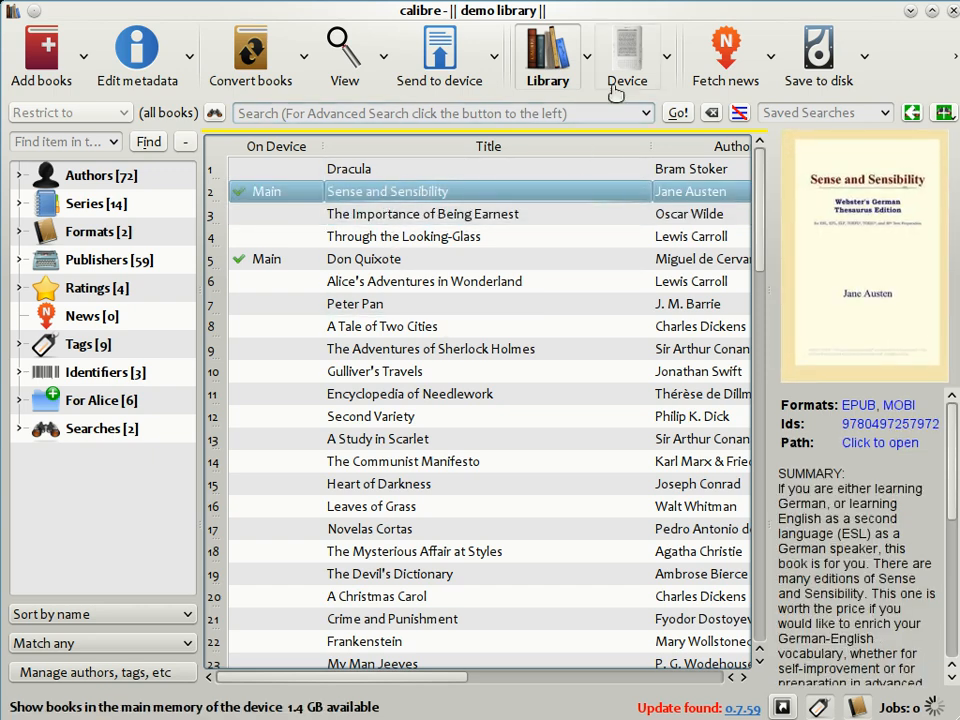
# - Copy Foundation and Earth from the Kindle's book list into the calibre library
pyautogui.click(627, 55)
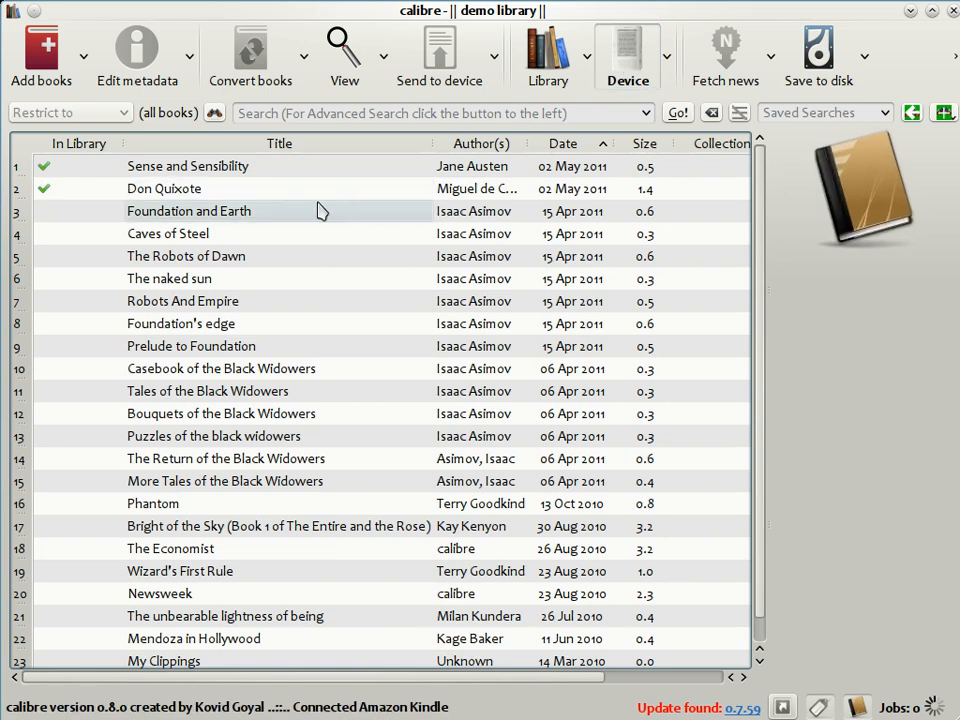
pyautogui.moveTo(288, 218)
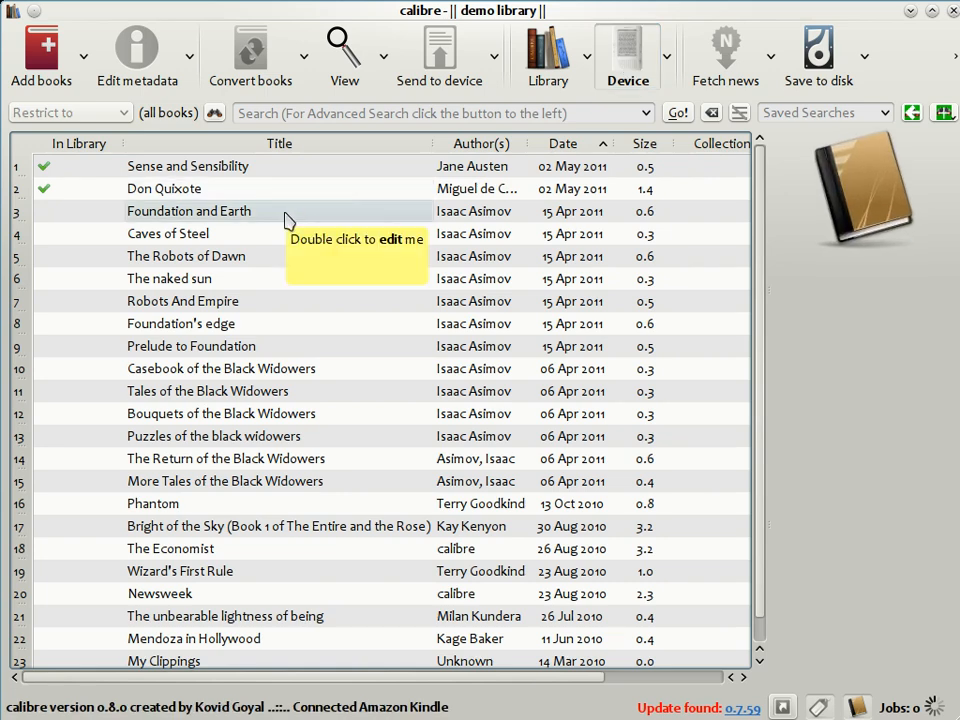
pyautogui.click(189, 211)
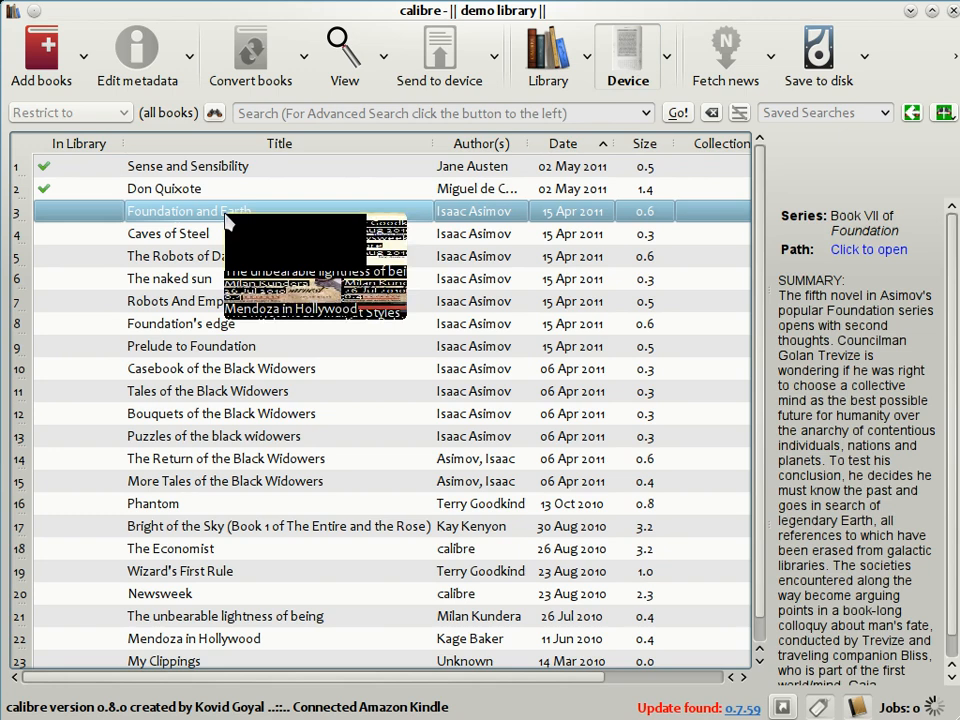
pyautogui.rightClick(188, 210)
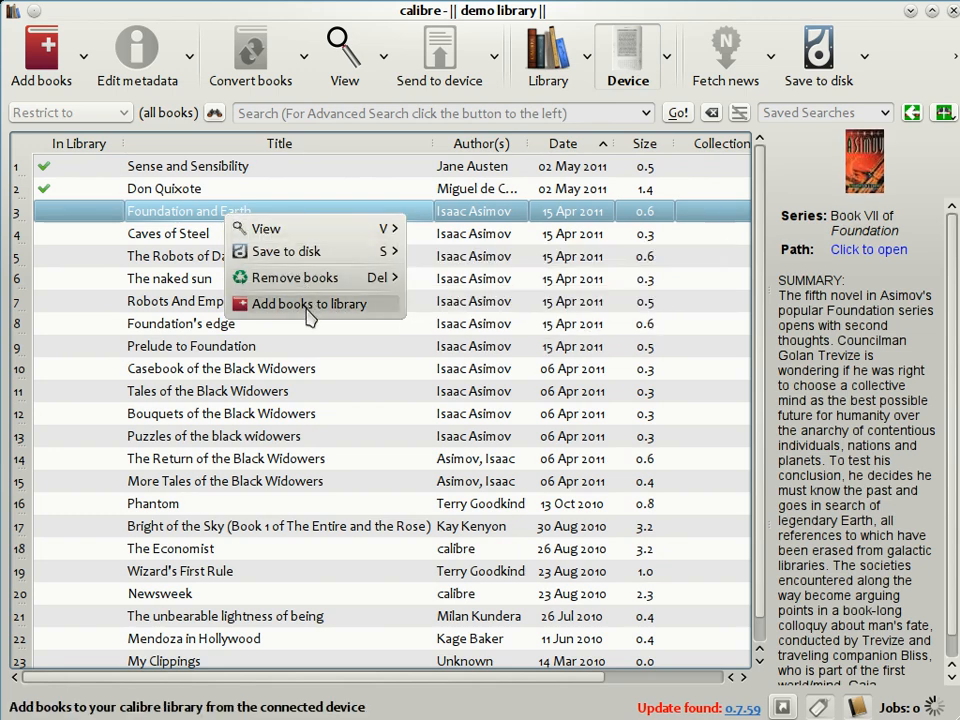
pyautogui.click(308, 304)
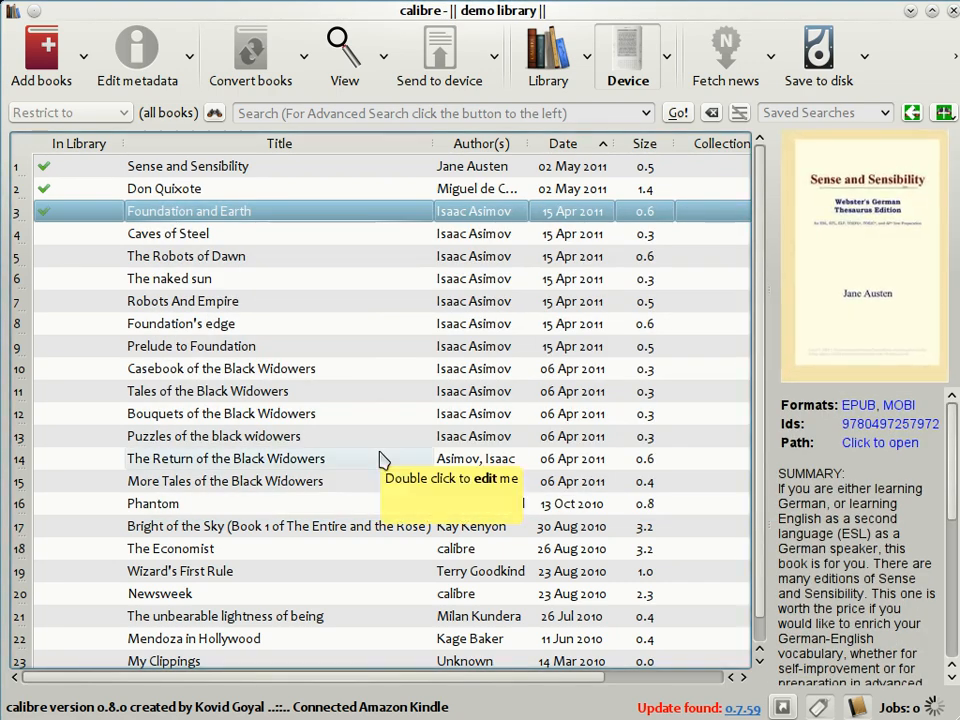
pyautogui.moveTo(489, 135)
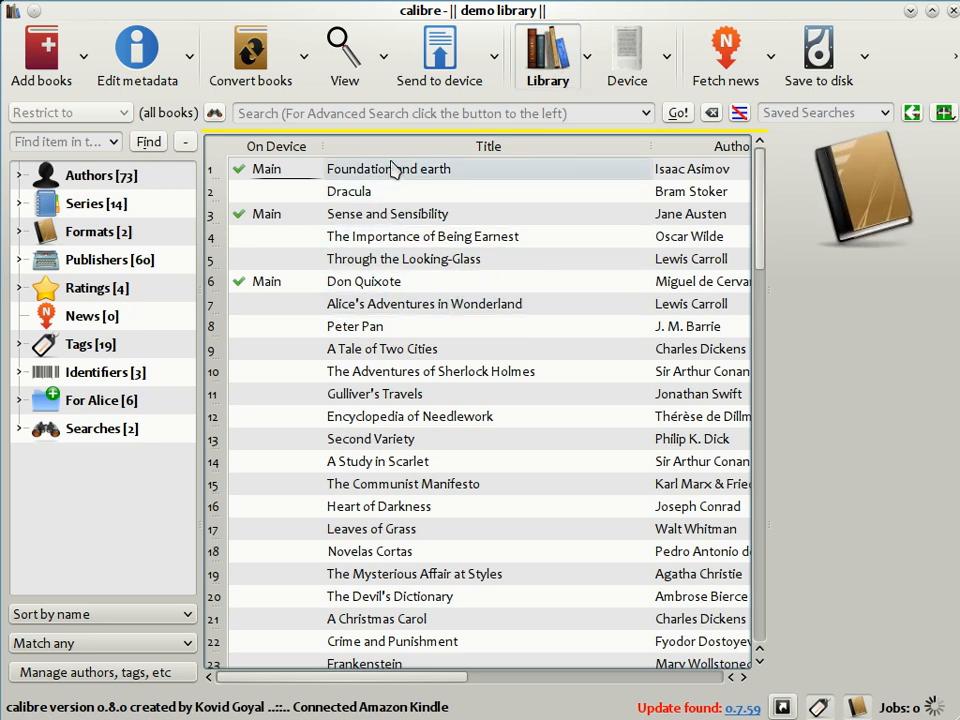
# - Select The Economist news issue in the library list to view its News tags
pyautogui.click(410, 213)
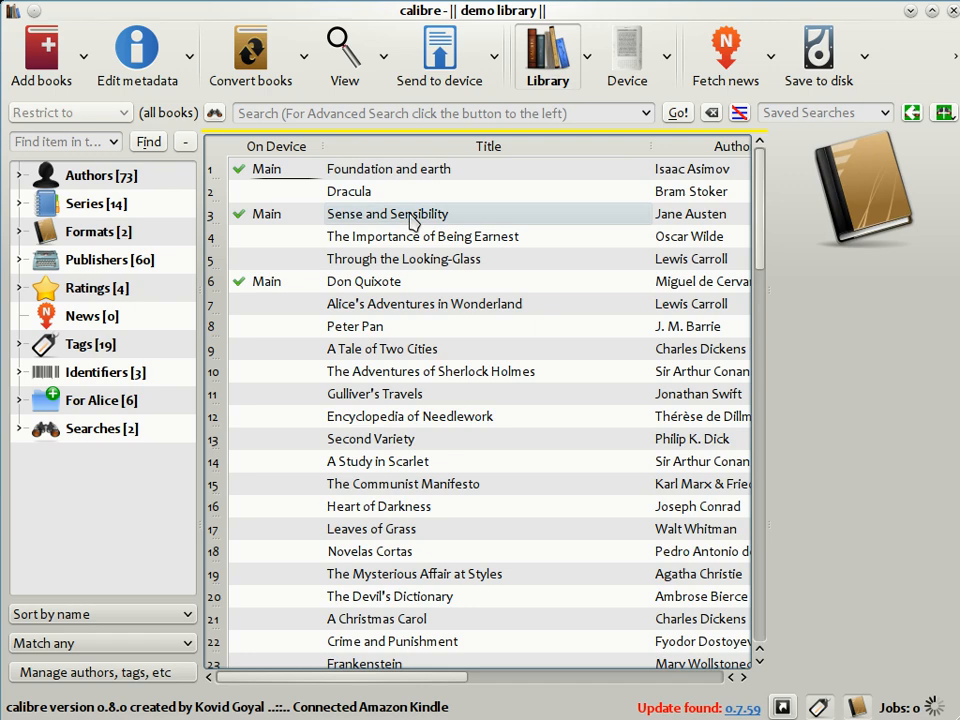
pyautogui.click(387, 213)
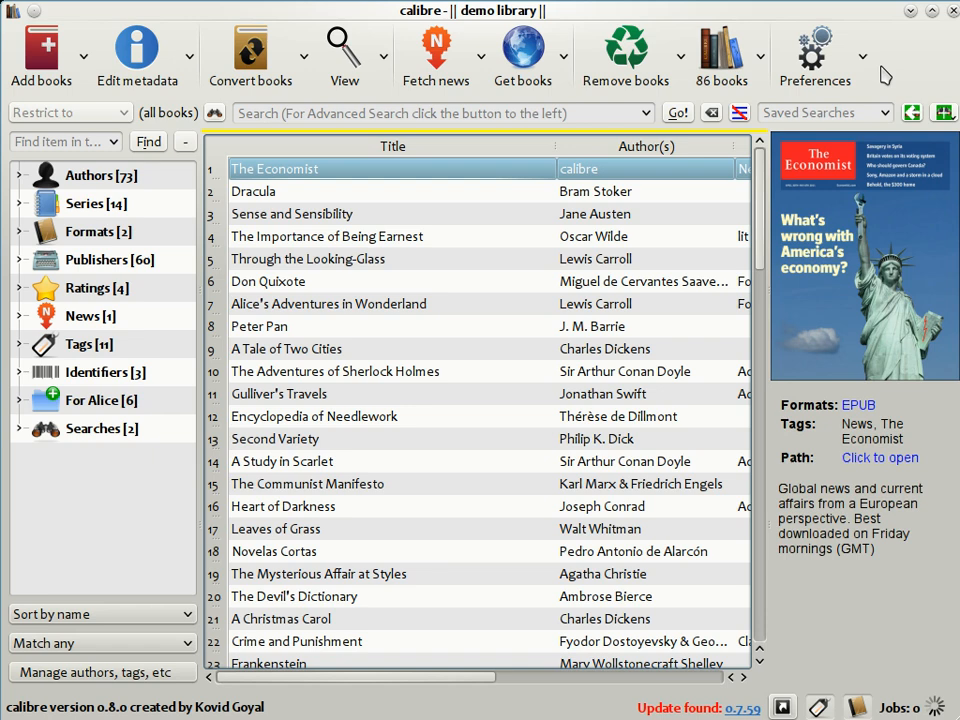
pyautogui.moveTo(647, 221)
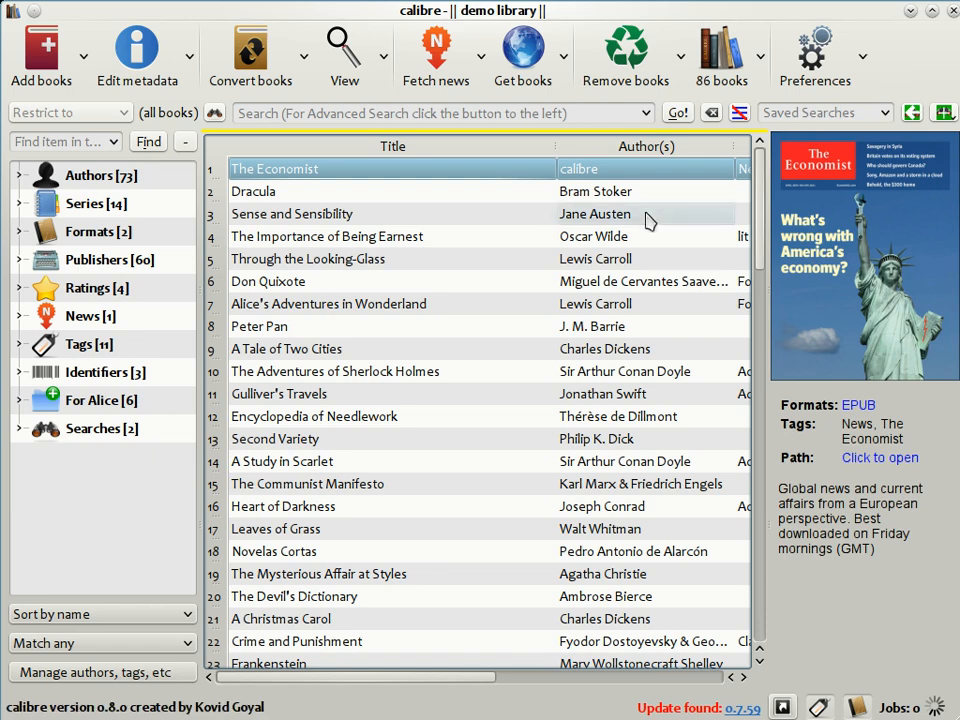
# - Browse the news sources and expand the English category in the scheduler
pyautogui.click(435, 50)
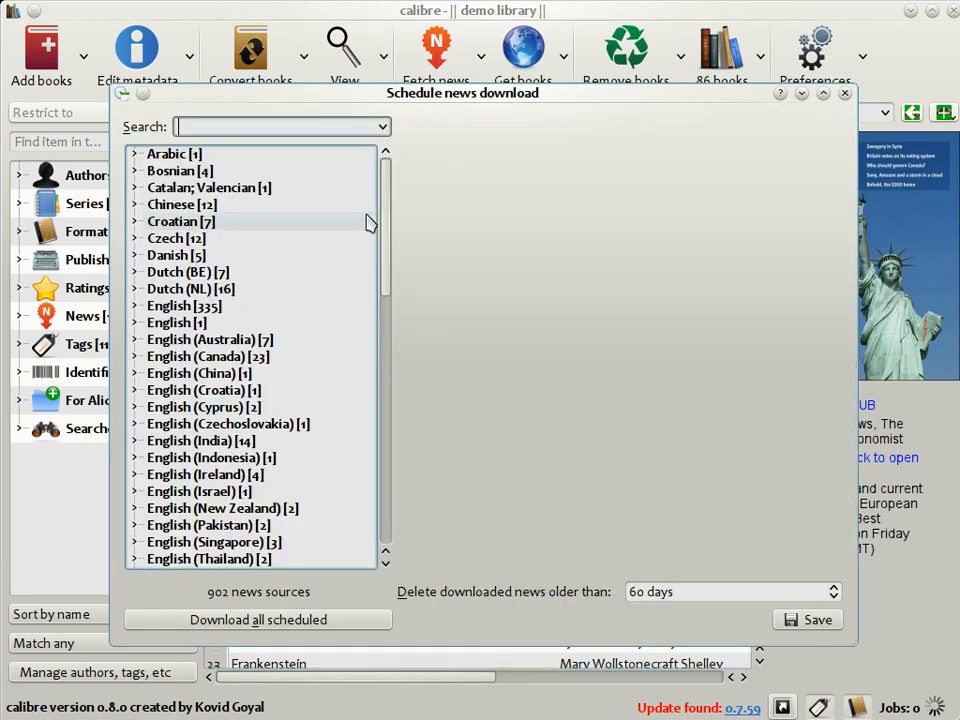
pyautogui.moveTo(362, 242)
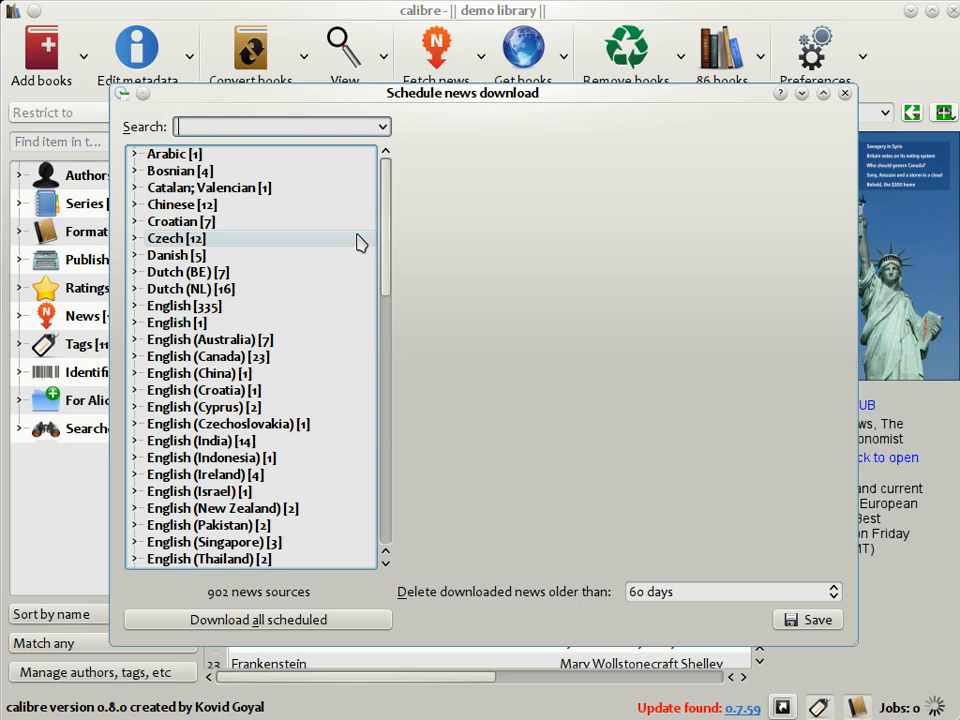
pyautogui.scroll(-3)
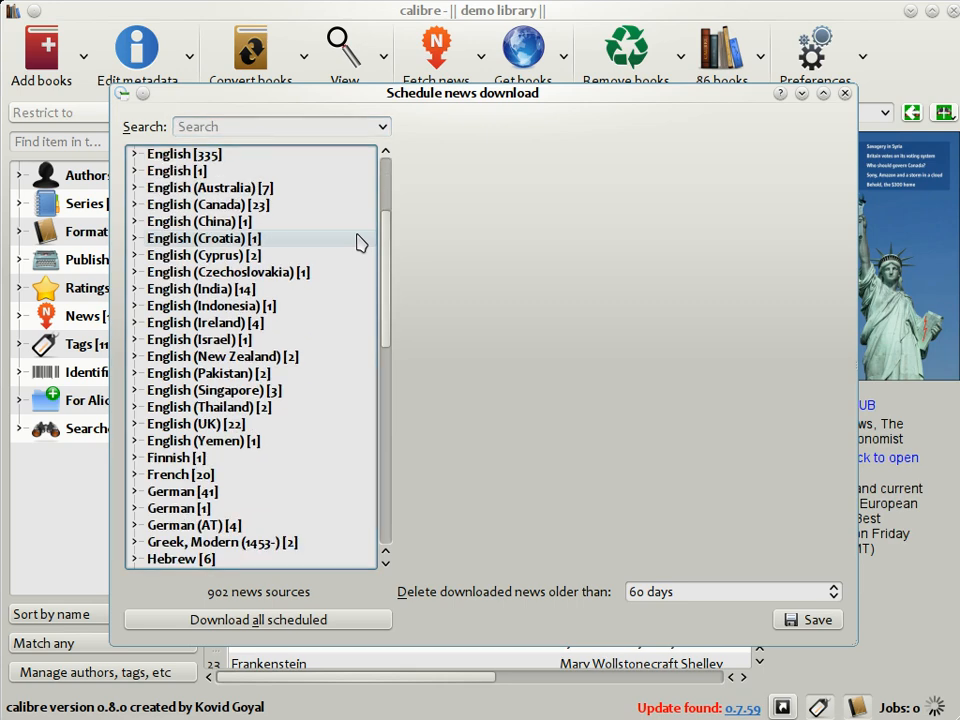
pyautogui.scroll(3)
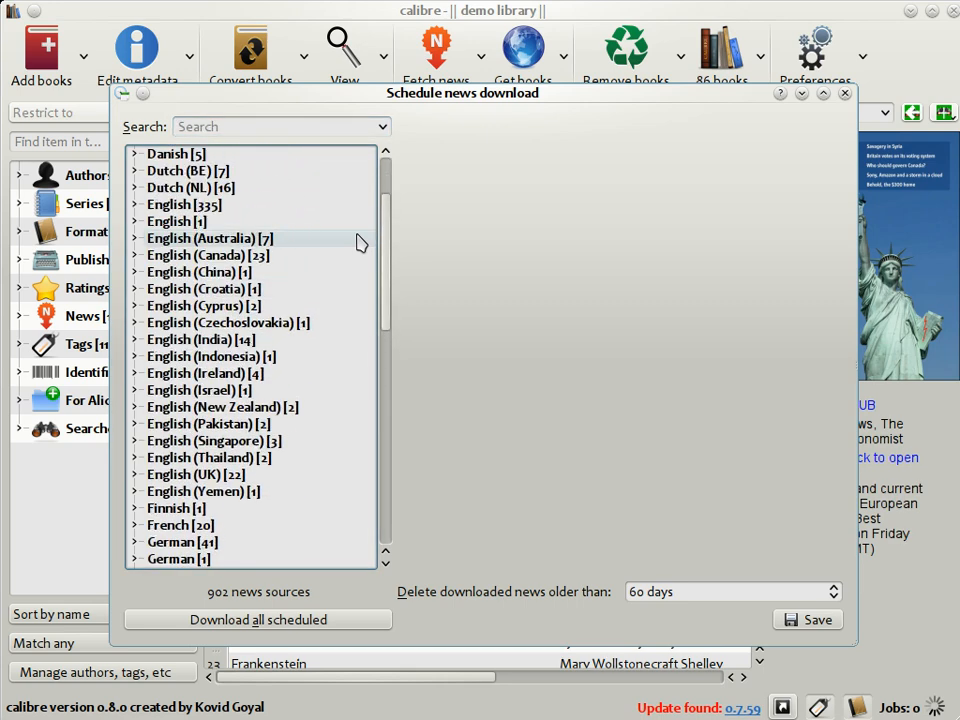
pyautogui.scroll(3)
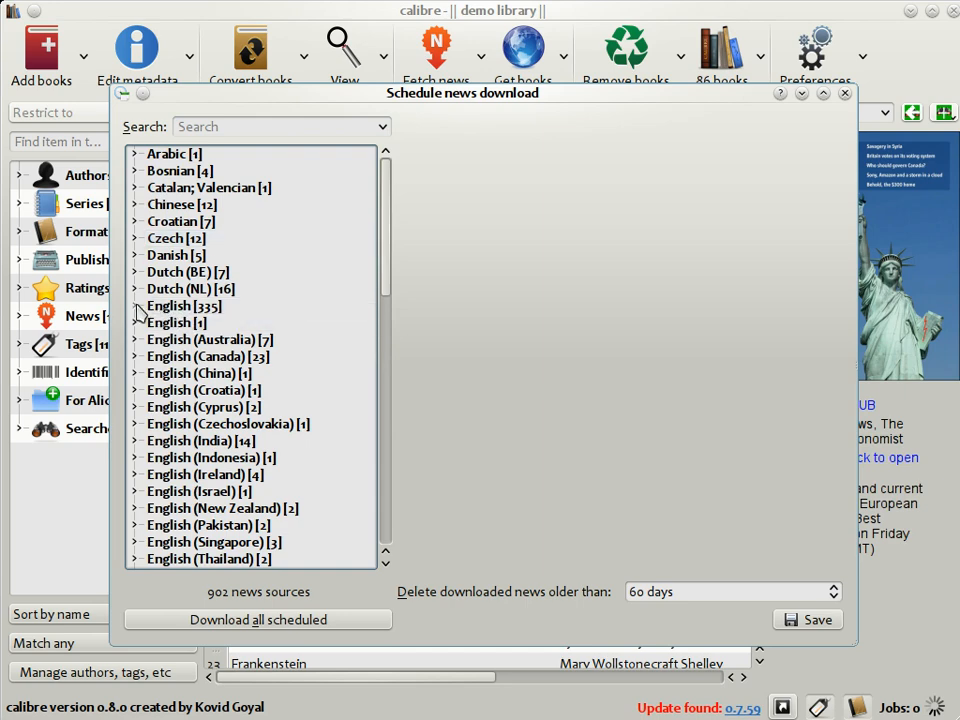
pyautogui.click(135, 305)
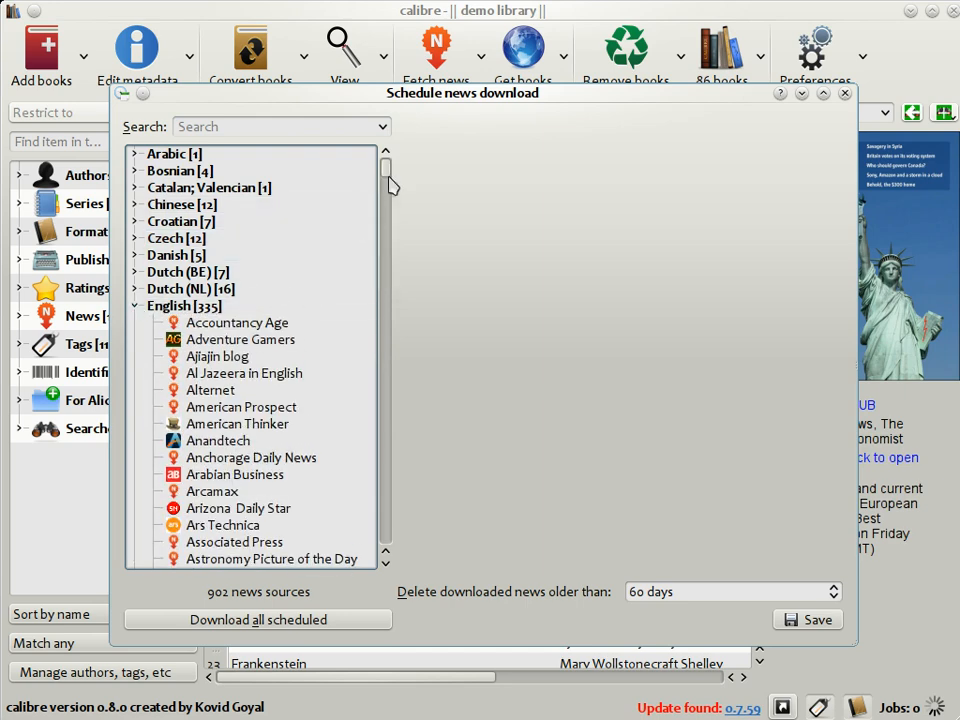
pyautogui.scroll(-3)
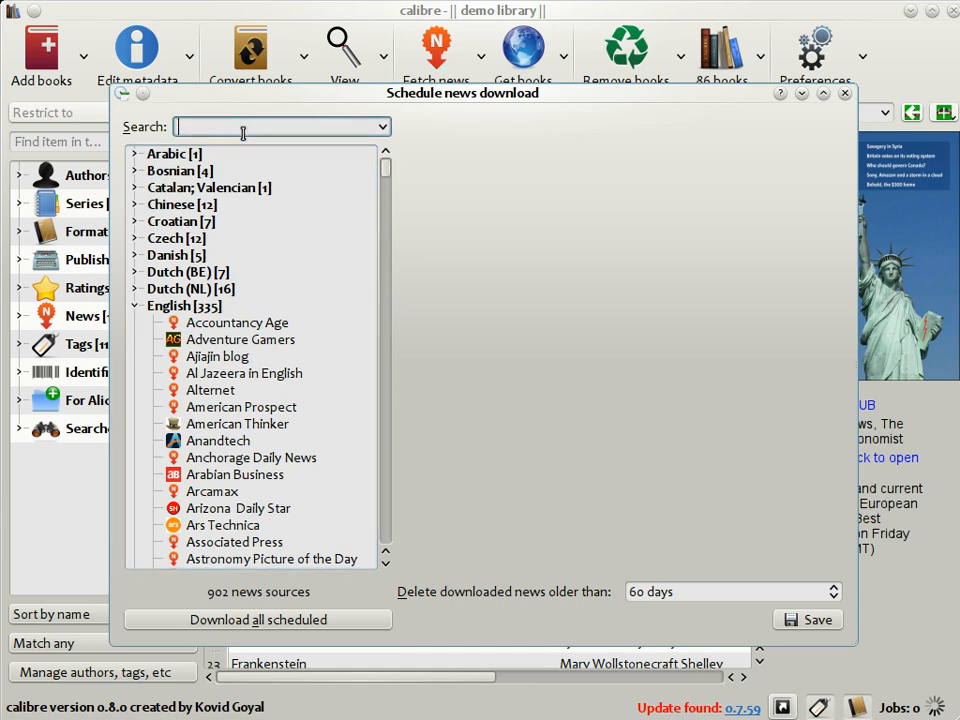
# - Search for 'Economist', select The Economist and download it now
pyautogui.write('Eco')
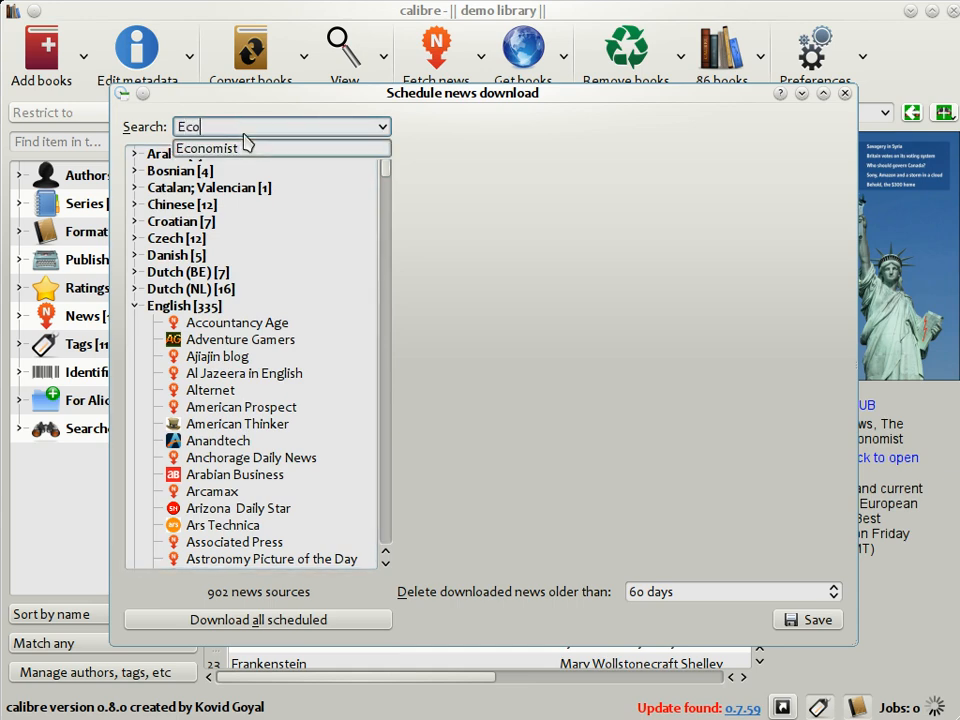
pyautogui.write('nomist')
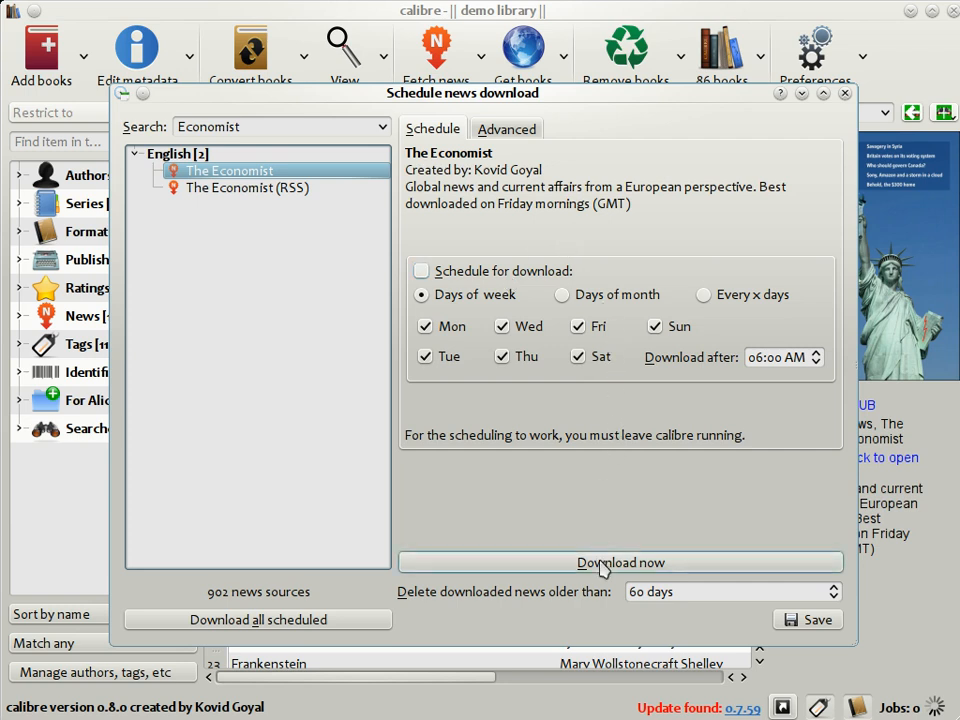
pyautogui.click(620, 562)
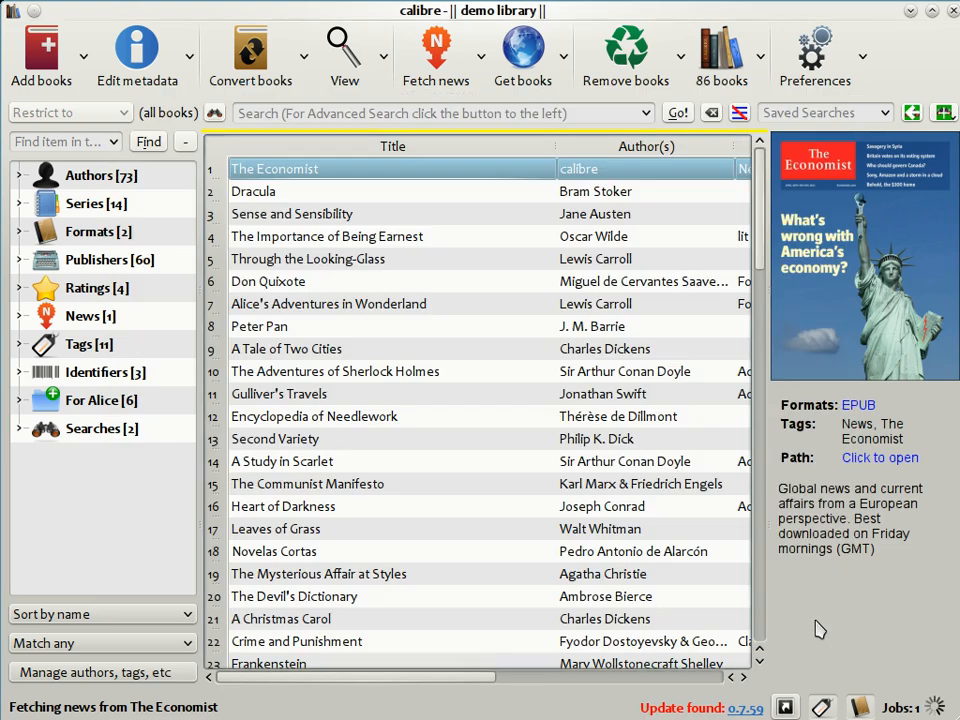
pyautogui.moveTo(820, 605)
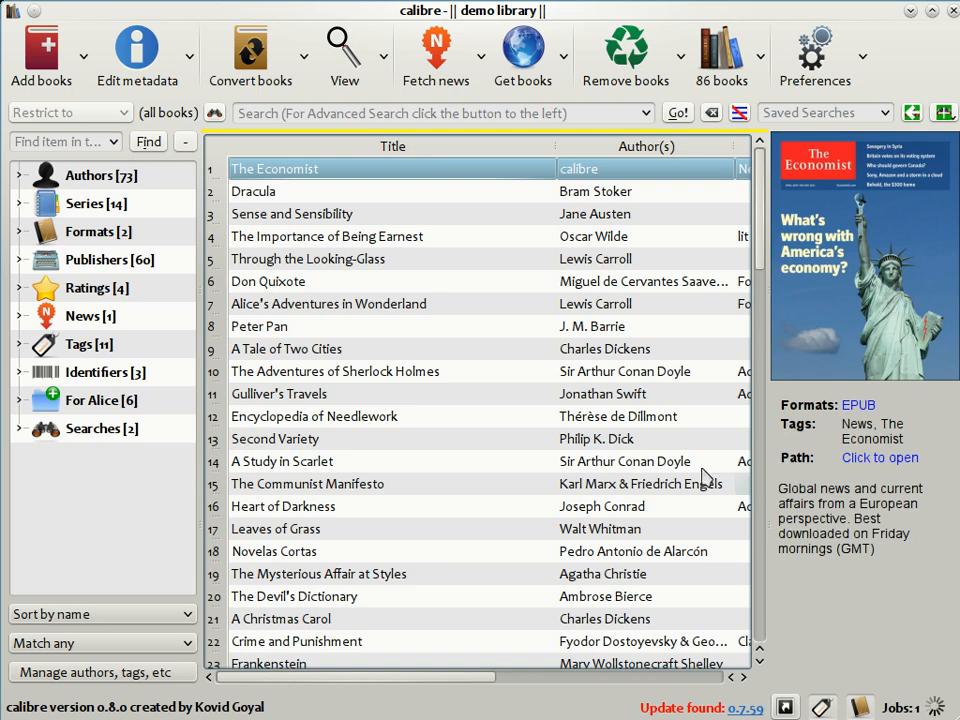
pyautogui.moveTo(377, 213)
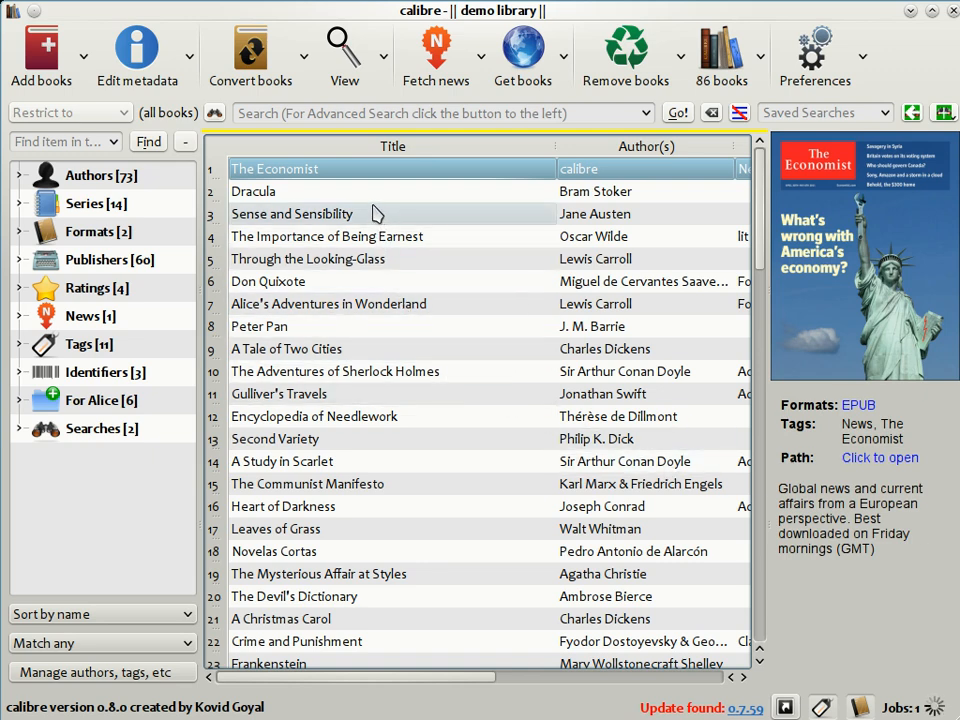
pyautogui.moveTo(378, 205)
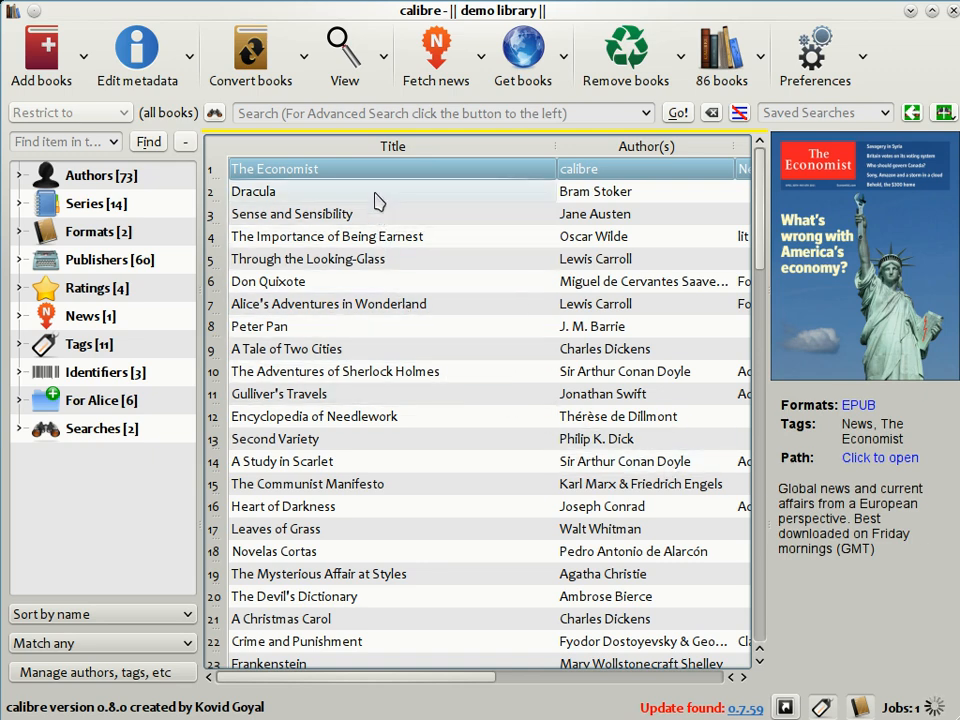
pyautogui.moveTo(350, 172)
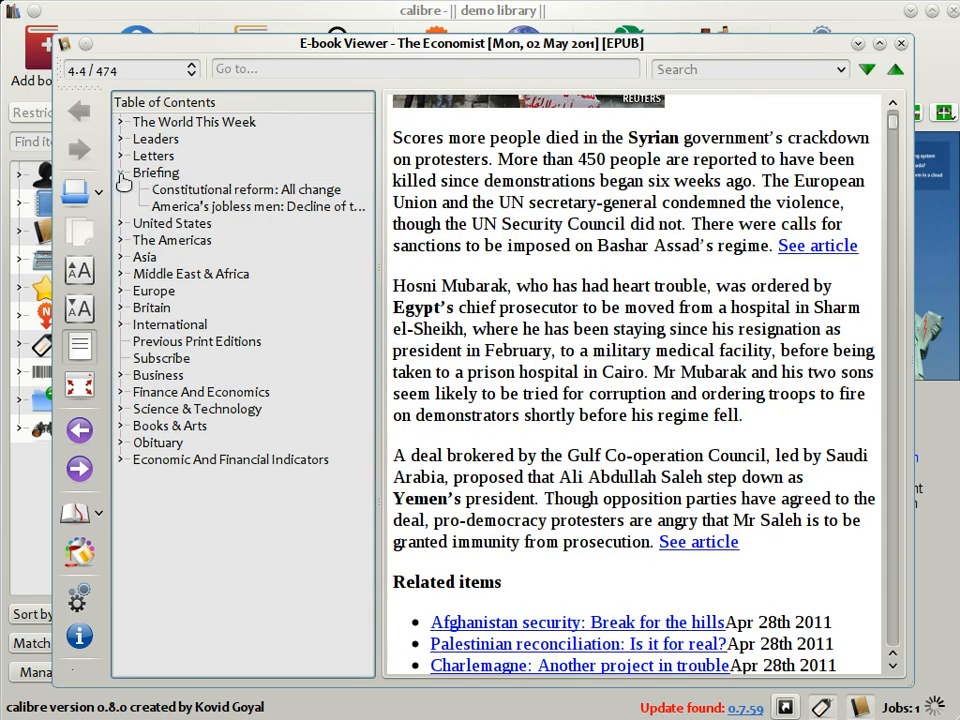
# - Expand The Americas section and read the article on Canada's general election
pyautogui.click(244, 189)
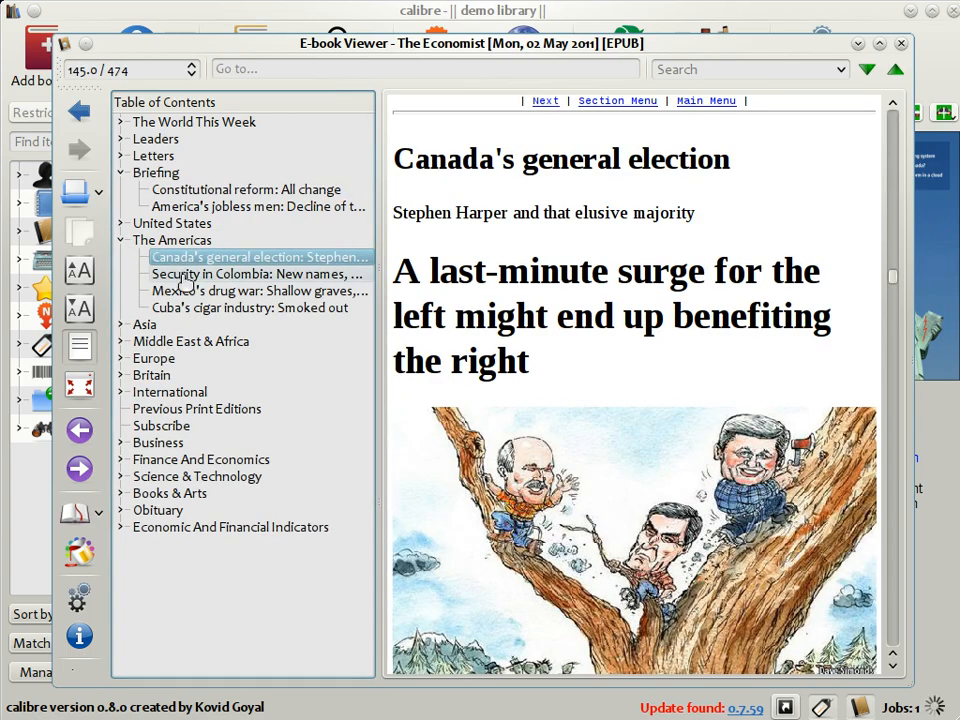
pyautogui.click(258, 273)
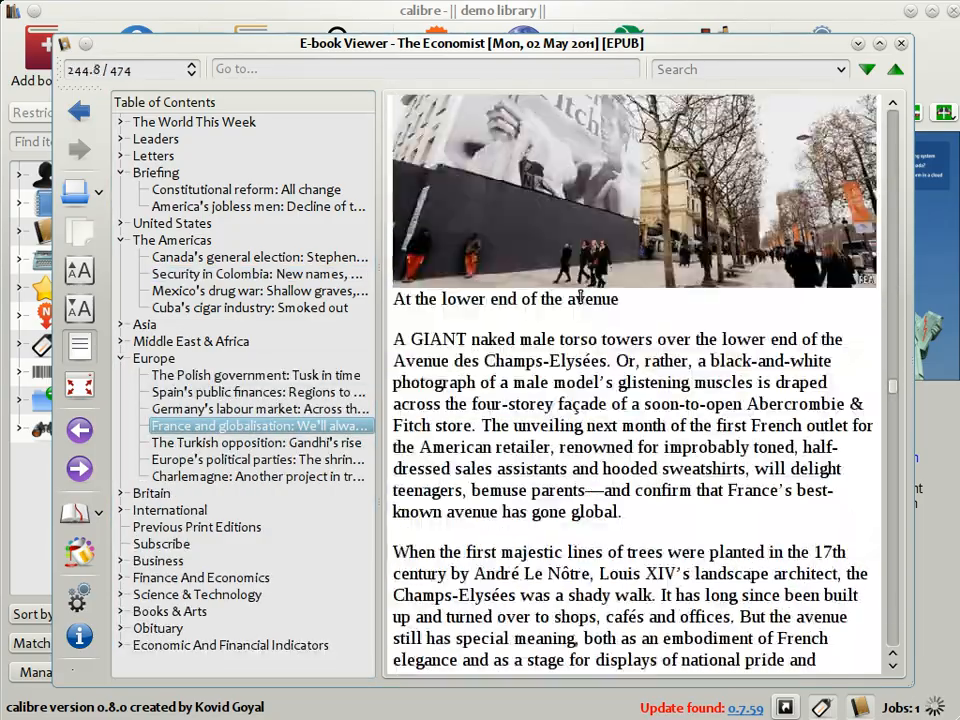
# - Read the Europe articles on Turkish opposition and Europe's political parties, then close the viewer
pyautogui.click(258, 442)
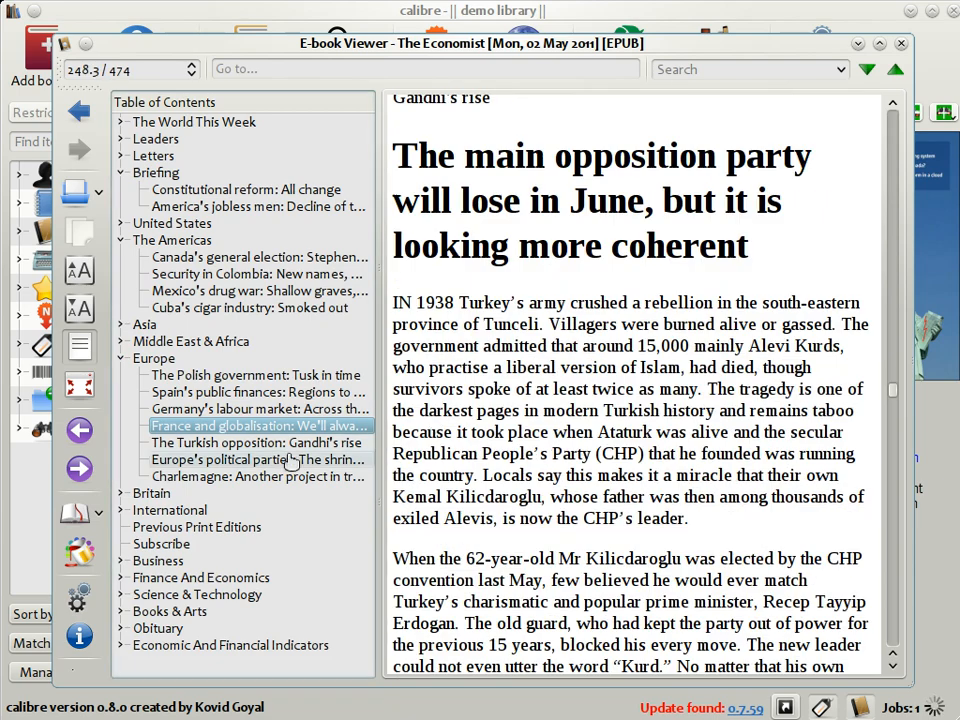
pyautogui.click(258, 442)
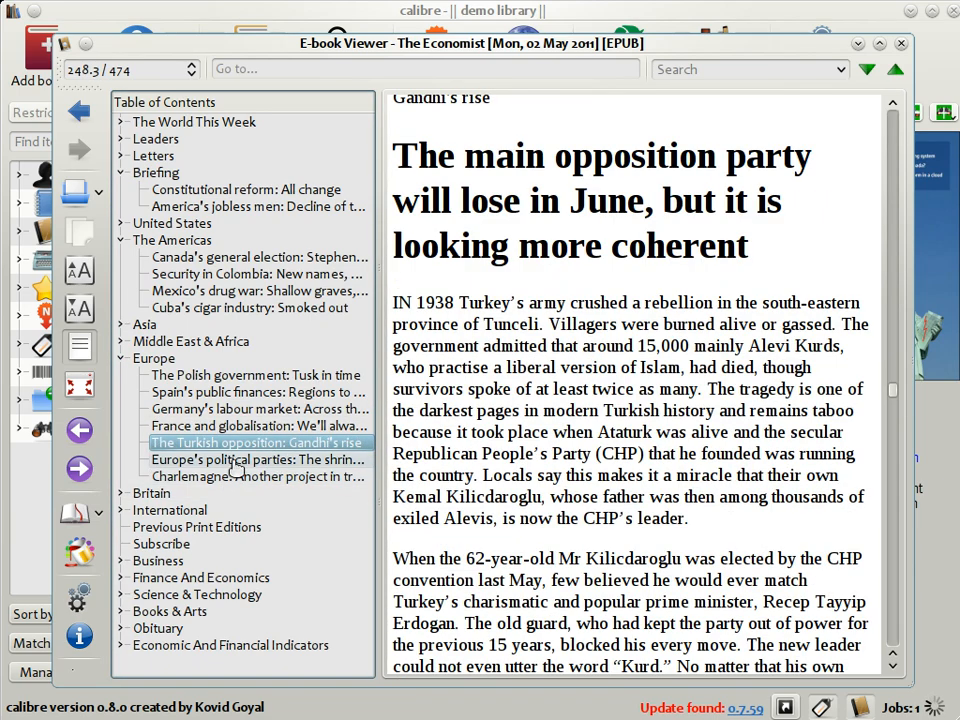
pyautogui.click(258, 459)
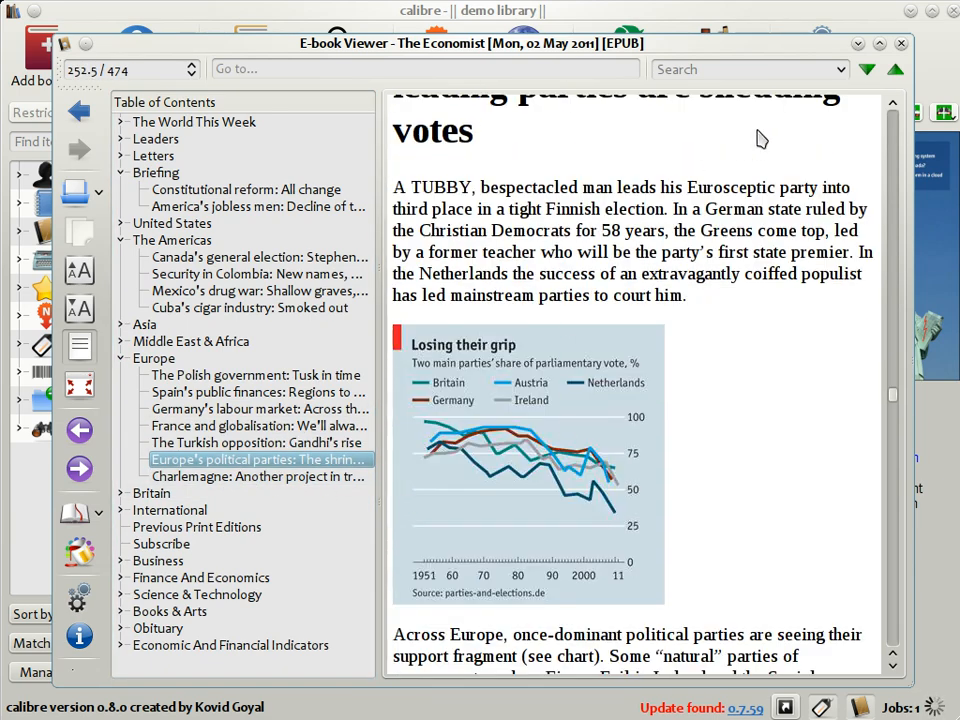
pyautogui.click(899, 43)
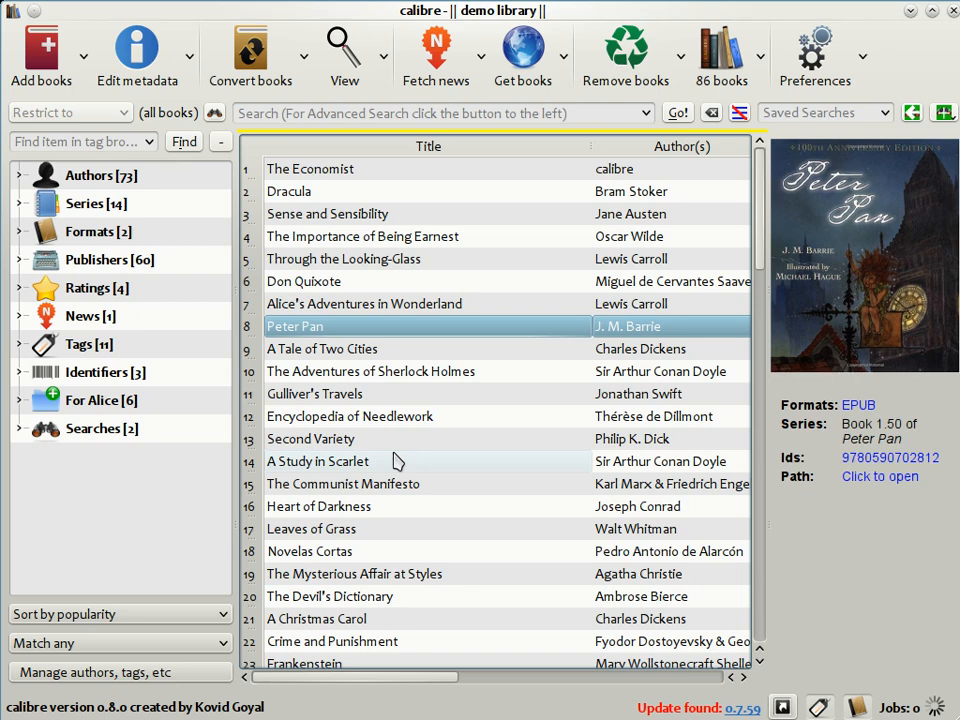
pyautogui.moveTo(547, 541)
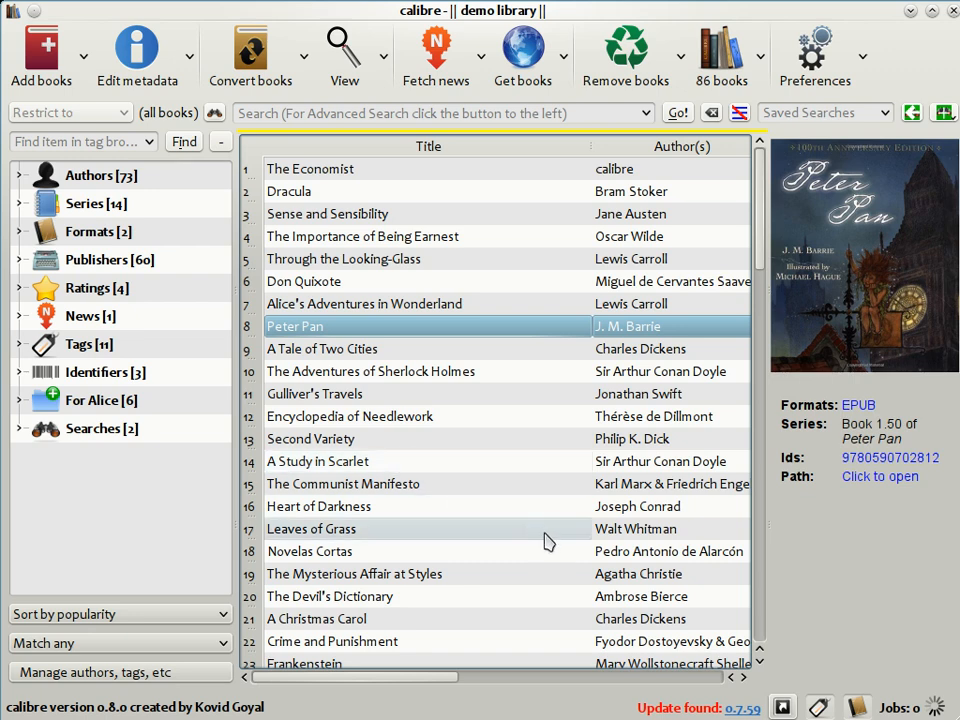
pyautogui.moveTo(578, 635)
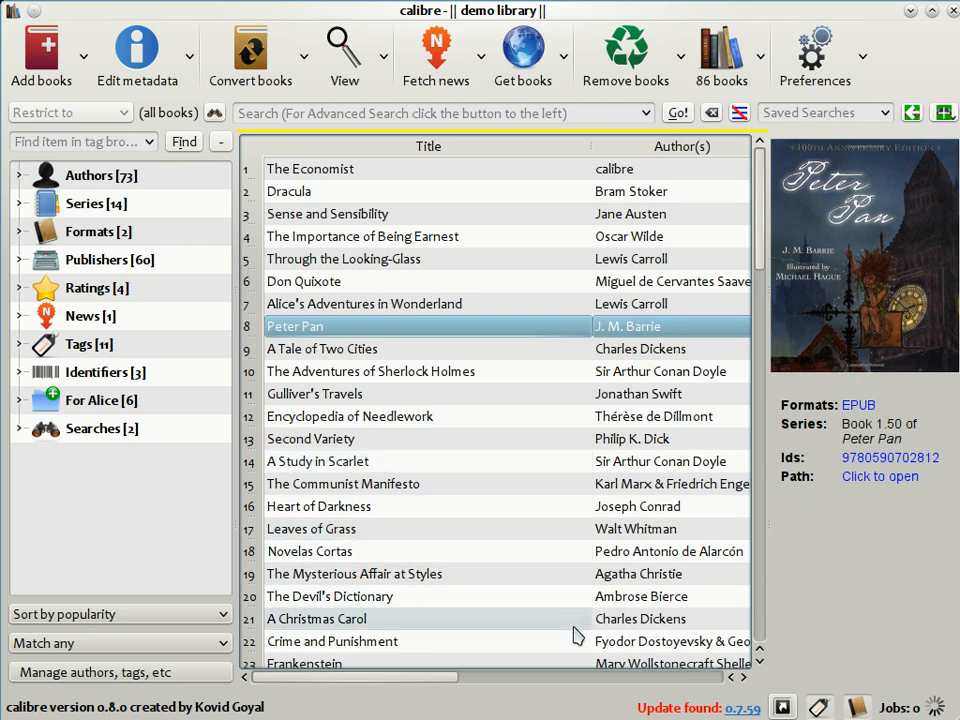
pyautogui.moveTo(783, 707)
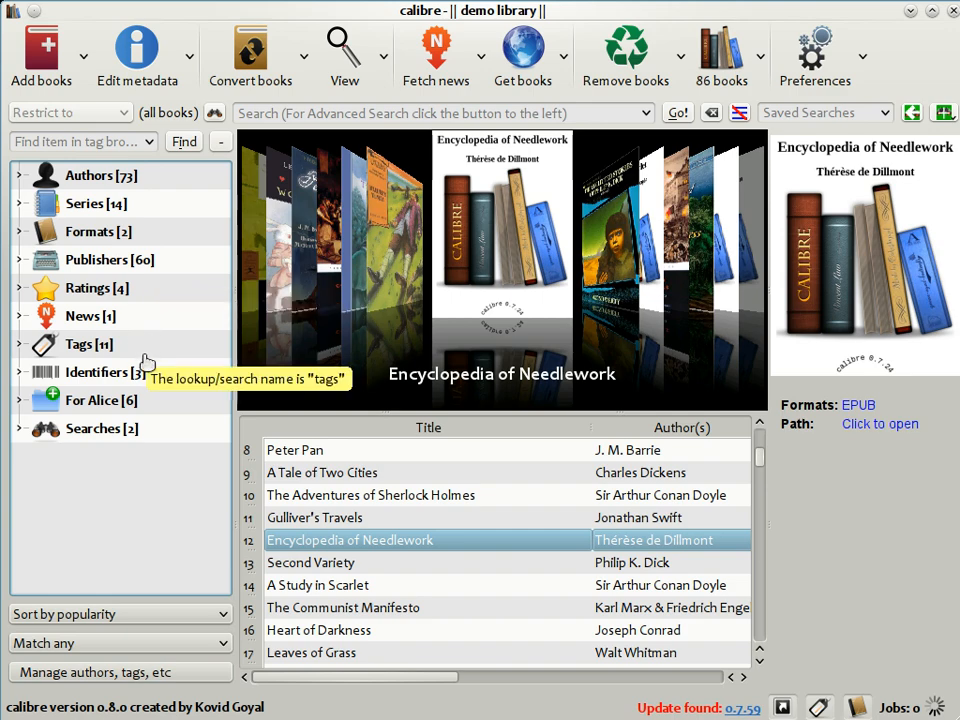
pyautogui.moveTo(40, 183)
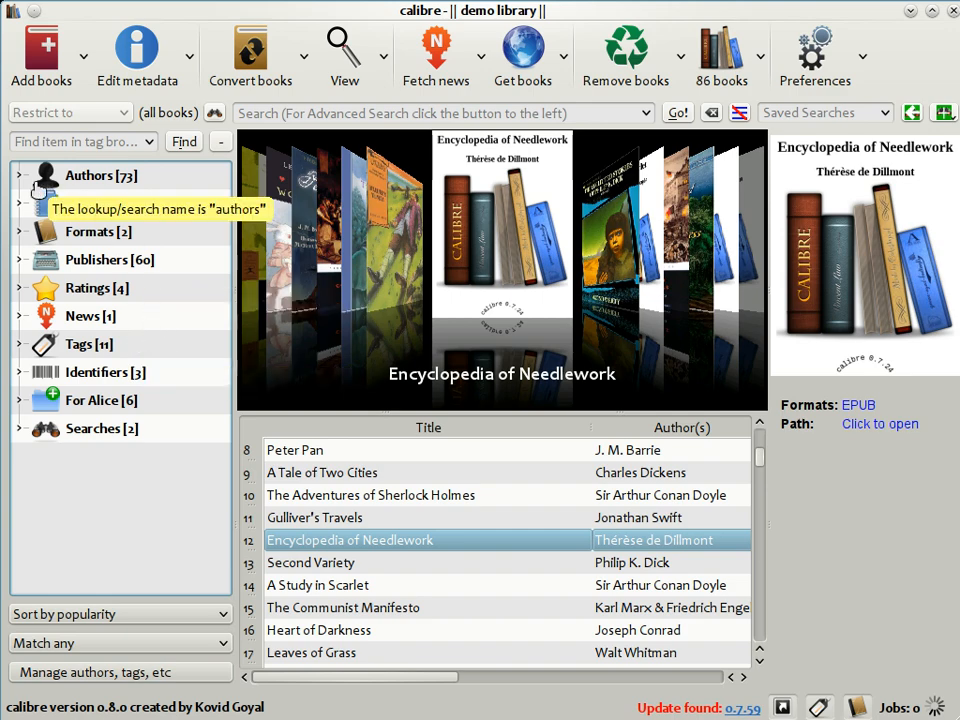
# - Expand the Authors category in the Tag Browser to list all authors
pyautogui.click(14, 175)
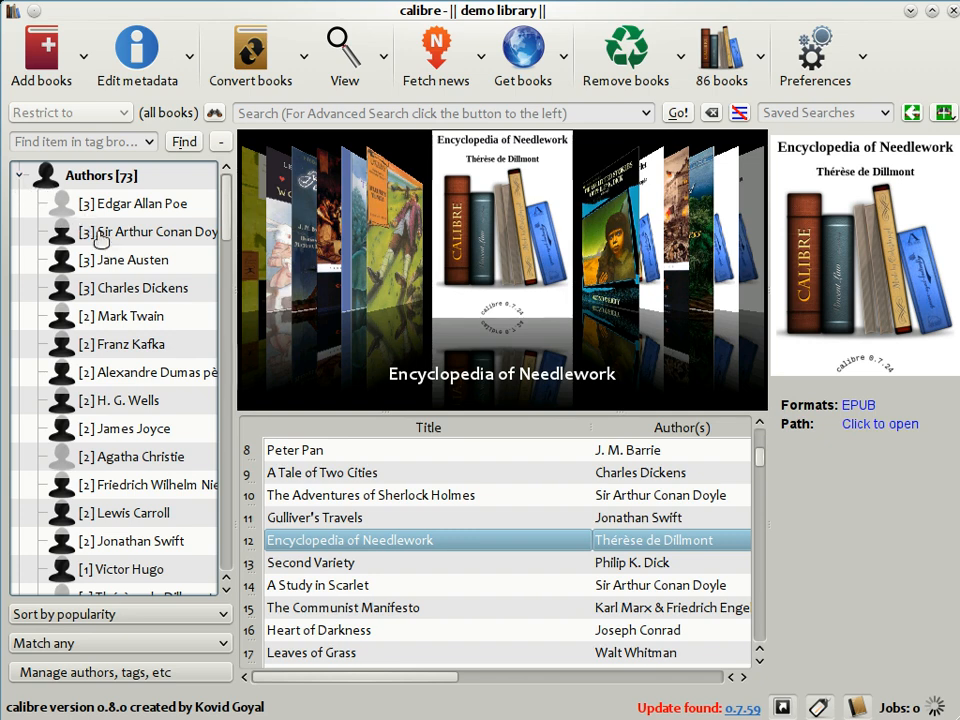
pyautogui.moveTo(65, 355)
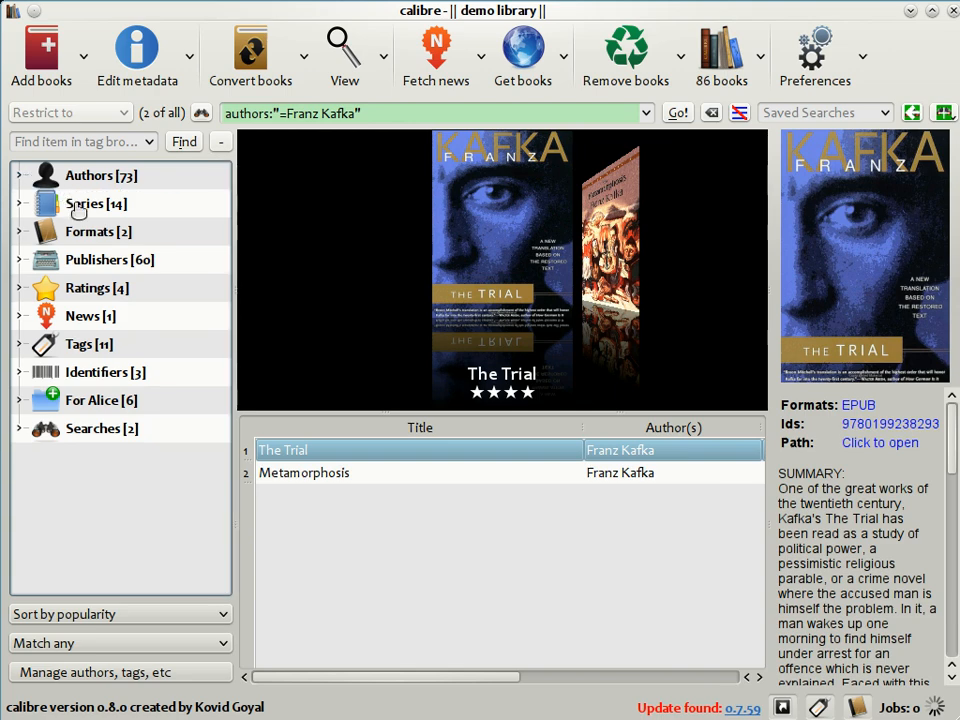
pyautogui.moveTo(18, 355)
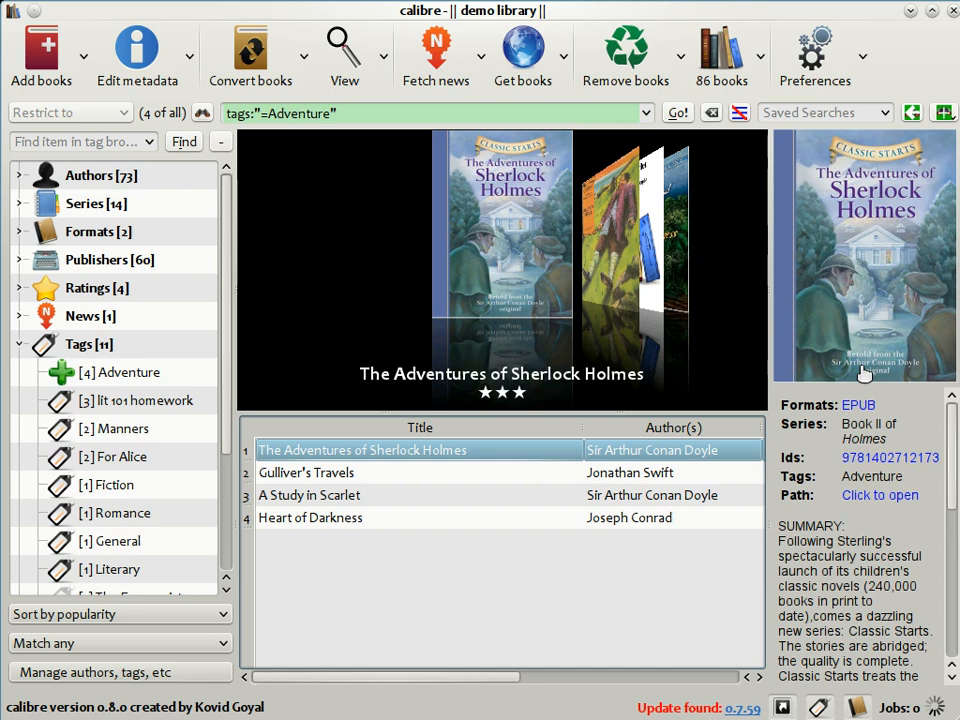
pyautogui.moveTo(866, 340)
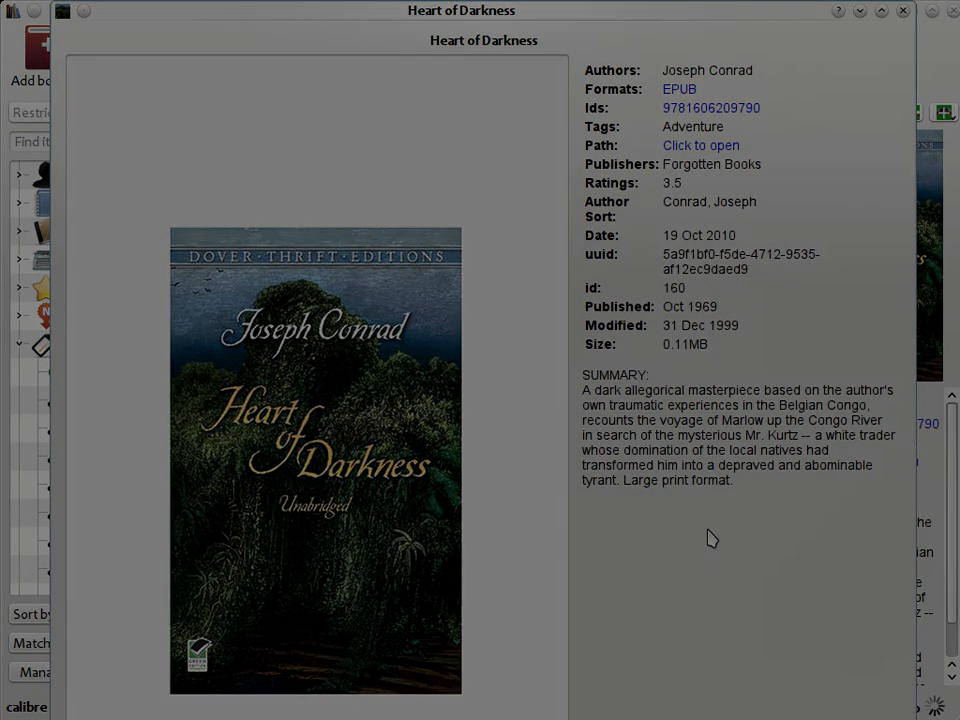
# - Close the Heart of Darkness book details window
pyautogui.click(901, 11)
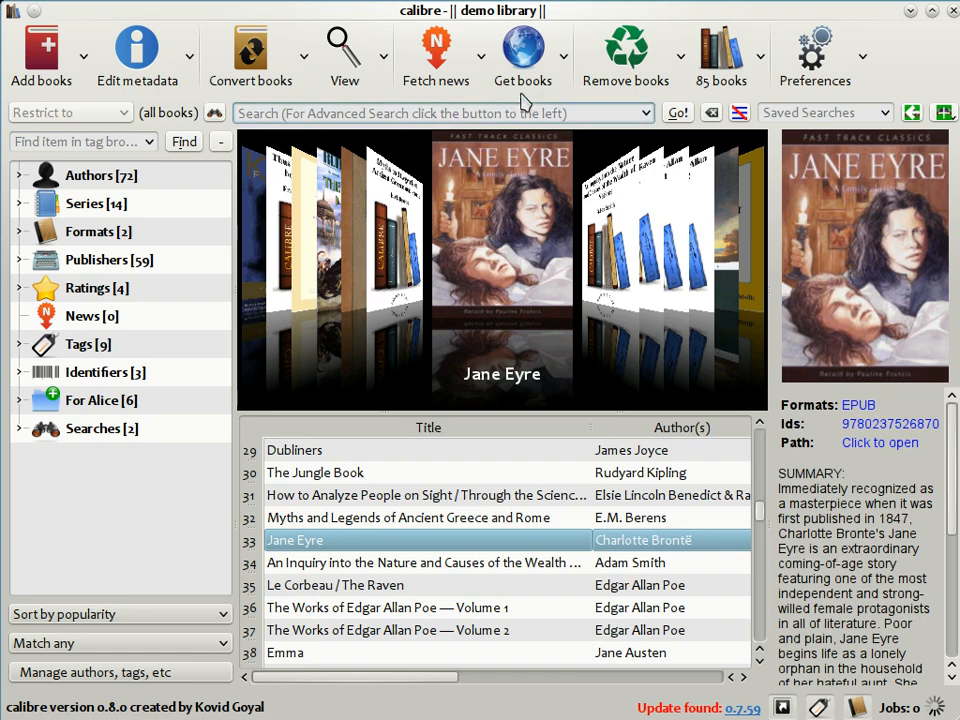
# - Search the Get Books stores for 'Heroes Abercrombie'
pyautogui.click(522, 55)
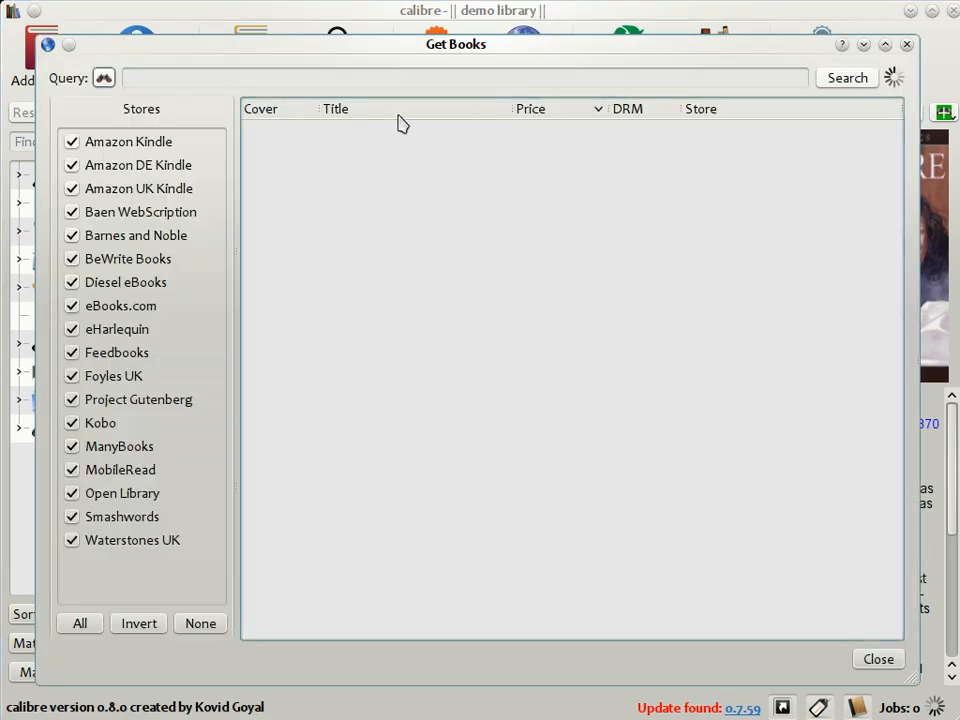
pyautogui.write('H')
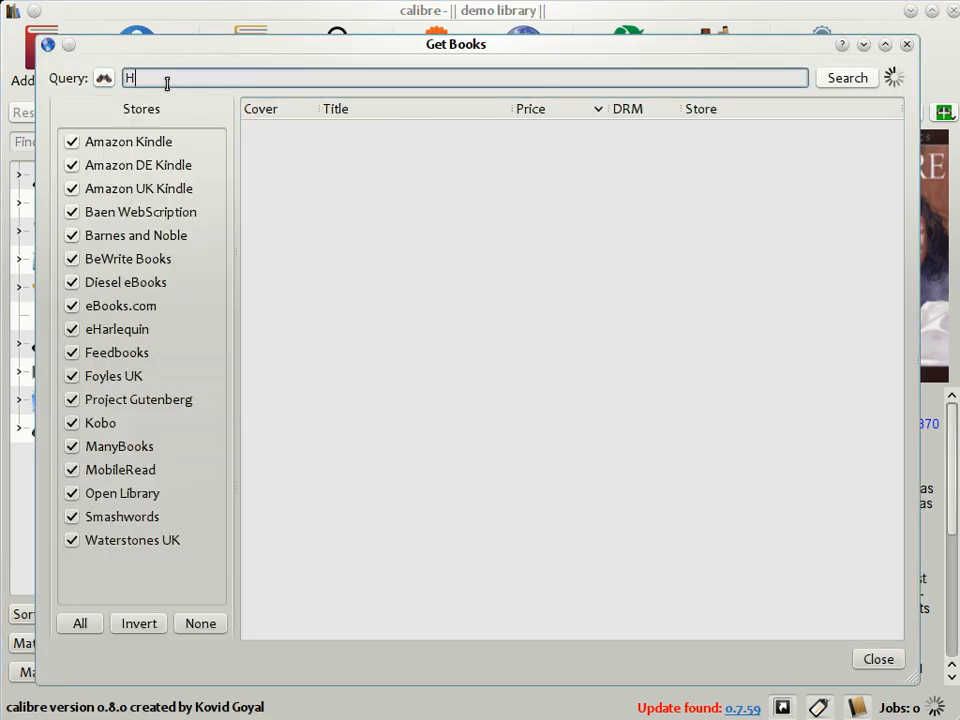
pyautogui.write('eroes')
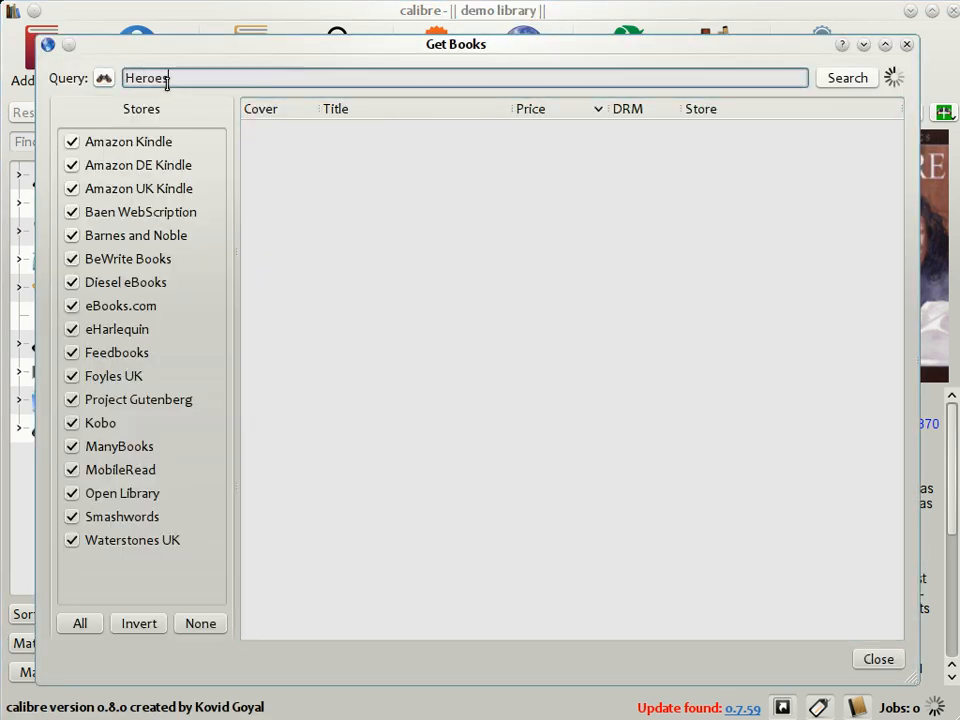
pyautogui.write('Abercrombie')
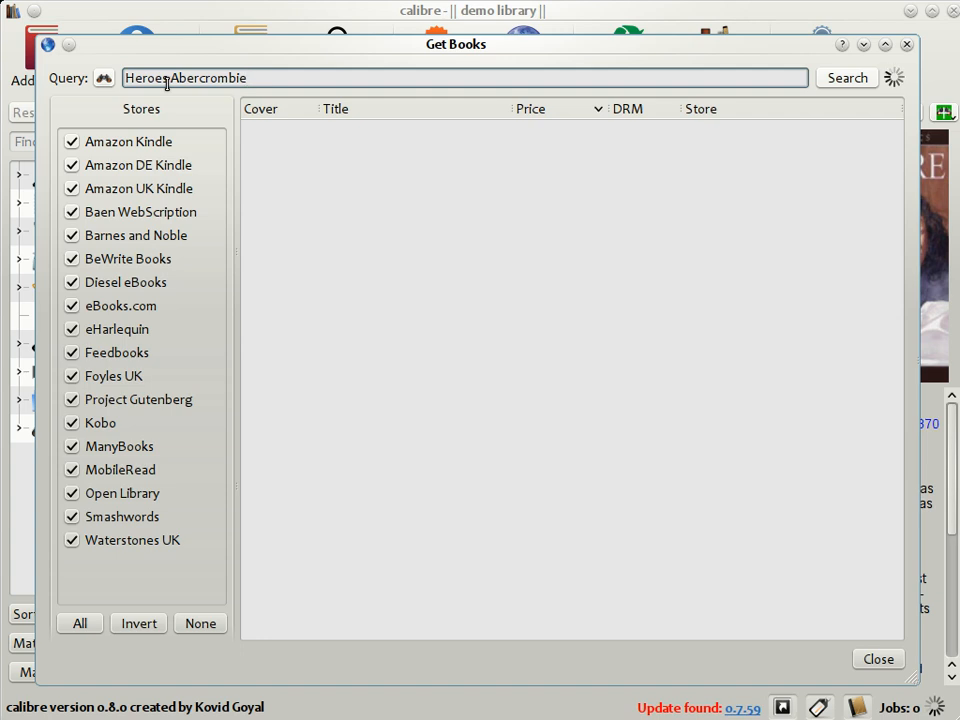
pyautogui.click(846, 77)
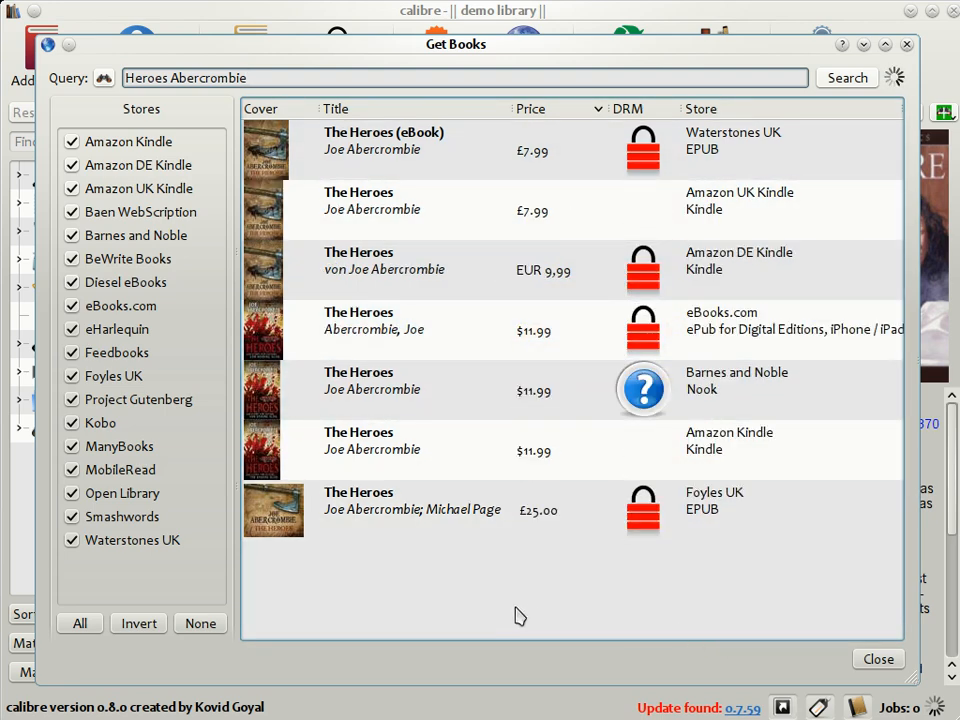
pyautogui.moveTo(425, 410)
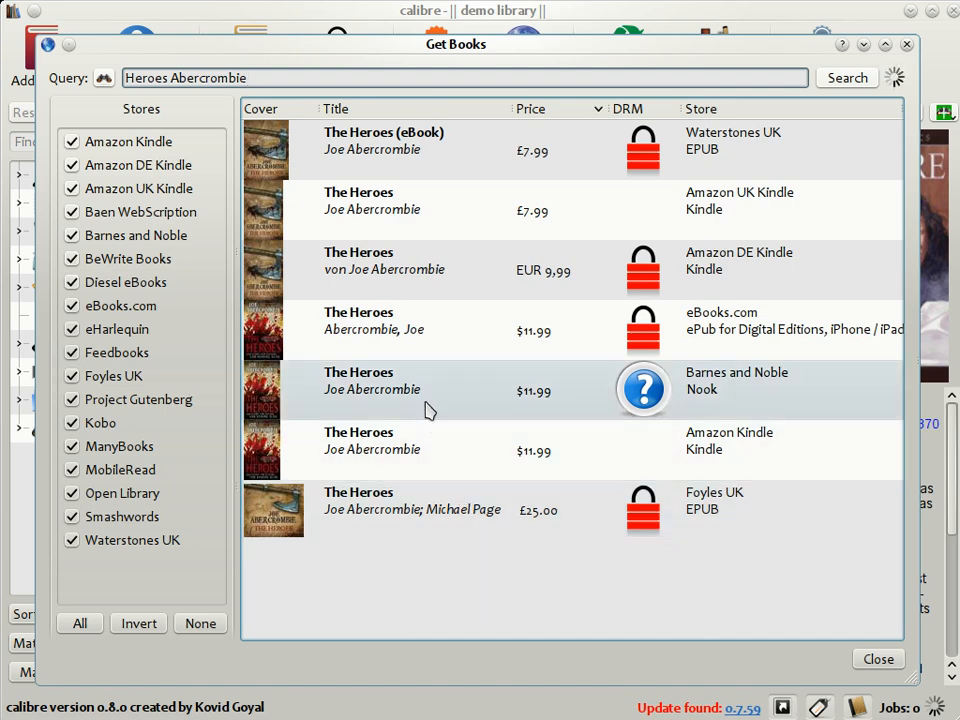
pyautogui.moveTo(435, 318)
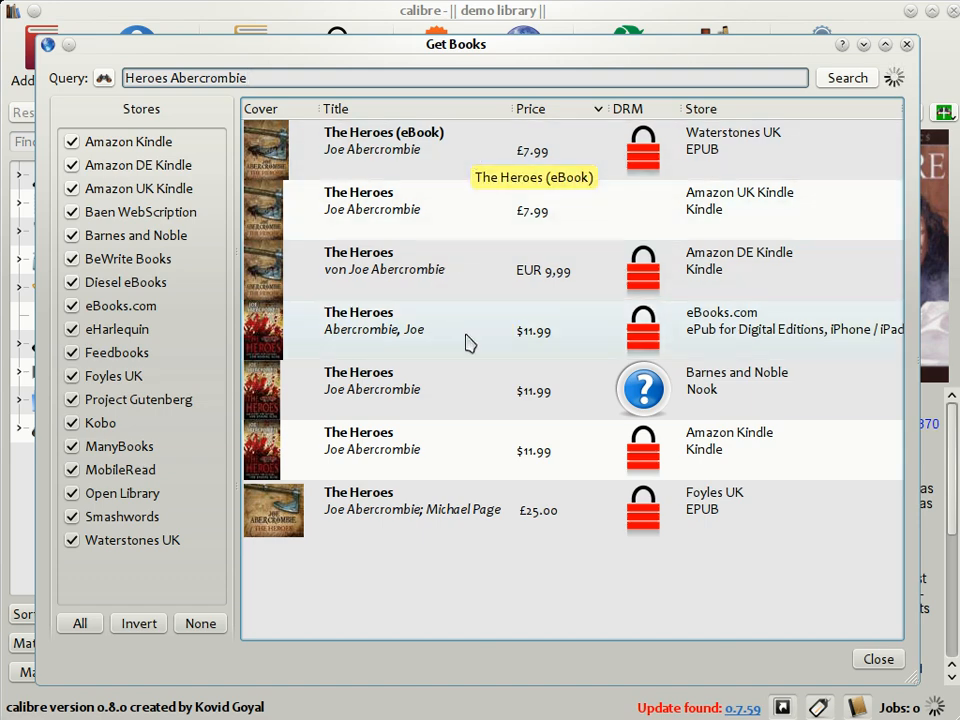
pyautogui.moveTo(488, 520)
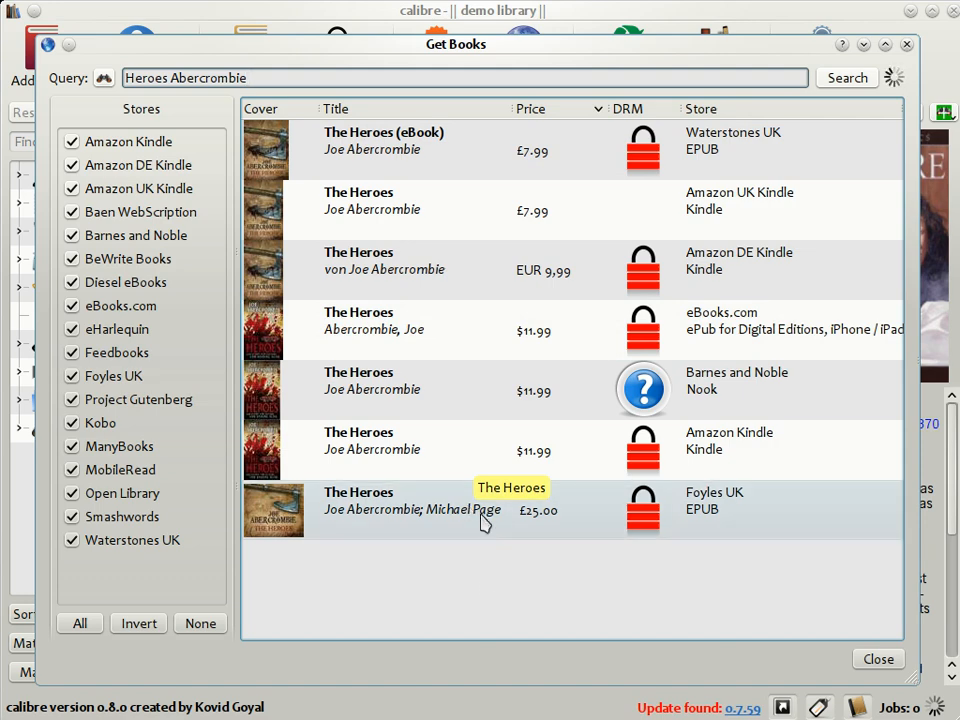
pyautogui.moveTo(475, 155)
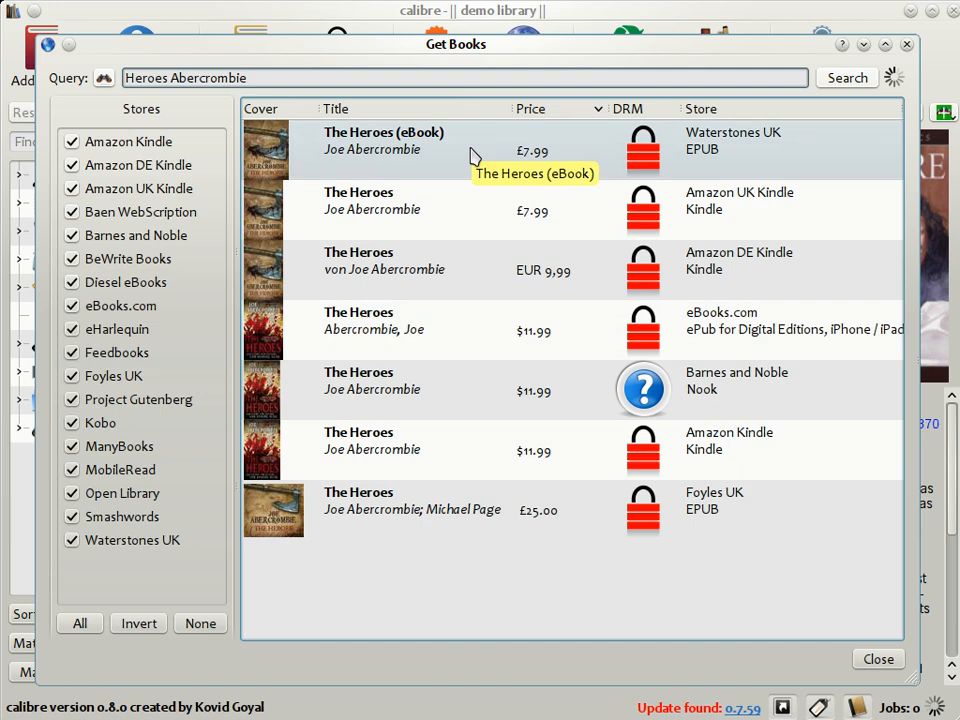
pyautogui.moveTo(507, 322)
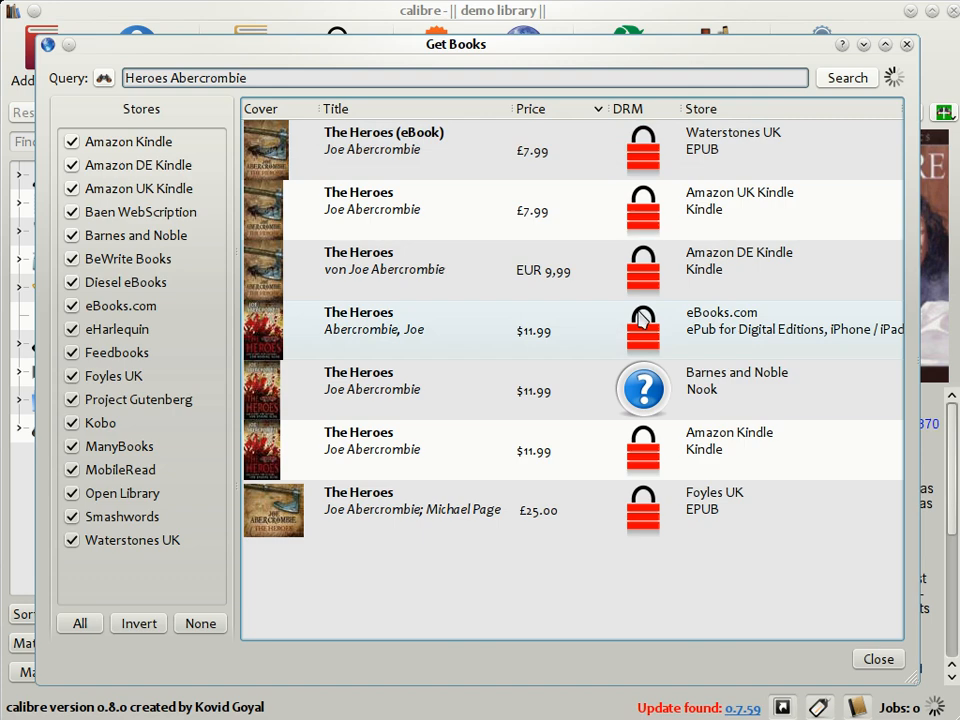
pyautogui.moveTo(505, 435)
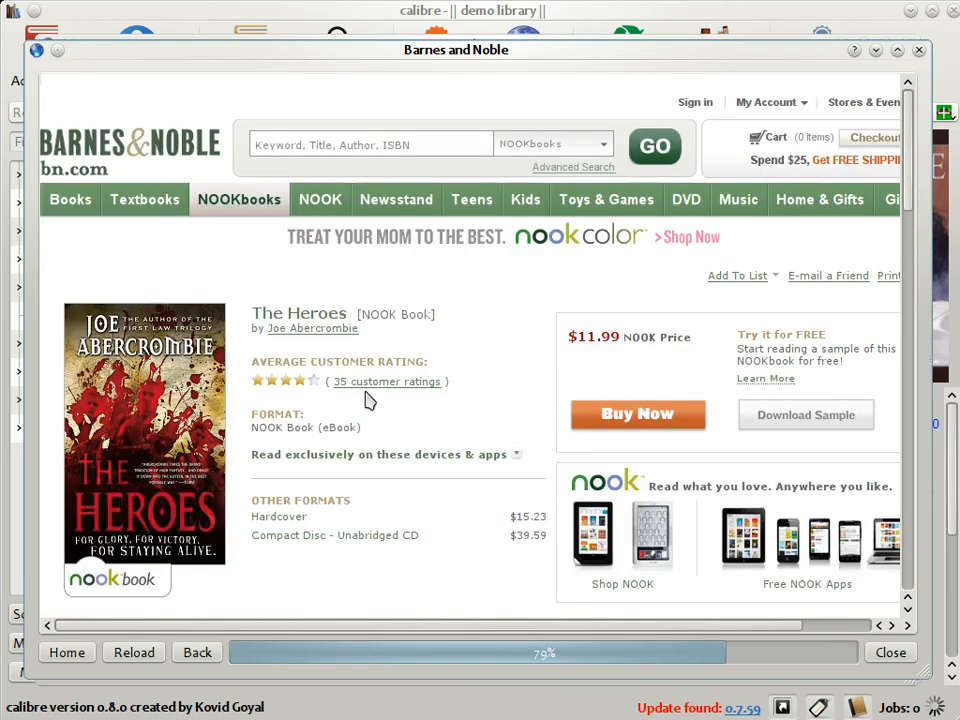
# - Close the Barnes and Noble store page and return to the library
pyautogui.click(889, 652)
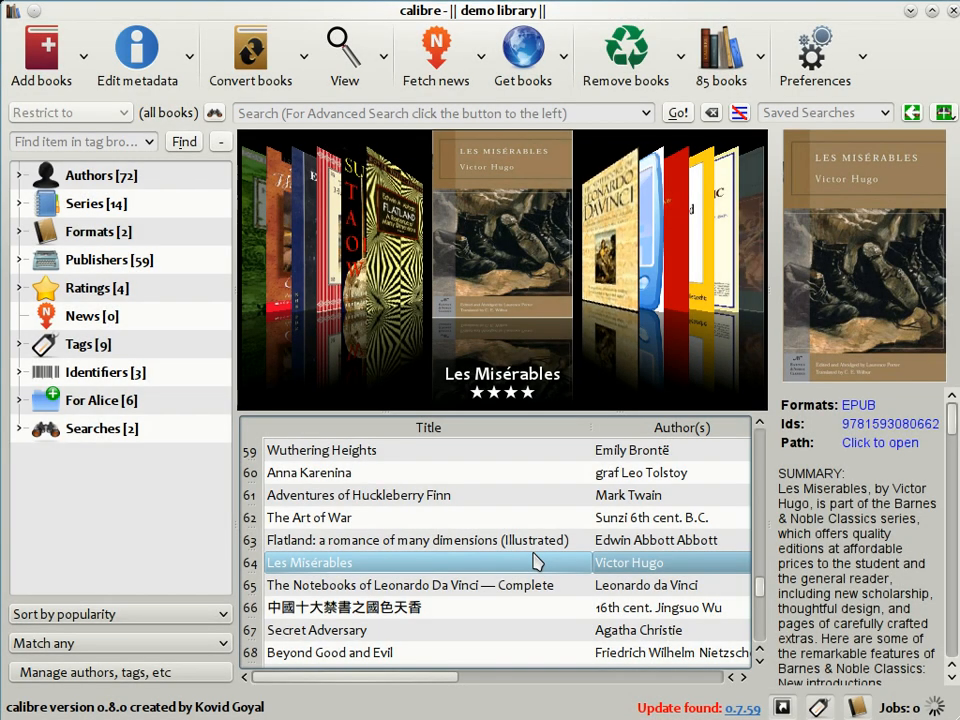